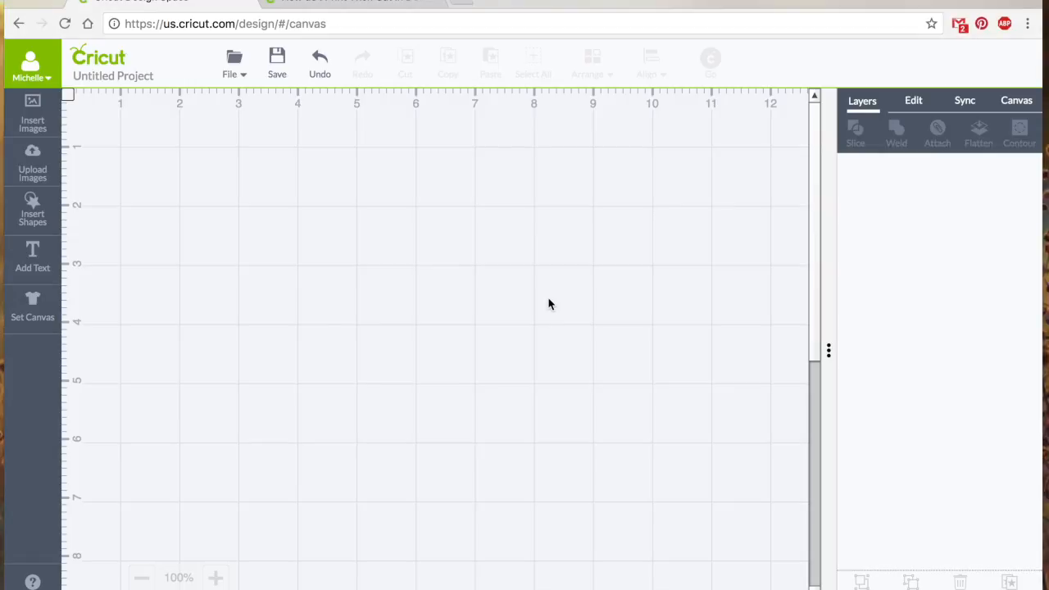
mouse_move(744, 228)
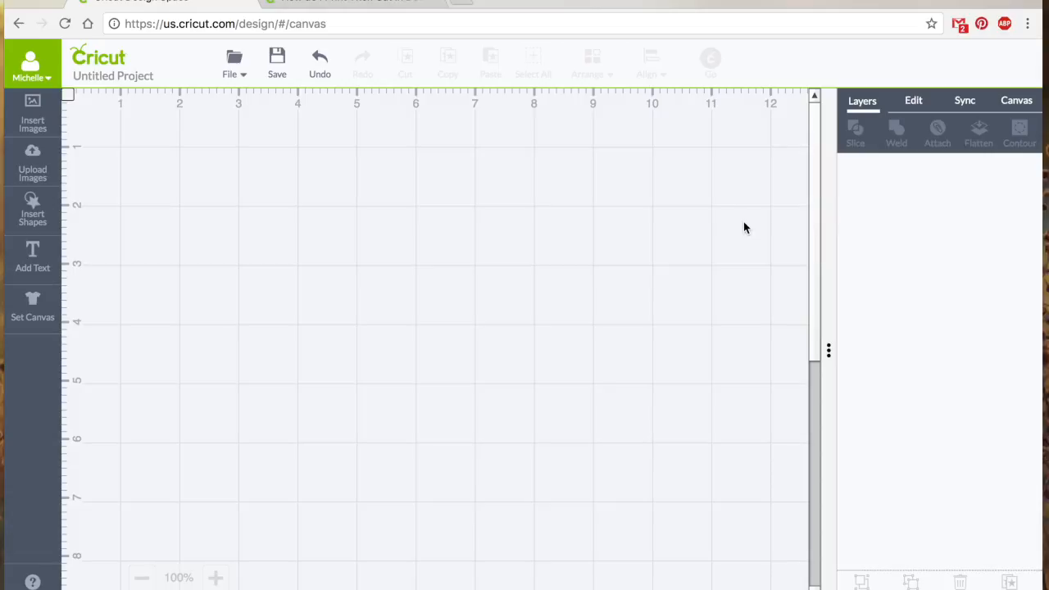
mouse_move(166, 161)
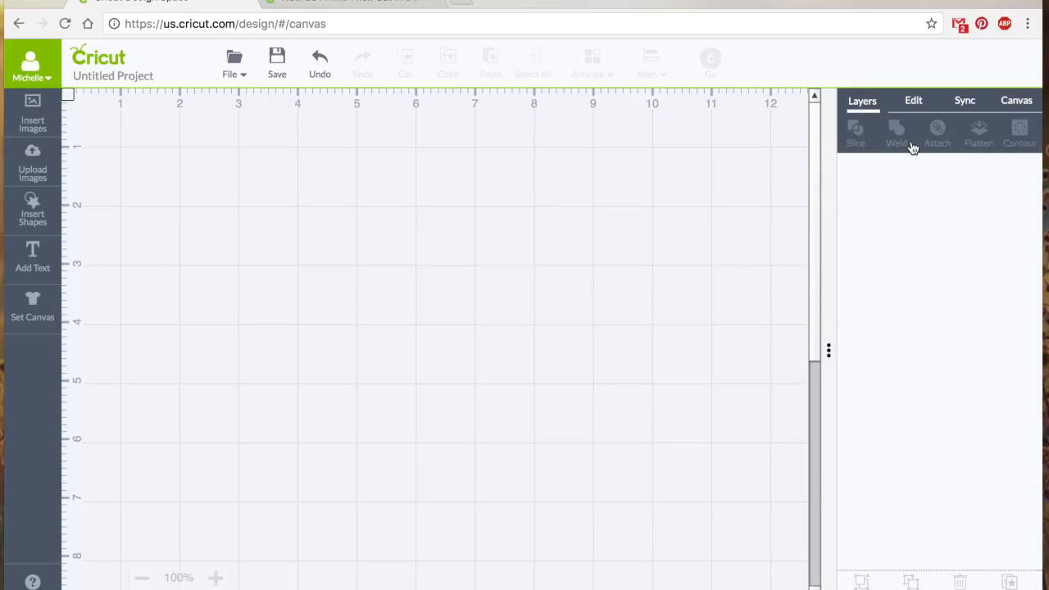
mouse_move(967, 154)
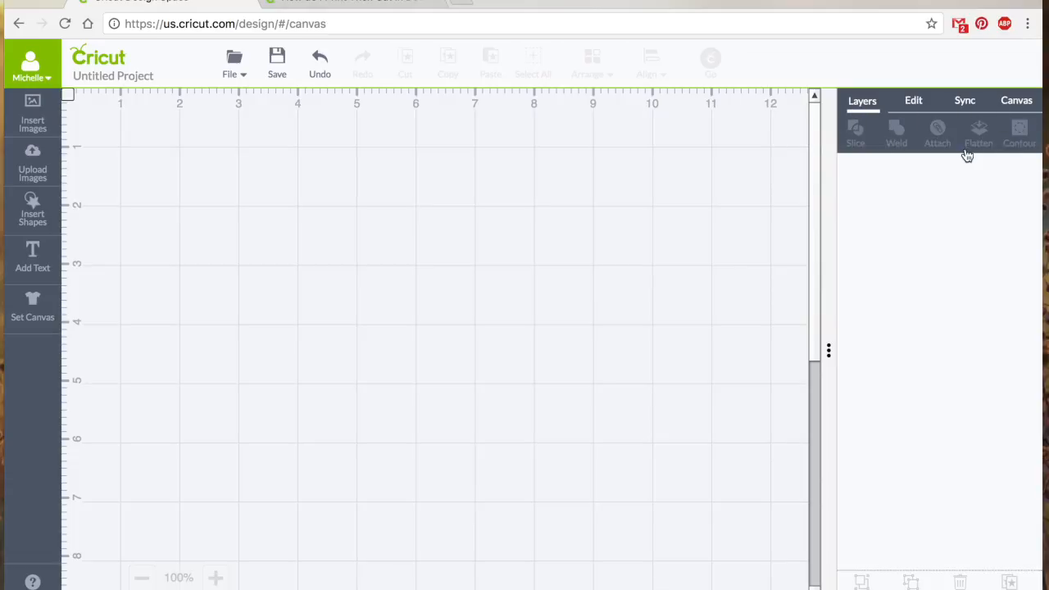
mouse_move(695, 130)
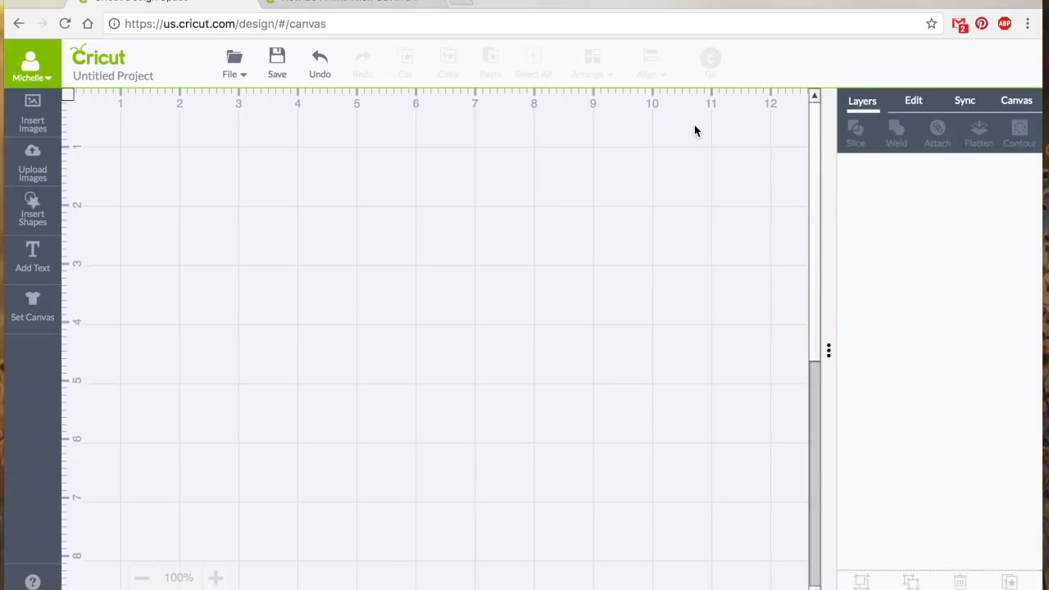
mouse_move(899, 139)
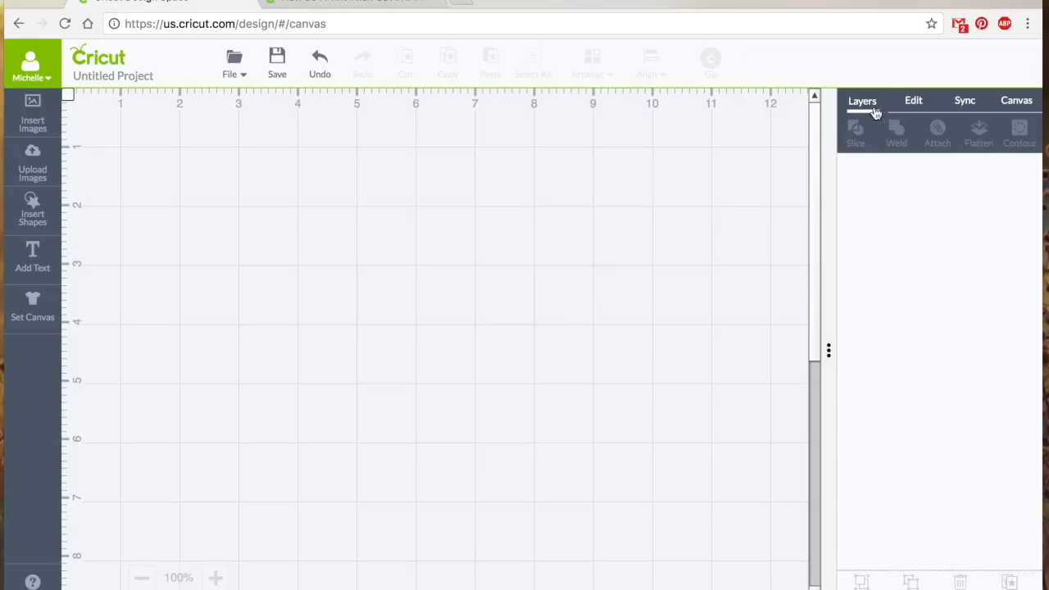
mouse_move(916, 199)
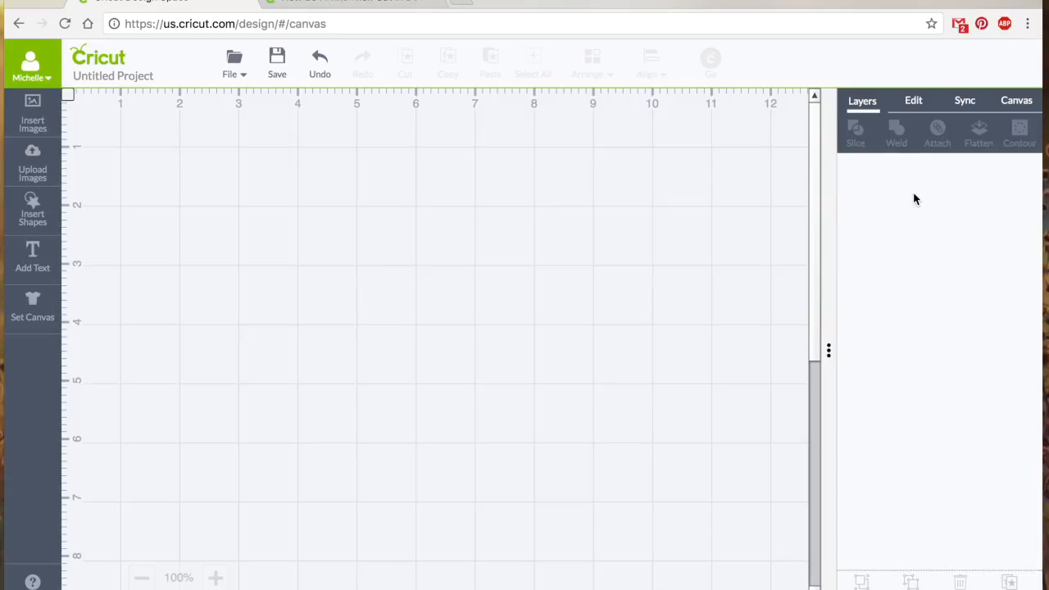
mouse_move(994, 134)
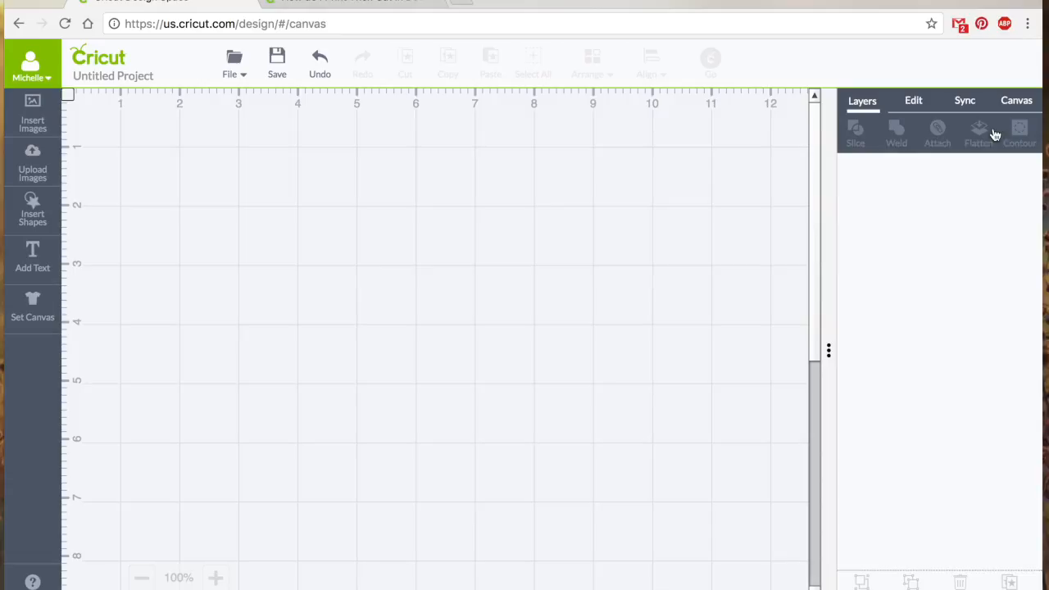
mouse_move(941, 143)
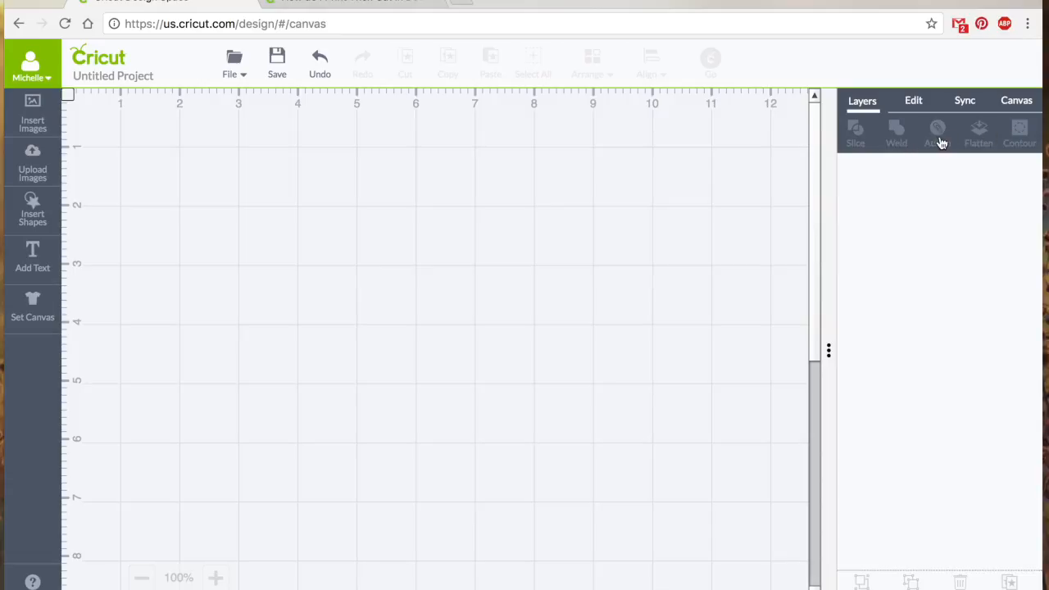
mouse_move(857, 123)
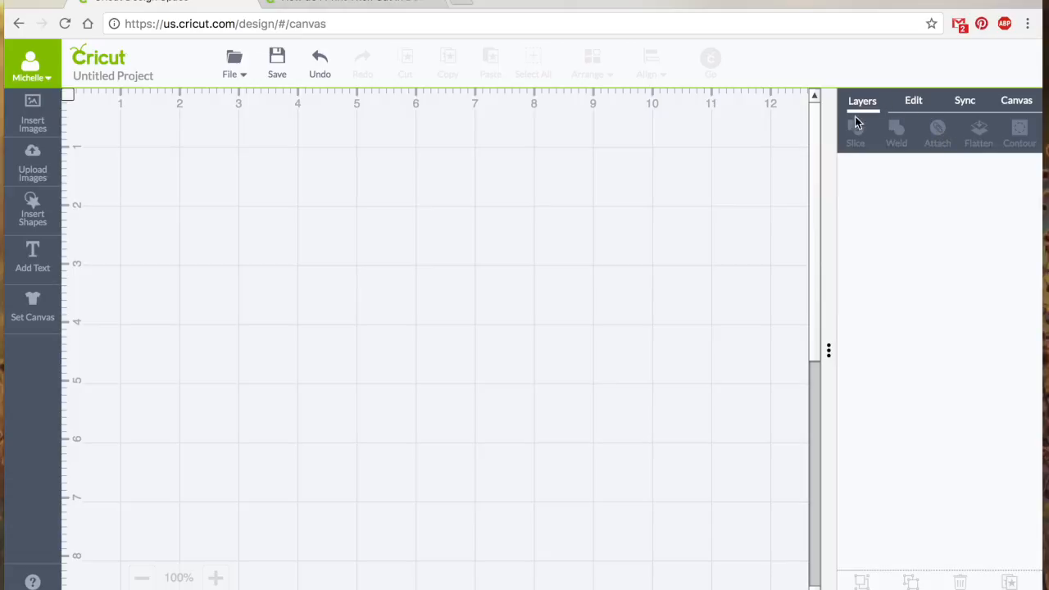
mouse_move(934, 154)
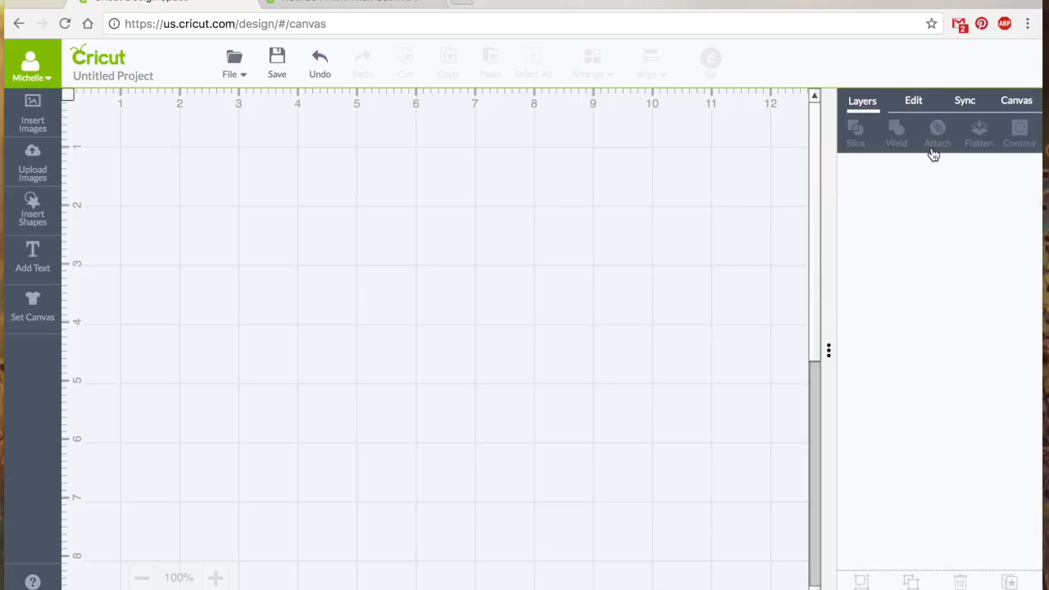
mouse_move(610, 182)
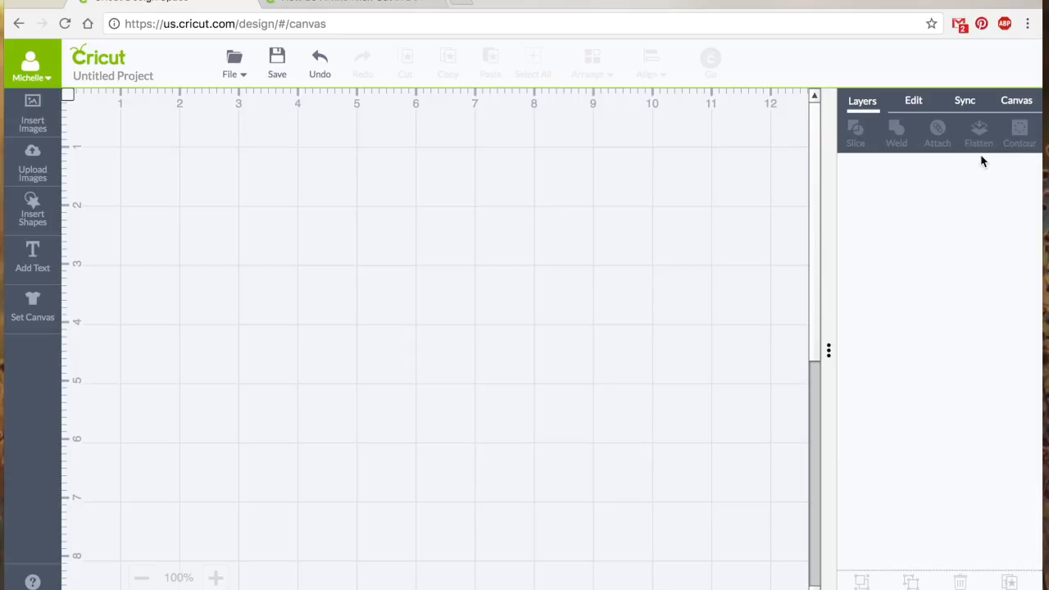
mouse_move(1015, 156)
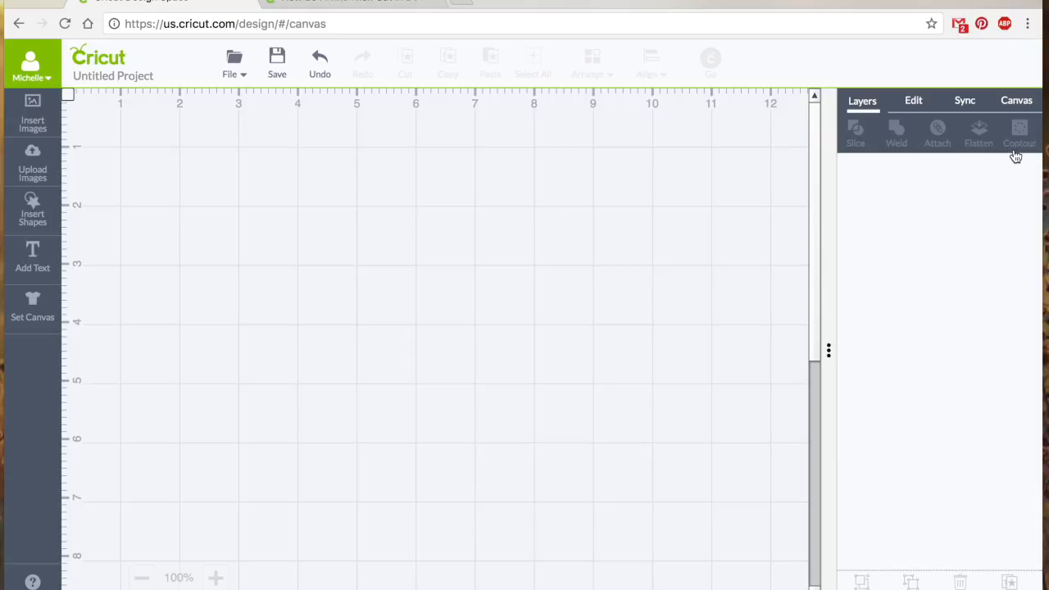
mouse_move(851, 344)
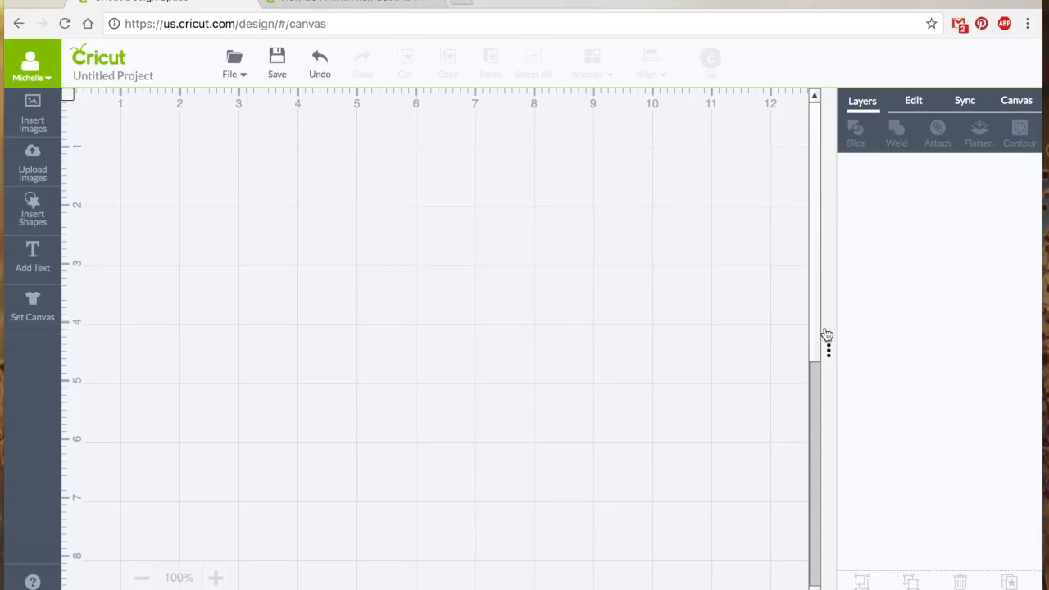
mouse_move(897, 296)
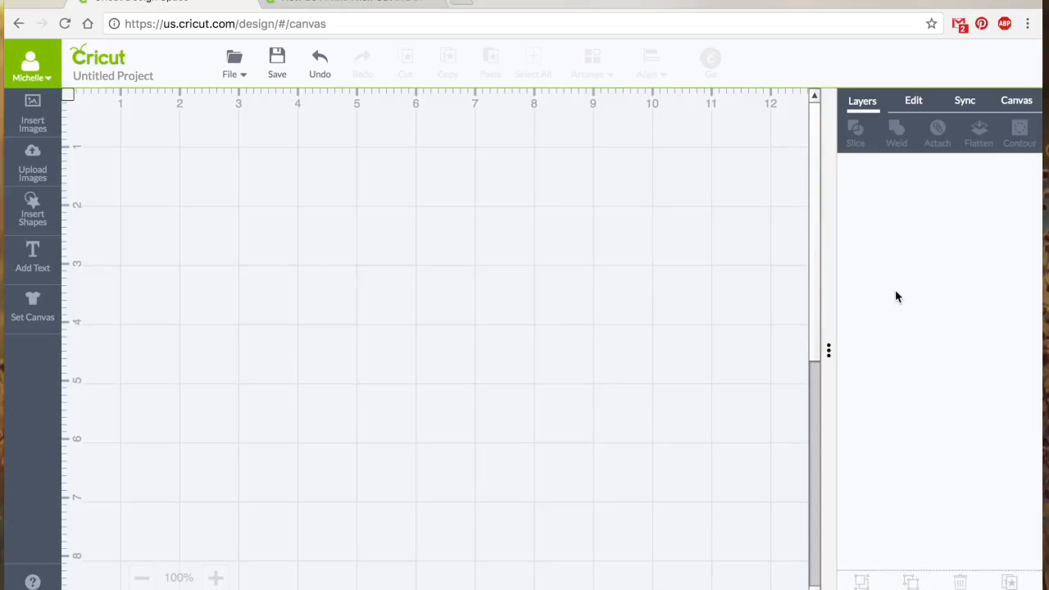
mouse_move(920, 248)
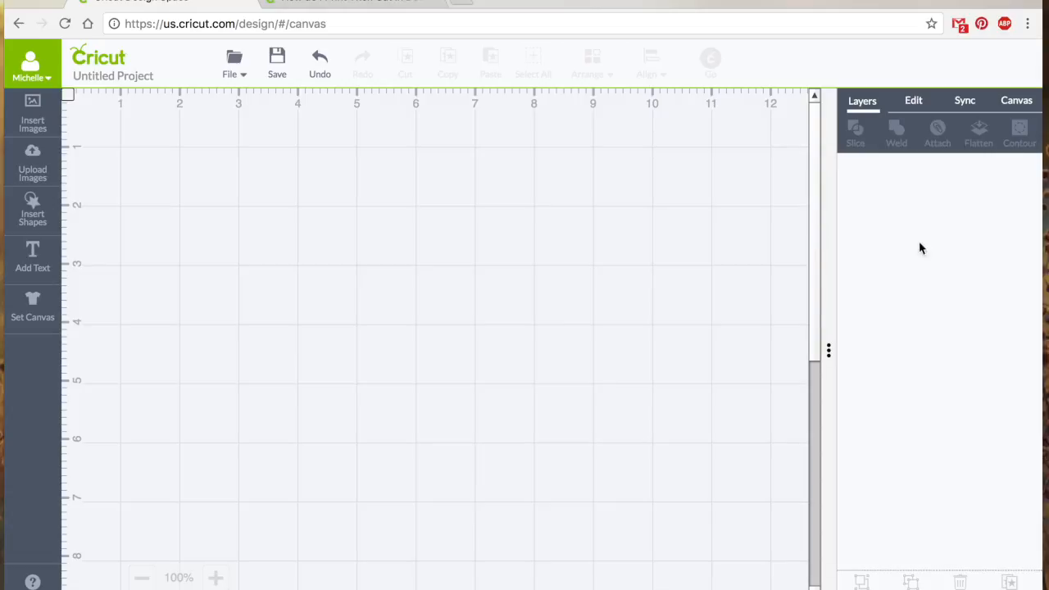
mouse_move(650, 196)
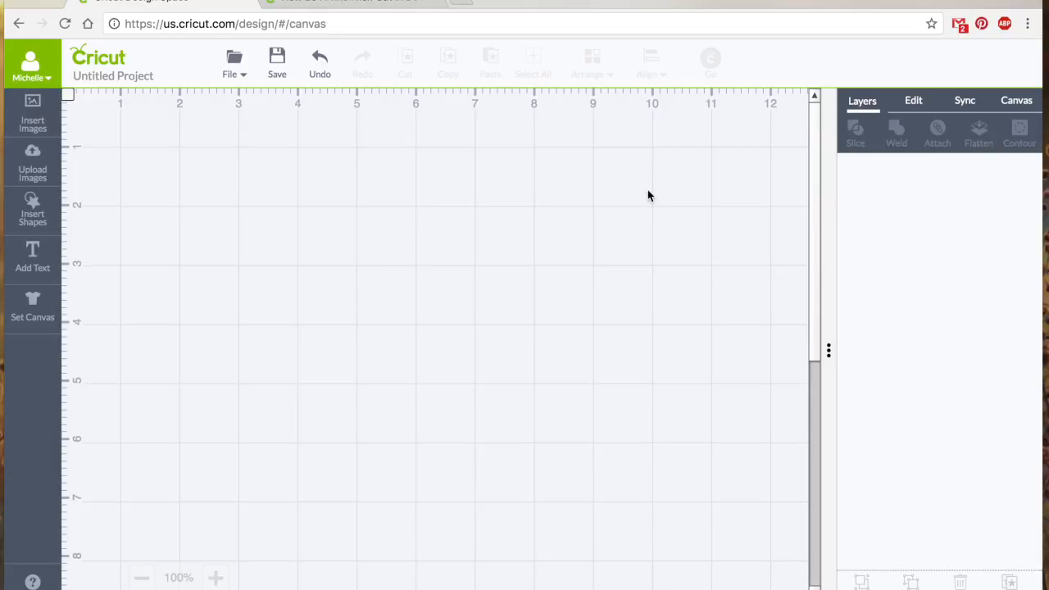
mouse_move(989, 121)
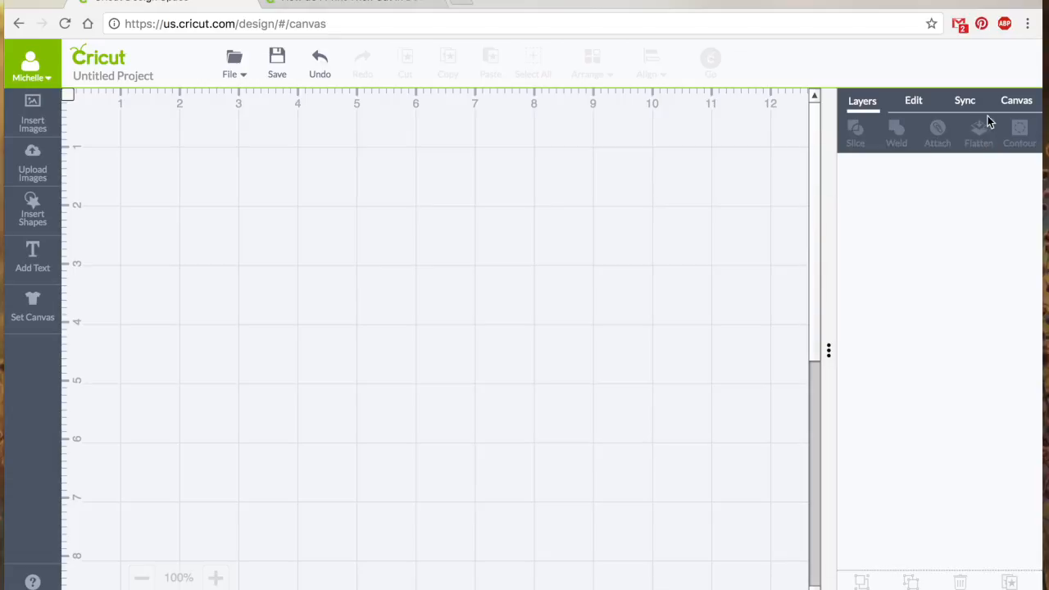
mouse_move(984, 146)
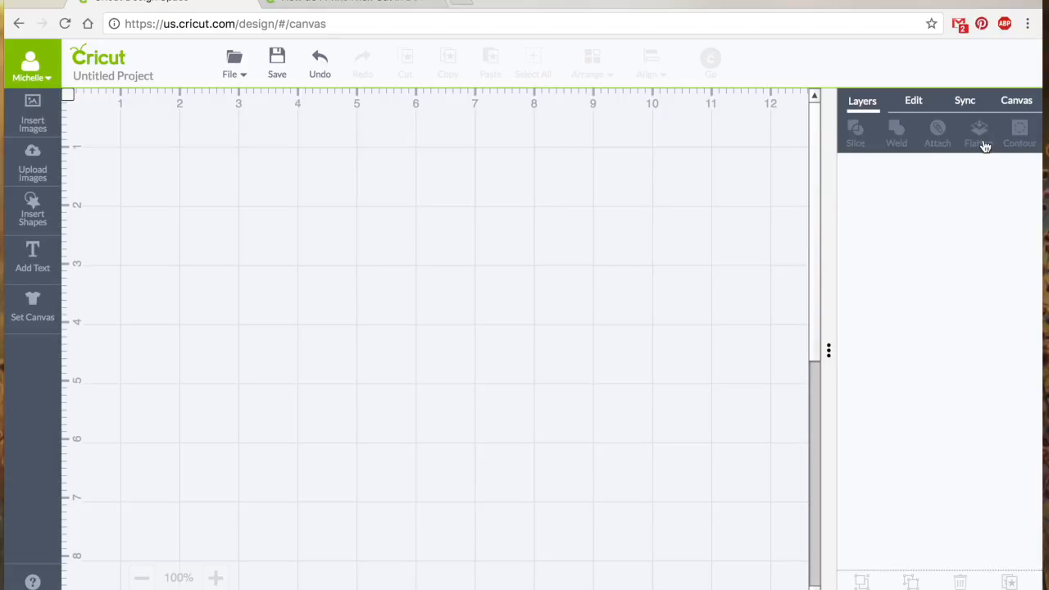
mouse_move(979, 135)
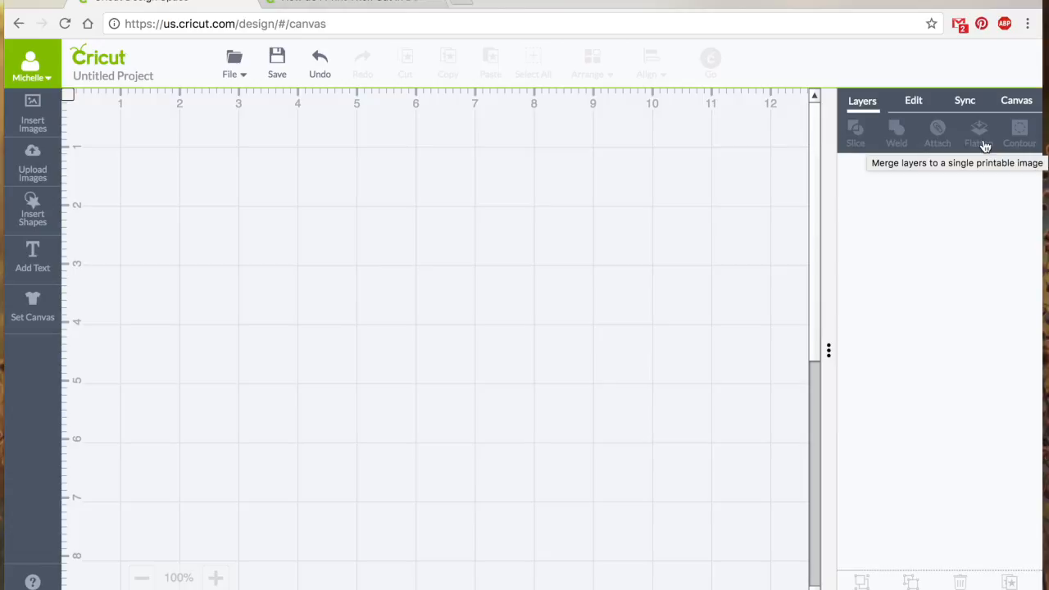
mouse_move(1008, 164)
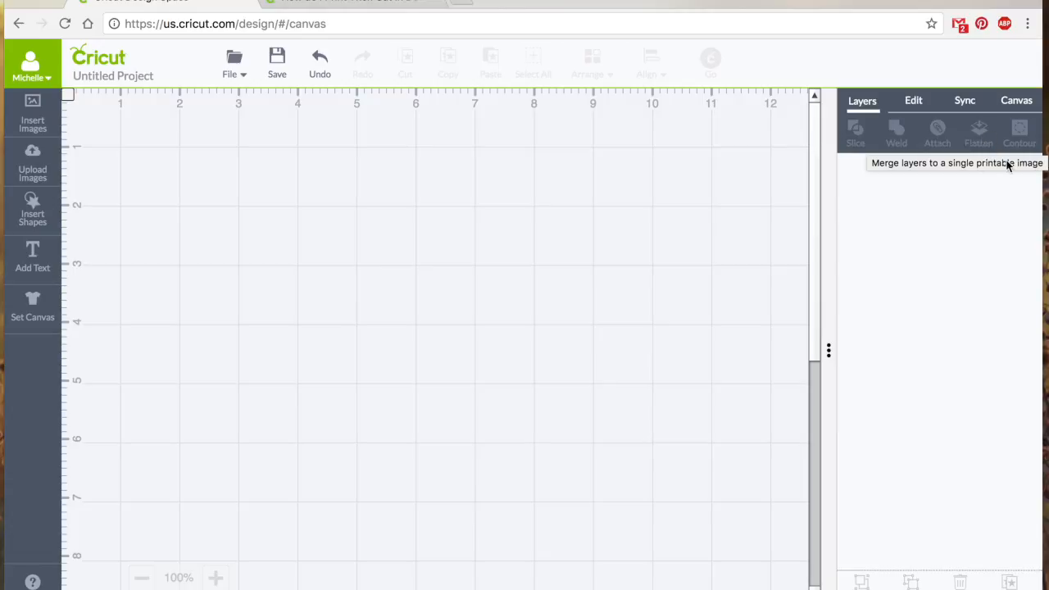
mouse_move(971, 109)
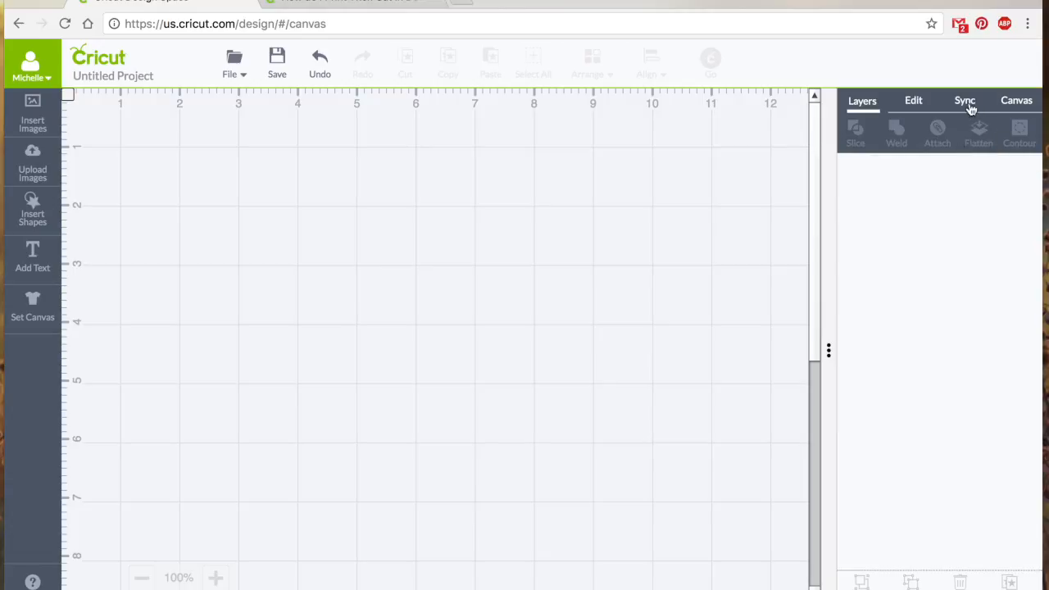
mouse_move(980, 158)
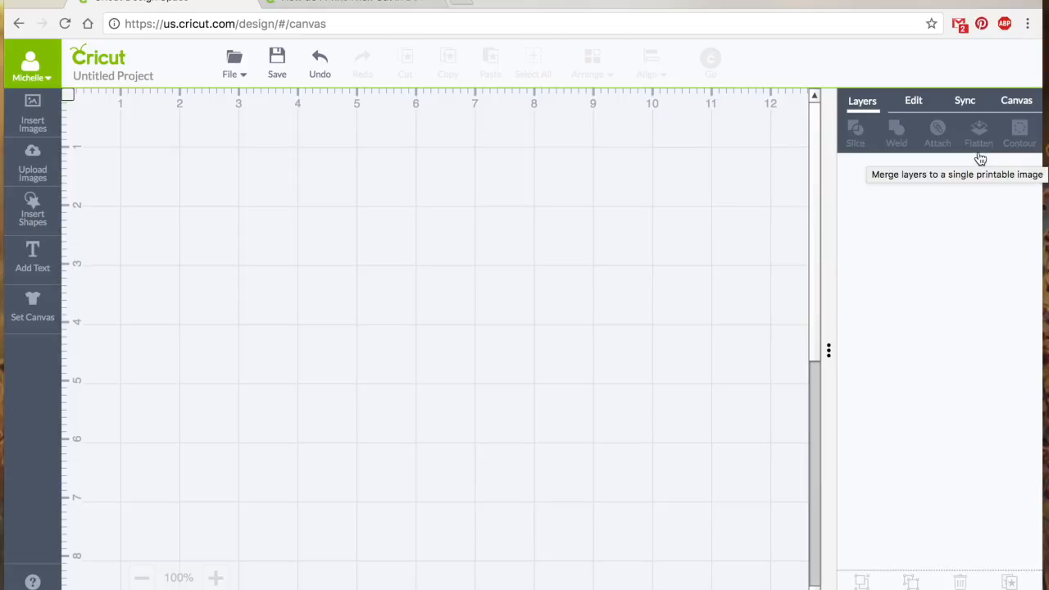
mouse_move(547, 138)
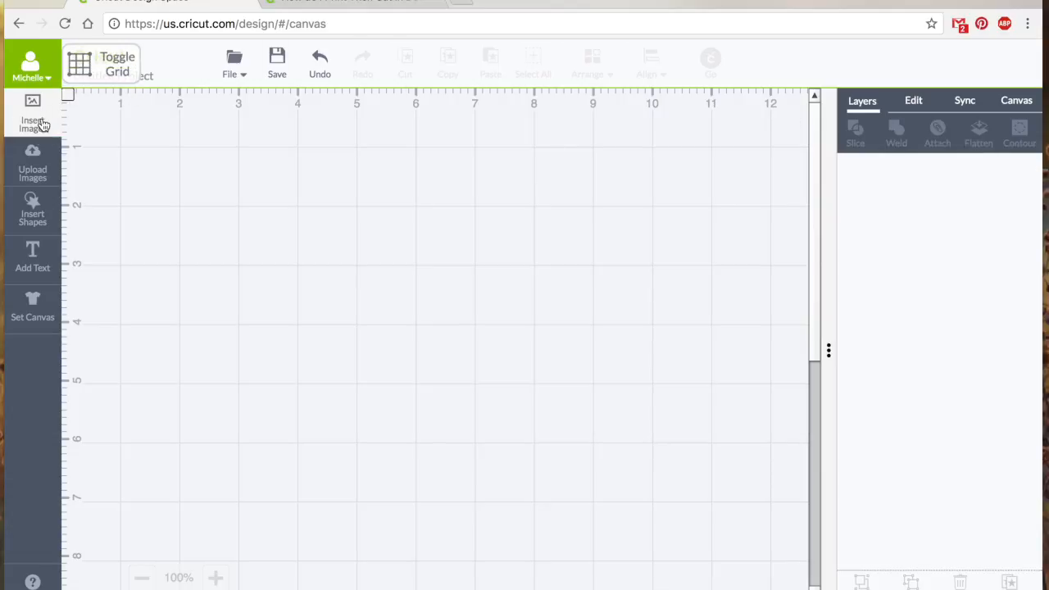
Search the image library for 'dog' and preview the teal and red dog image
click(33, 115)
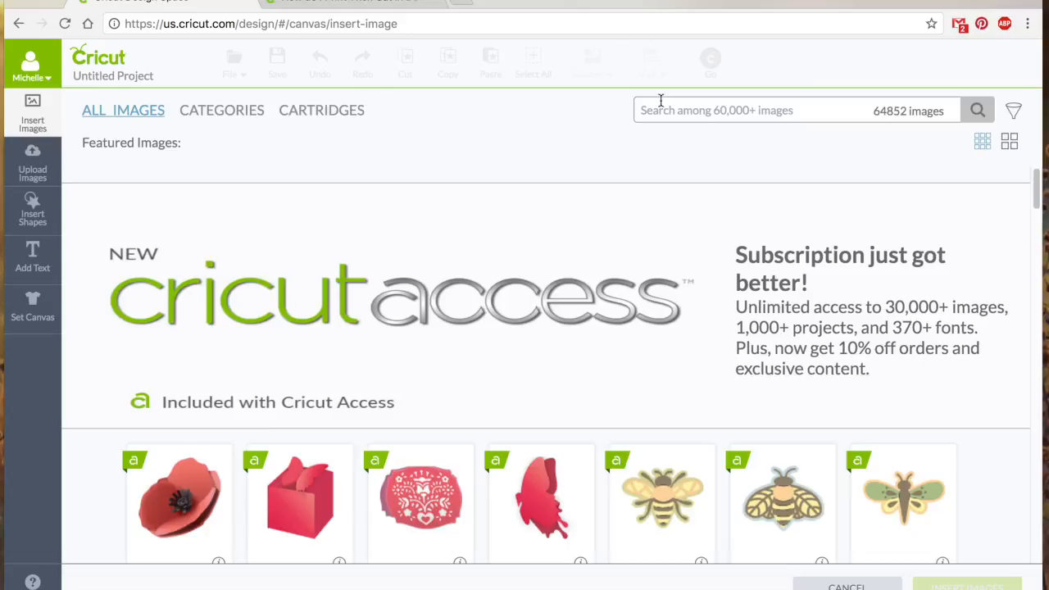
mouse_move(700, 110)
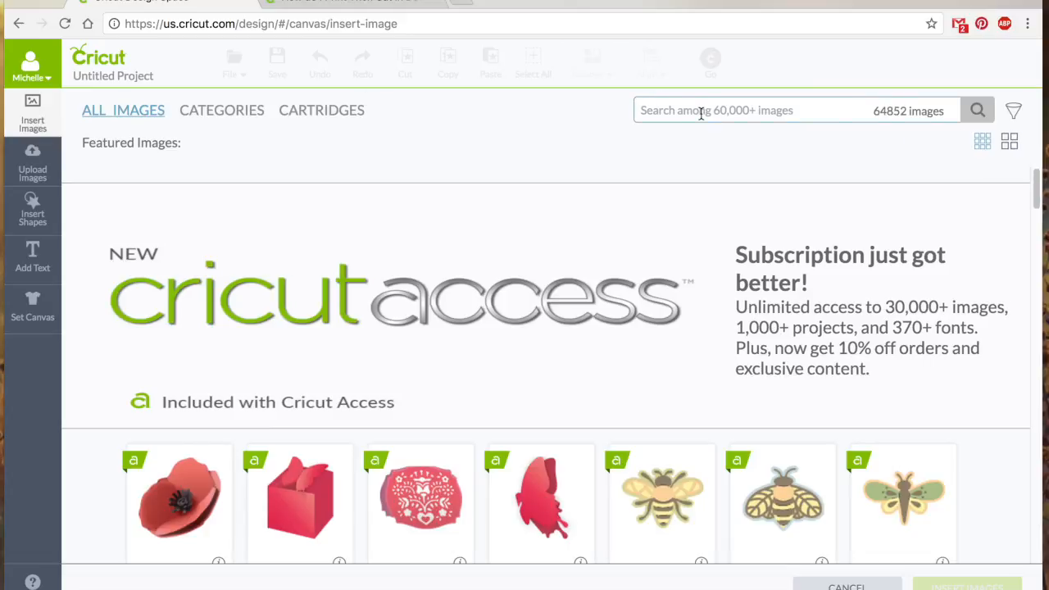
text(dog)
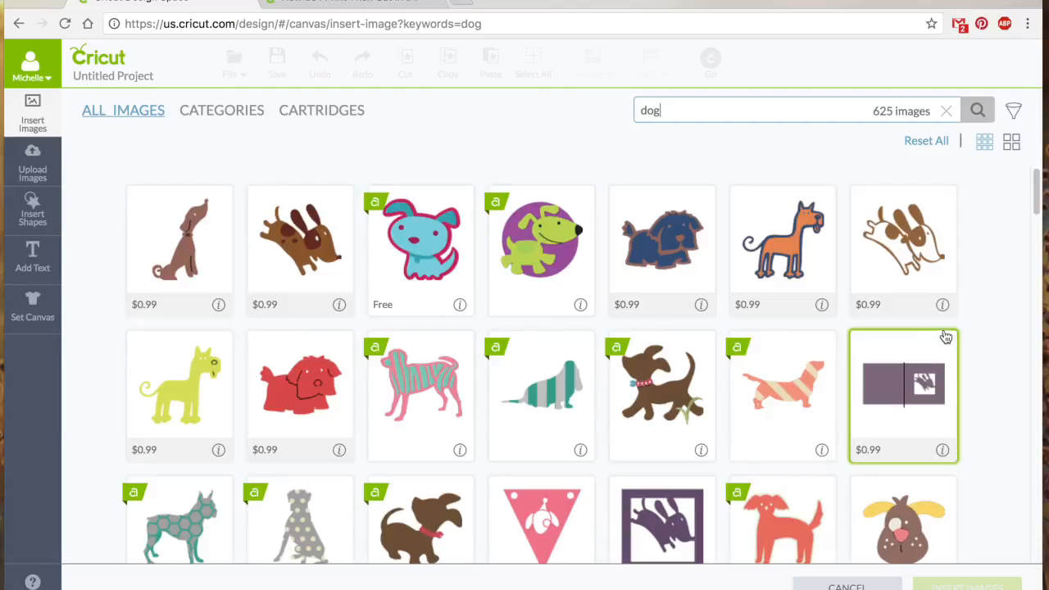
scroll(down, 3)
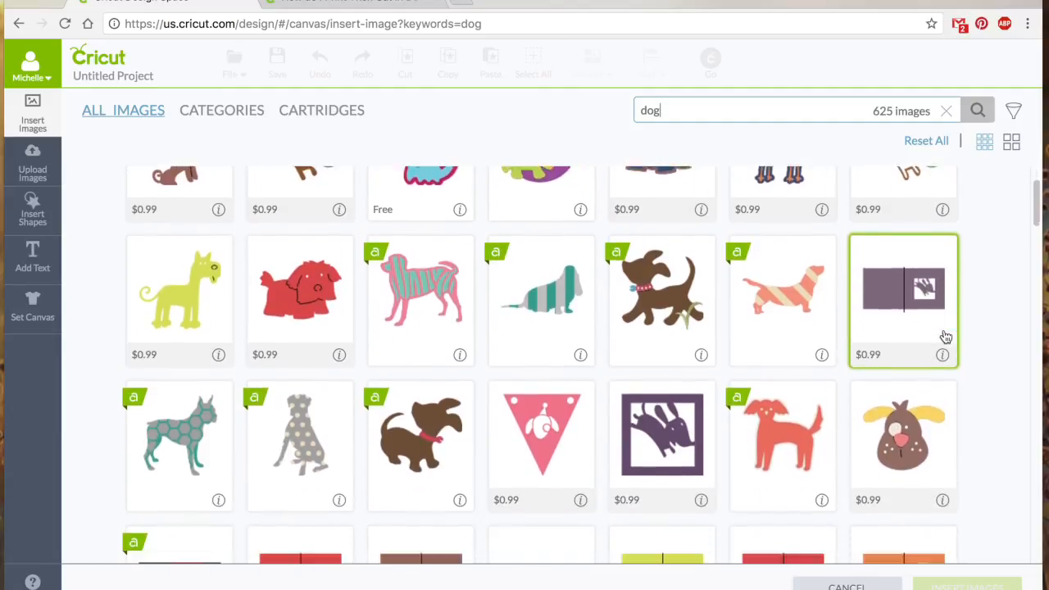
scroll(down, 3)
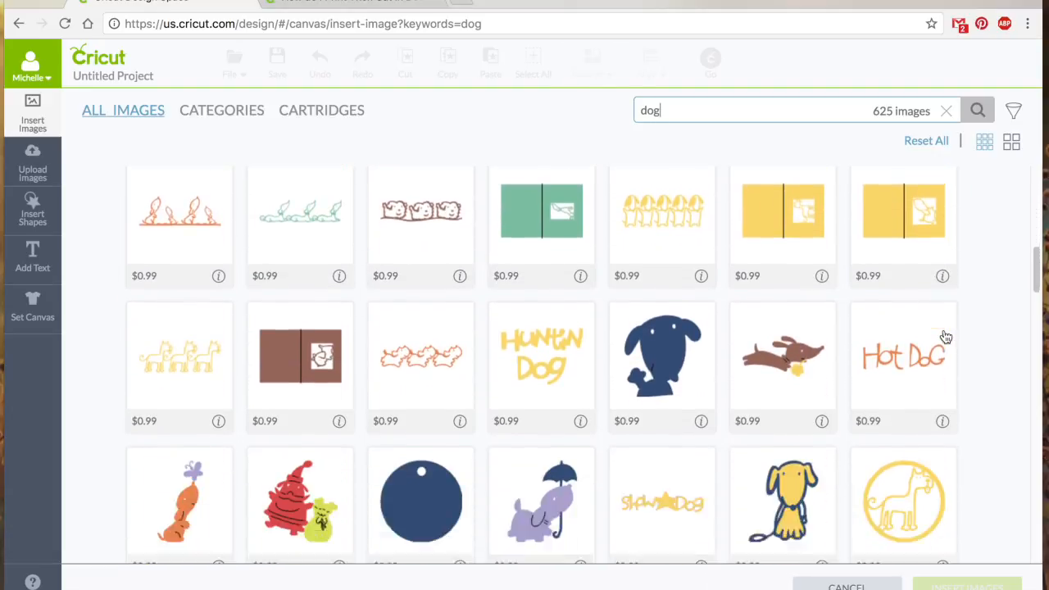
scroll(down, 3)
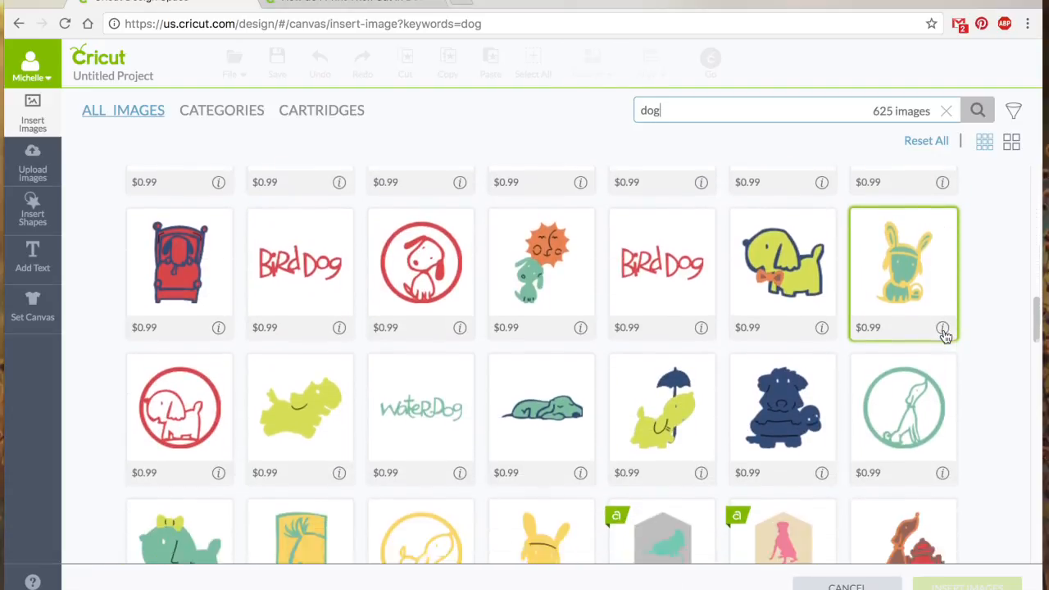
scroll(down, 3)
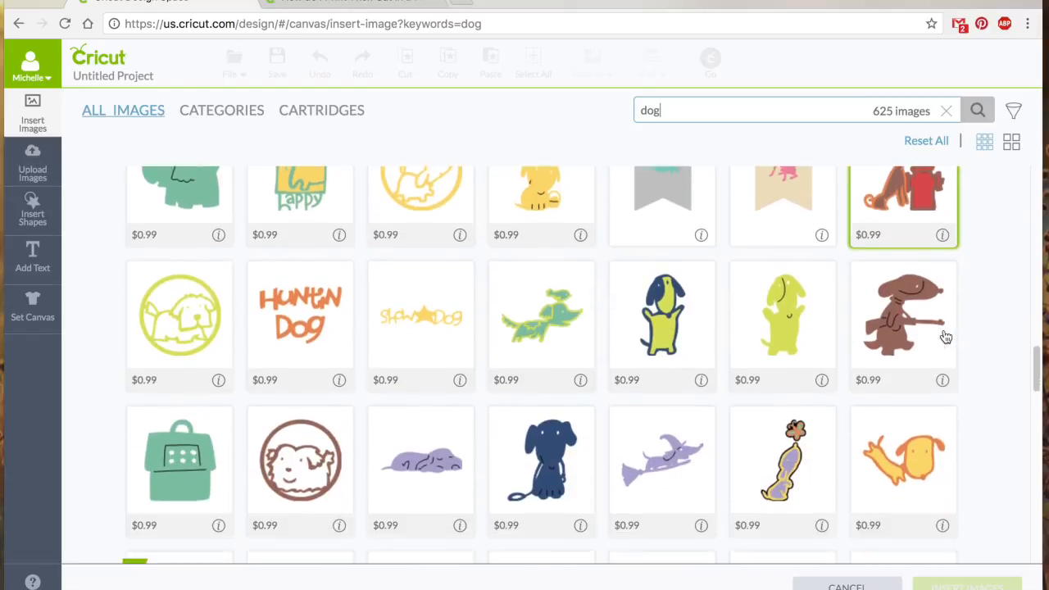
scroll(down, 3)
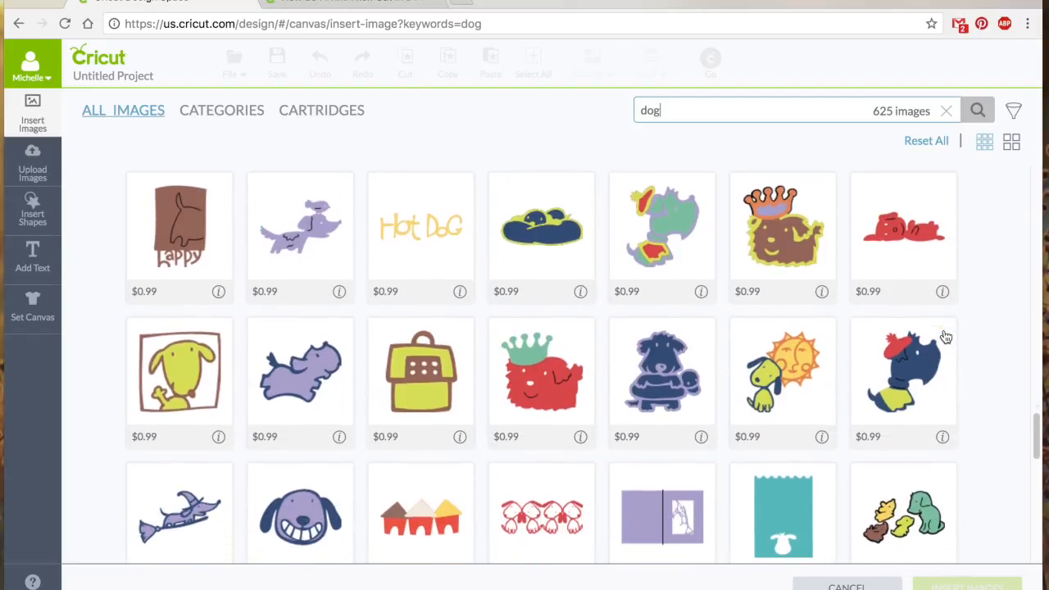
click(781, 230)
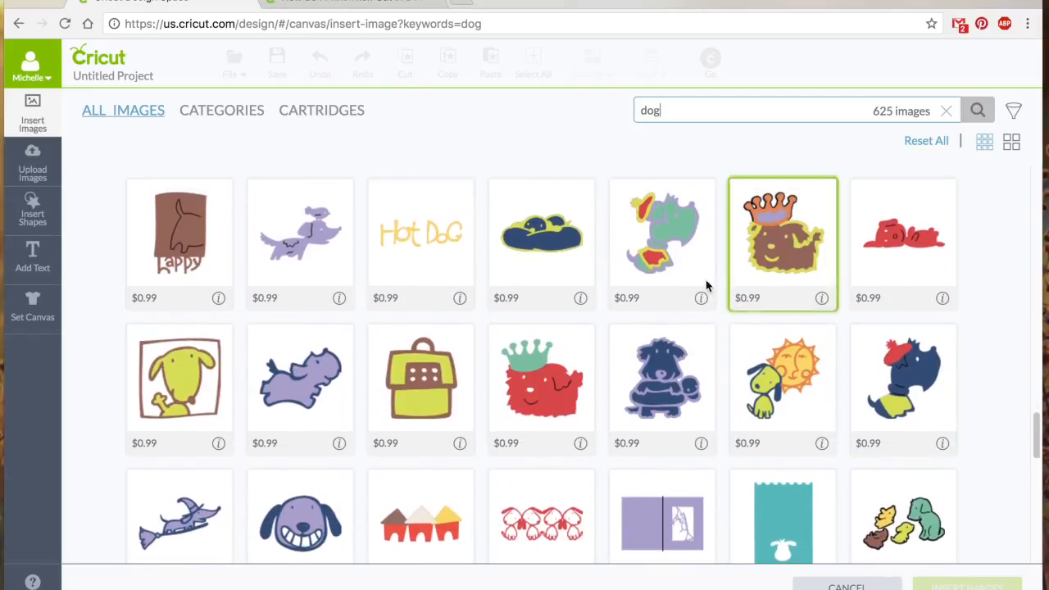
click(661, 238)
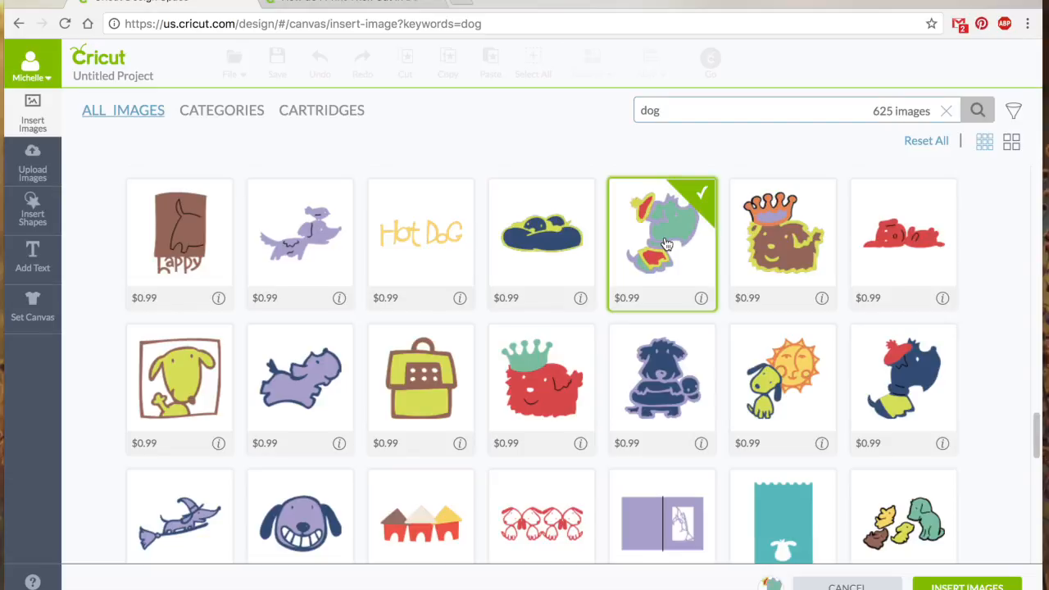
mouse_move(871, 344)
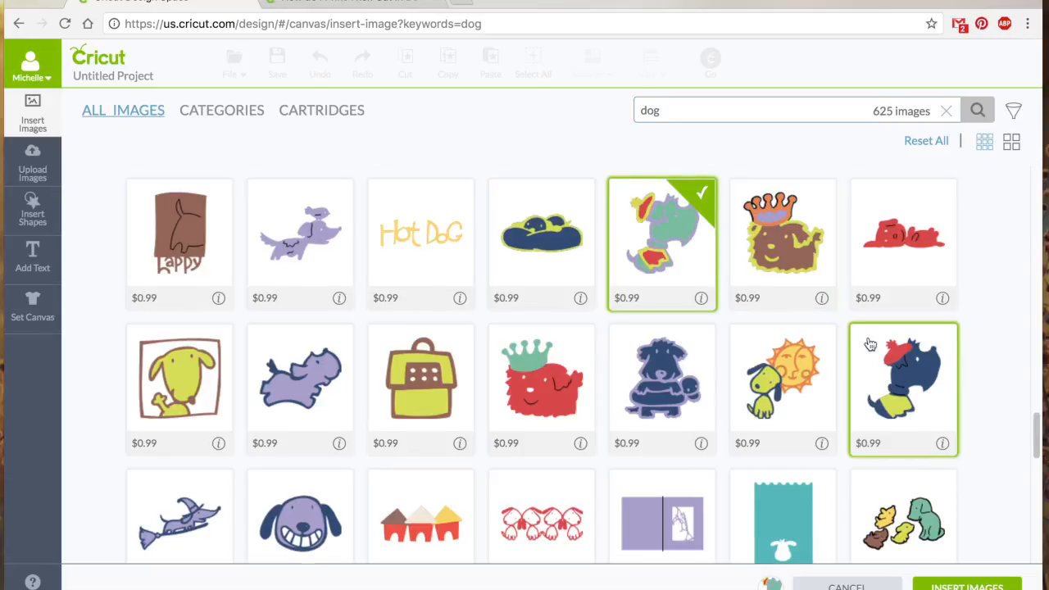
Scroll further through the 625 results and select the trio of brown spotted dogs
scroll(down, 3)
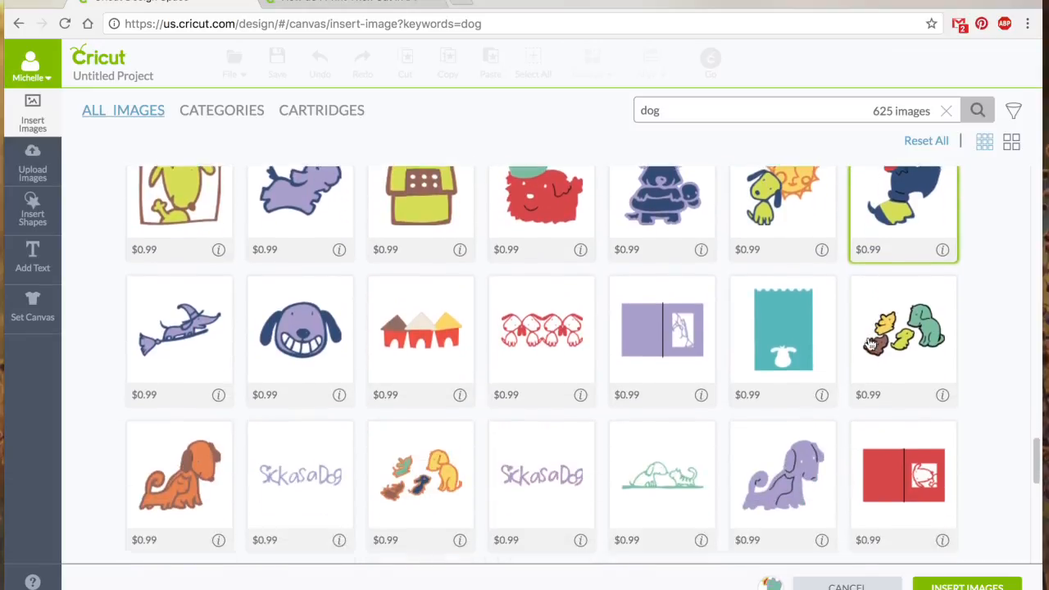
scroll(down, 3)
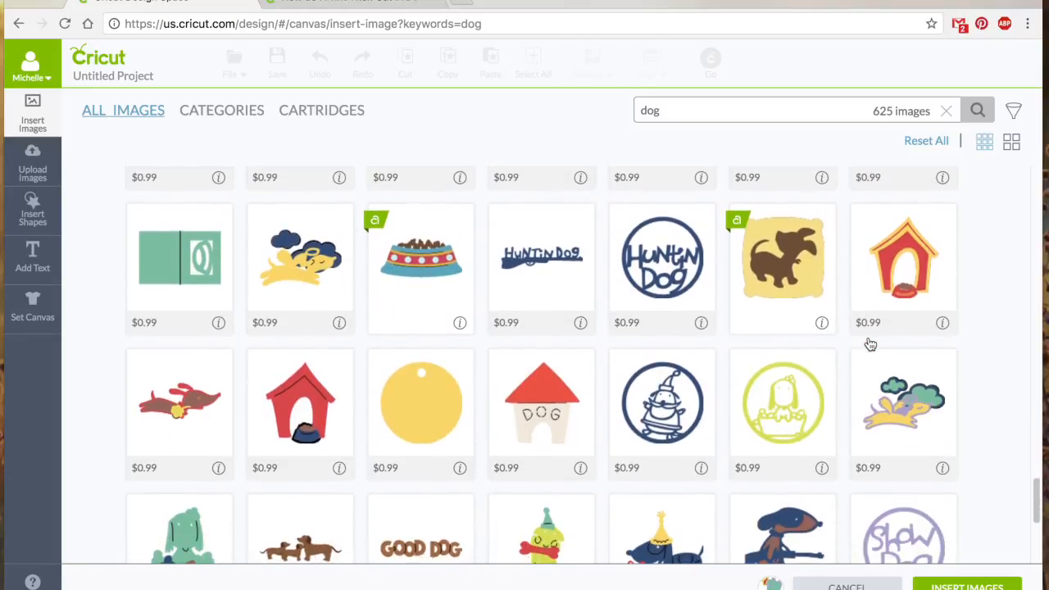
scroll(down, 3)
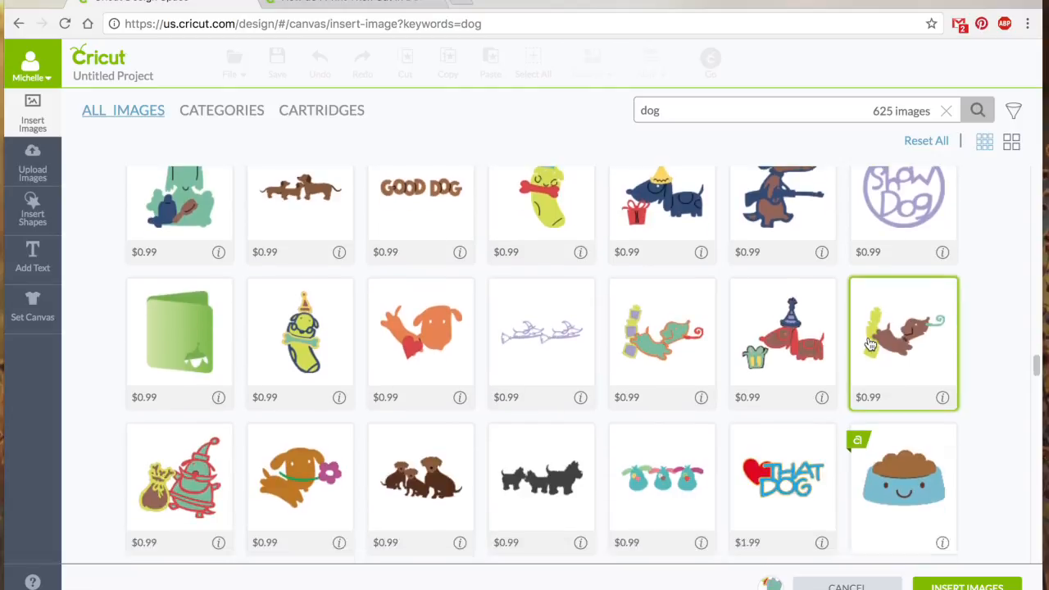
scroll(down, 3)
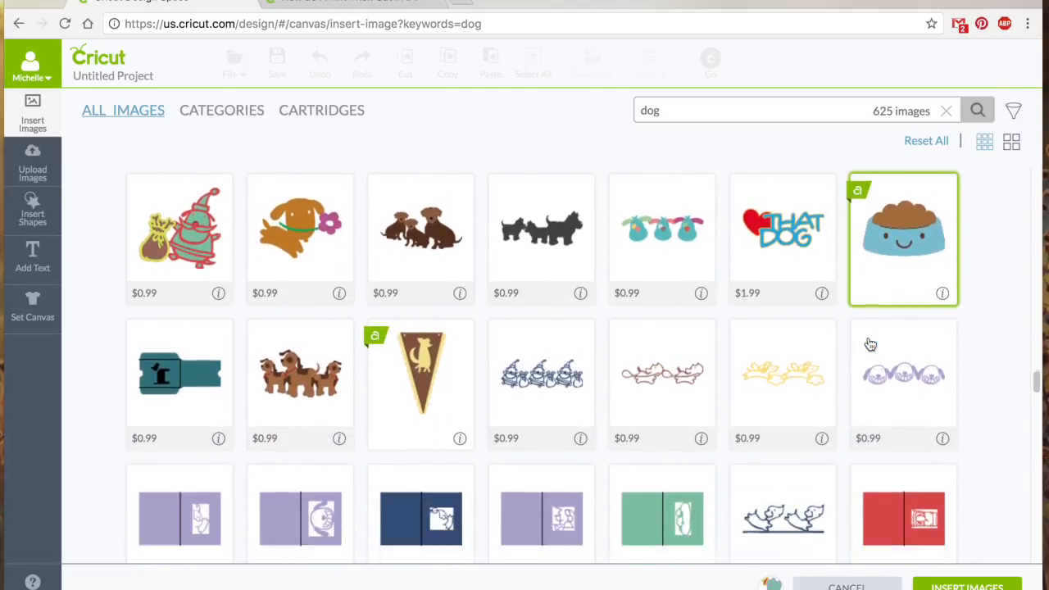
scroll(down, 3)
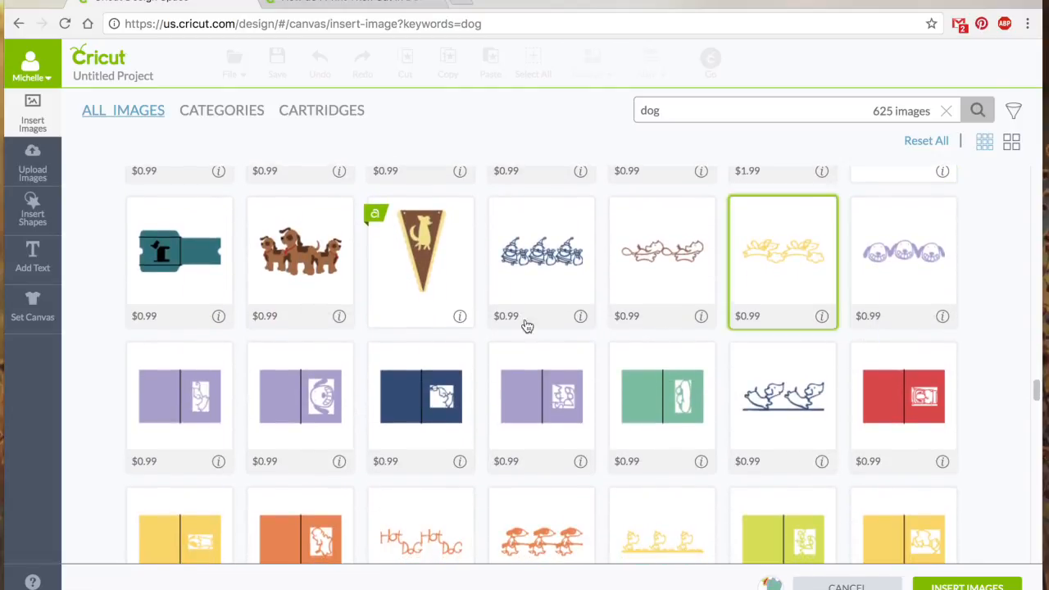
click(300, 253)
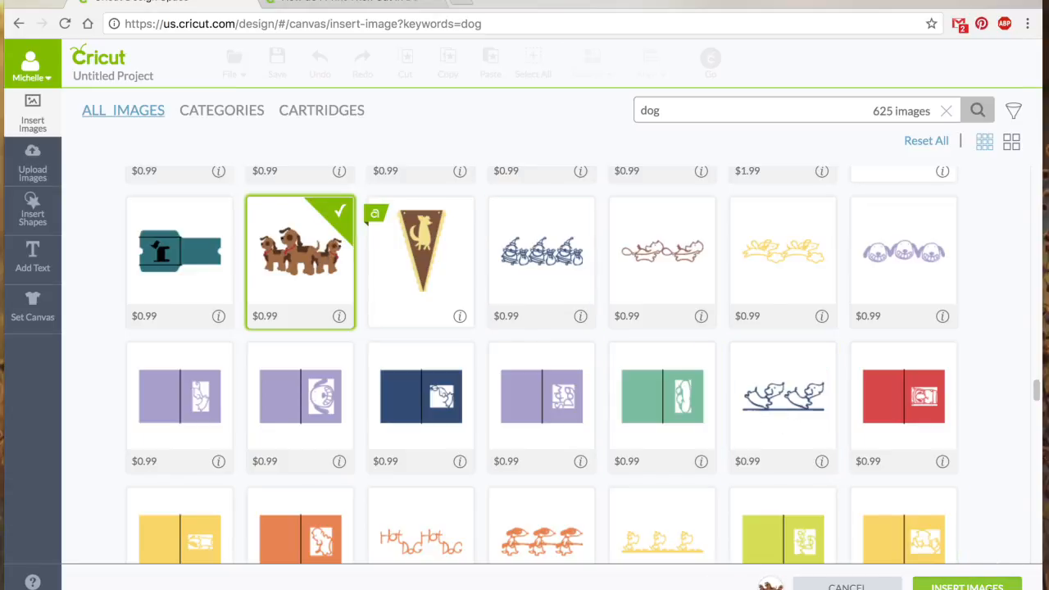
Insert the selected three brown spotted puppies image, a Dog Border, onto the canvas
click(967, 585)
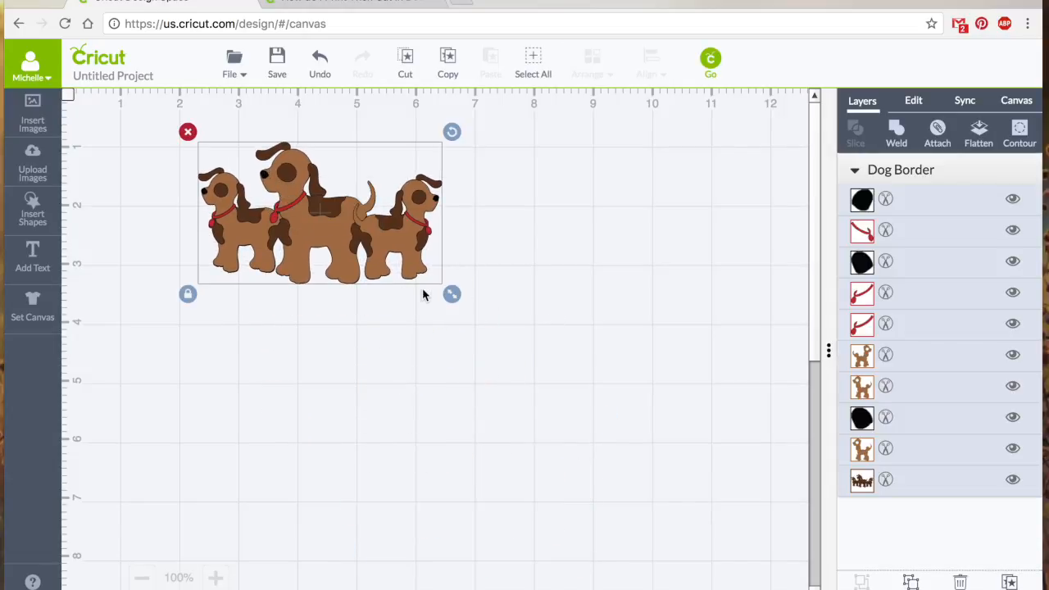
Scale the Dog Border image up to about six inches wide
drag(452, 293, 549, 350)
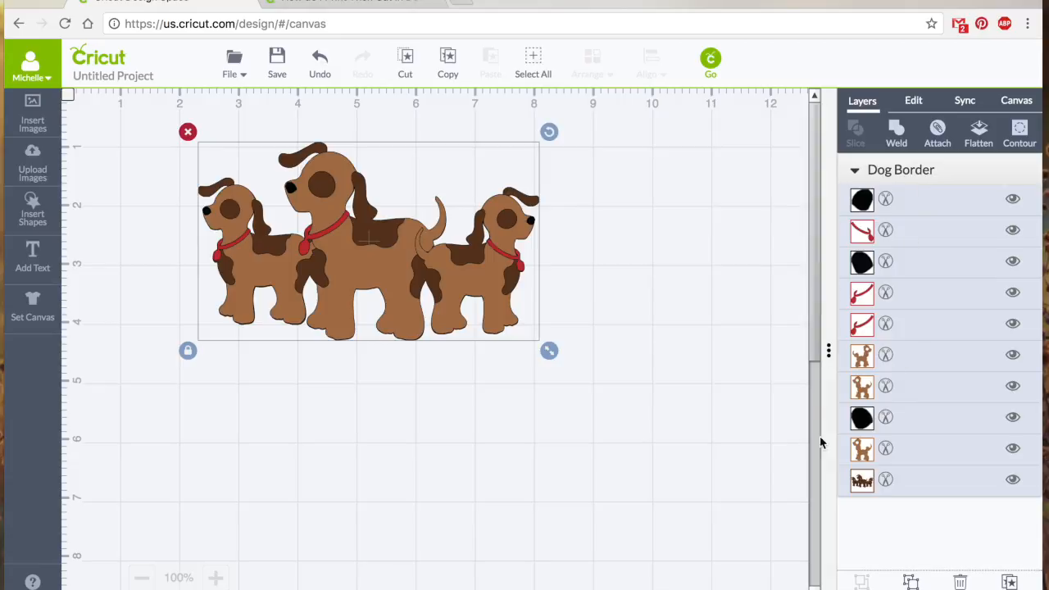
mouse_move(889, 426)
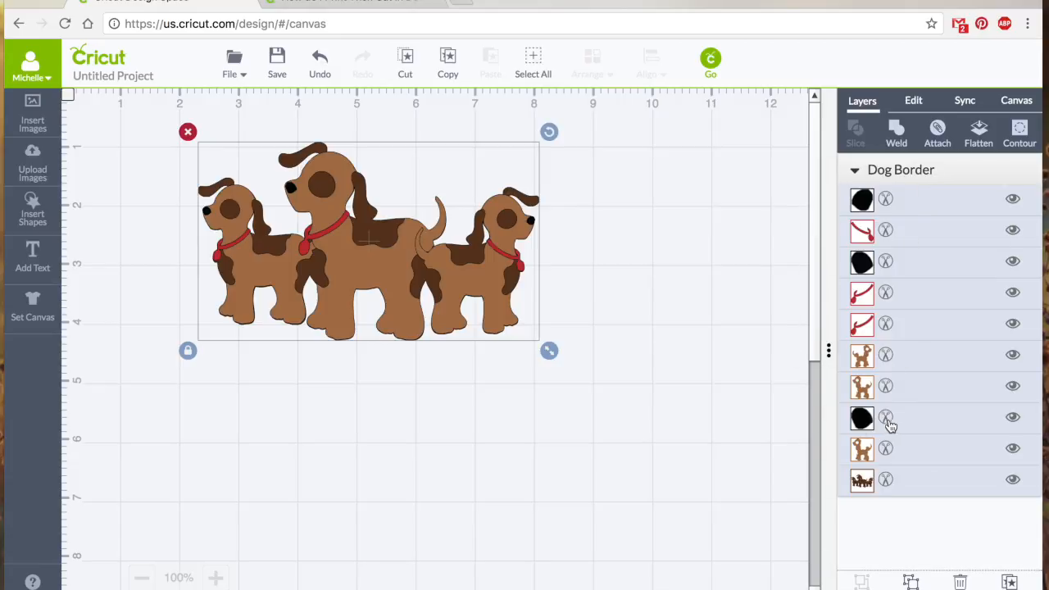
mouse_move(469, 326)
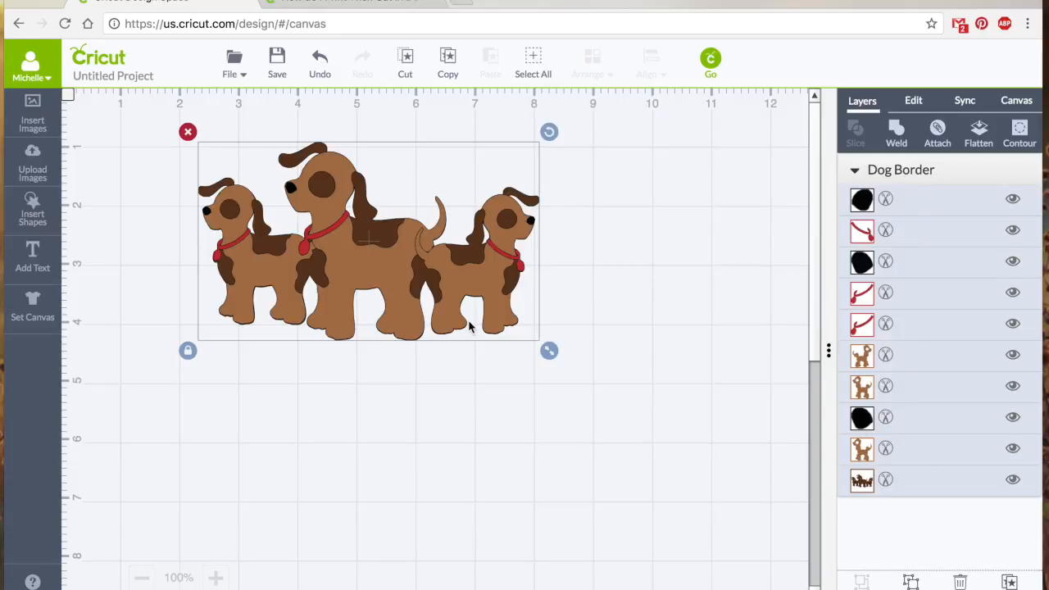
mouse_move(197, 221)
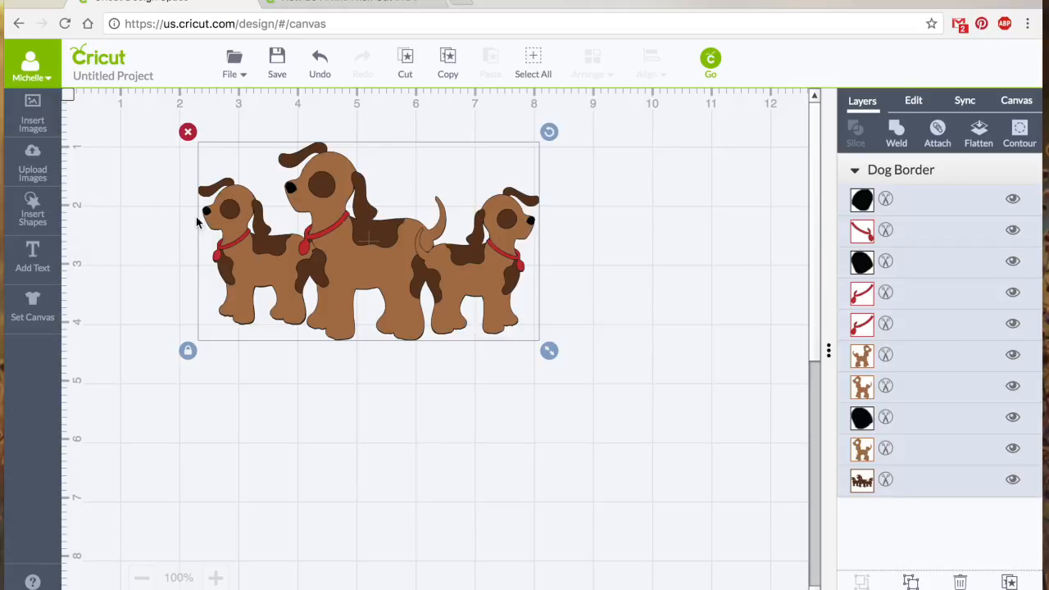
mouse_move(217, 295)
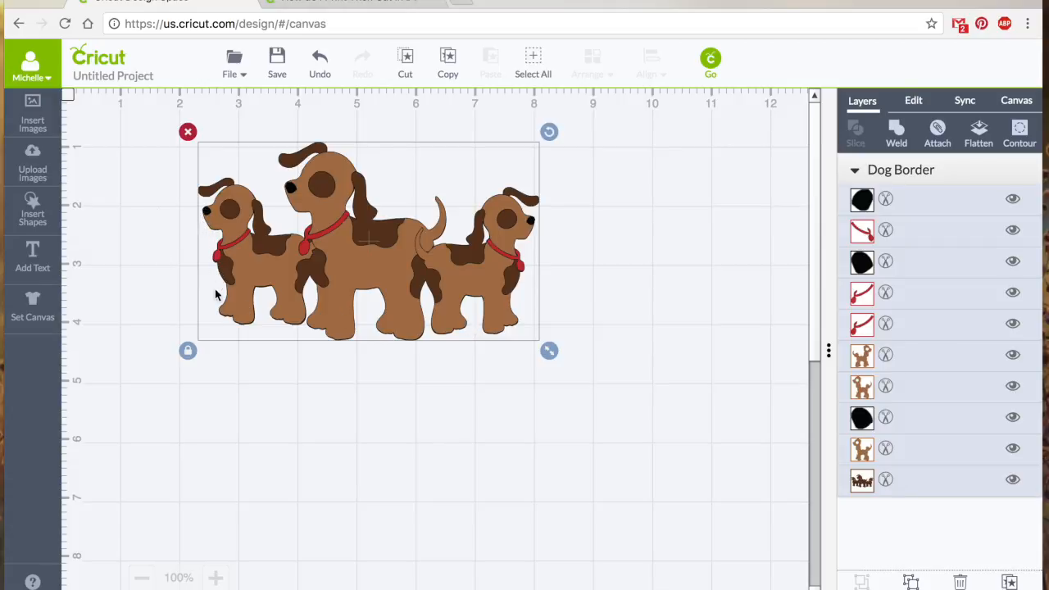
mouse_move(434, 340)
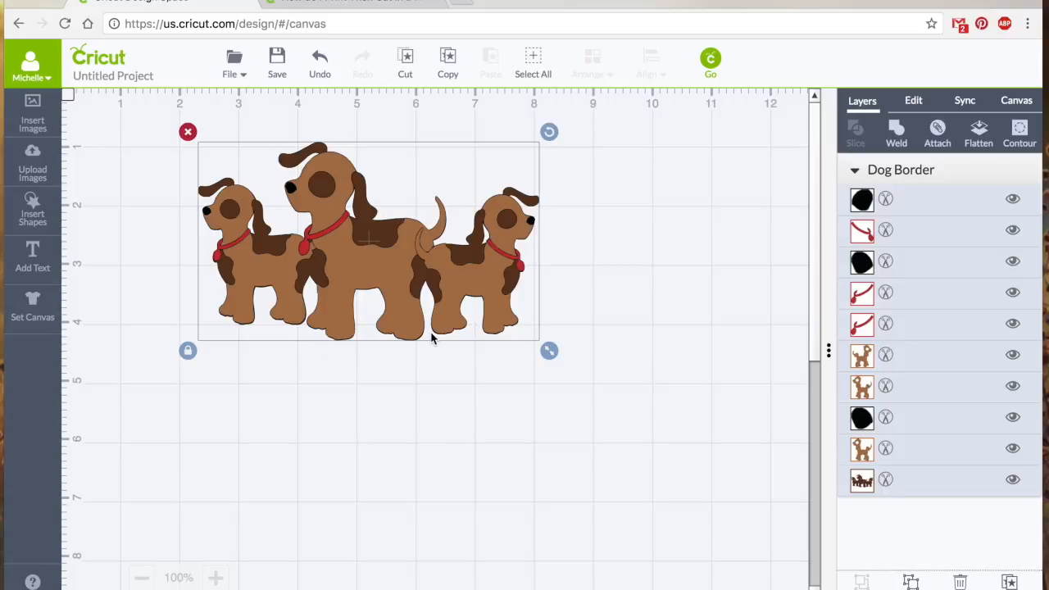
mouse_move(456, 314)
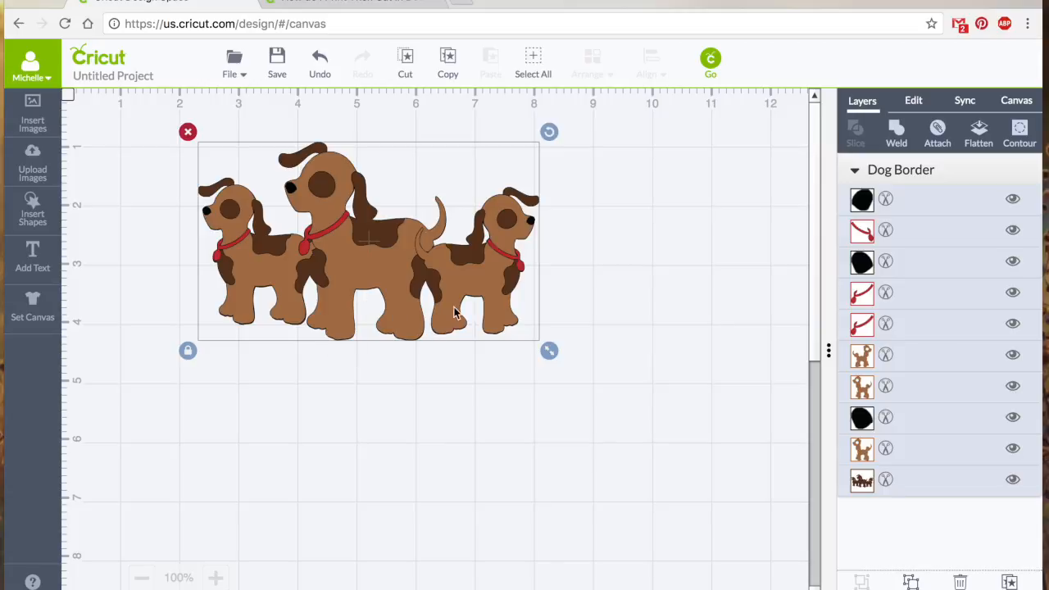
mouse_move(426, 243)
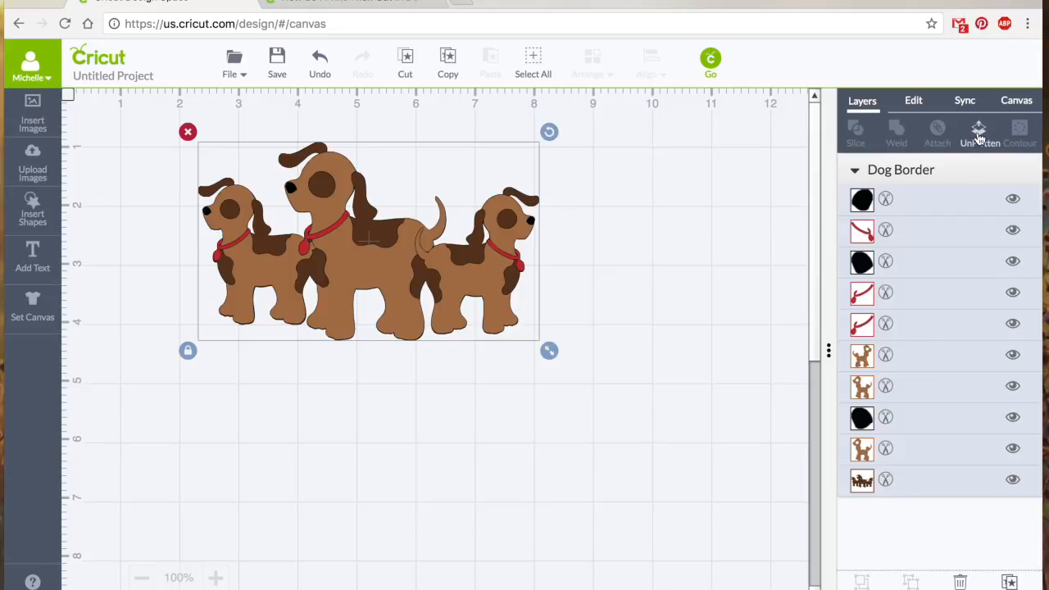
Flatten the Dog Border's ten layers into a single printable Flattened Set
click(979, 134)
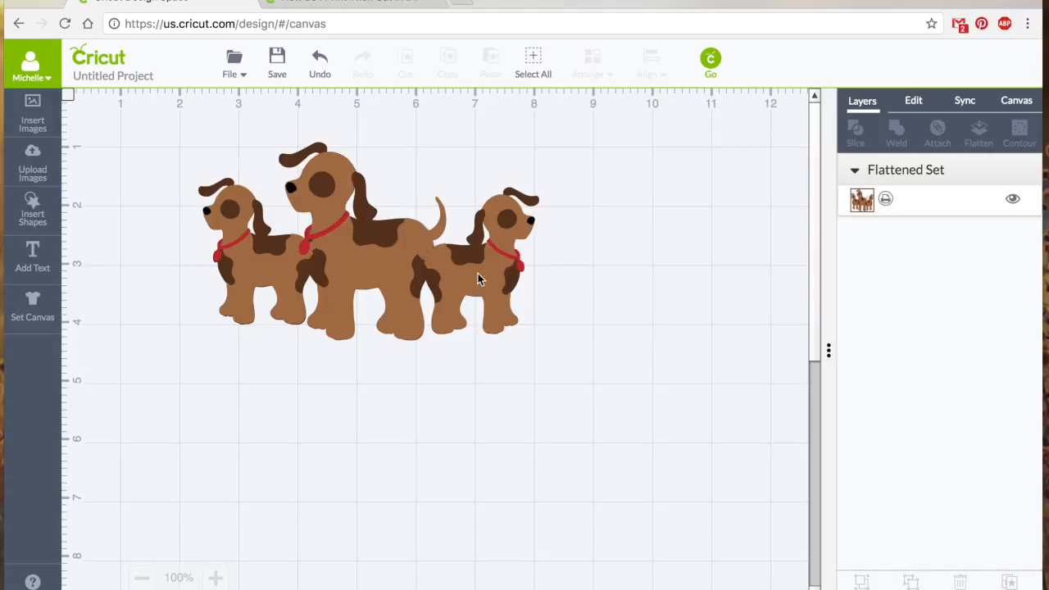
mouse_move(262, 256)
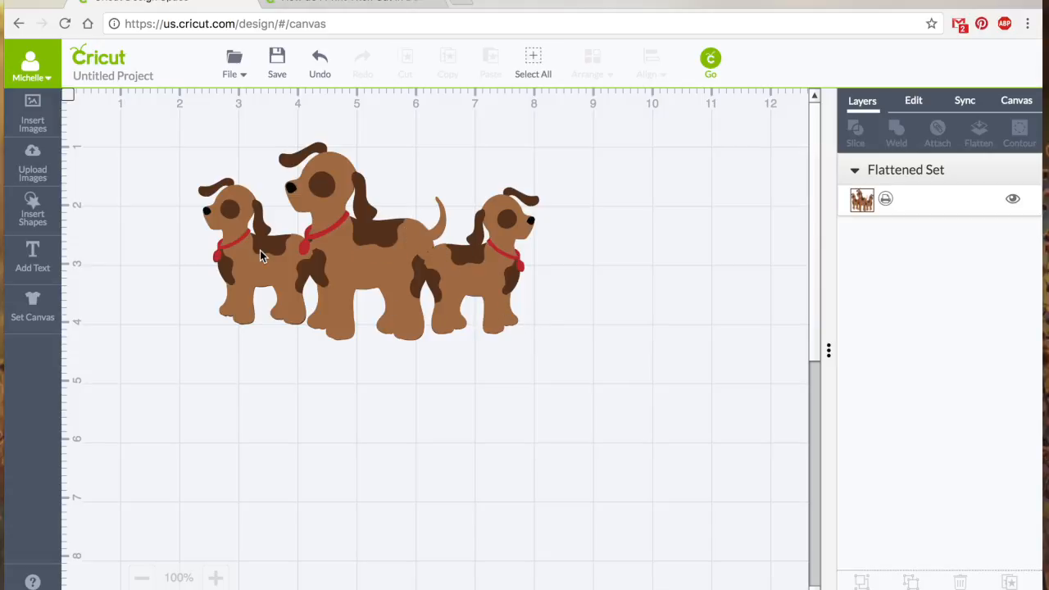
mouse_move(322, 190)
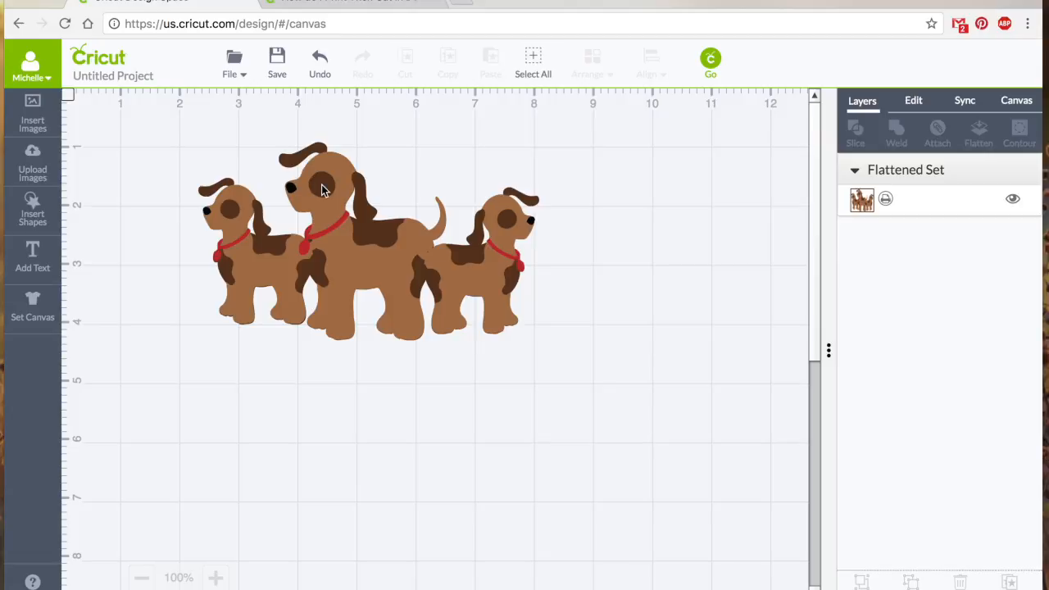
mouse_move(890, 186)
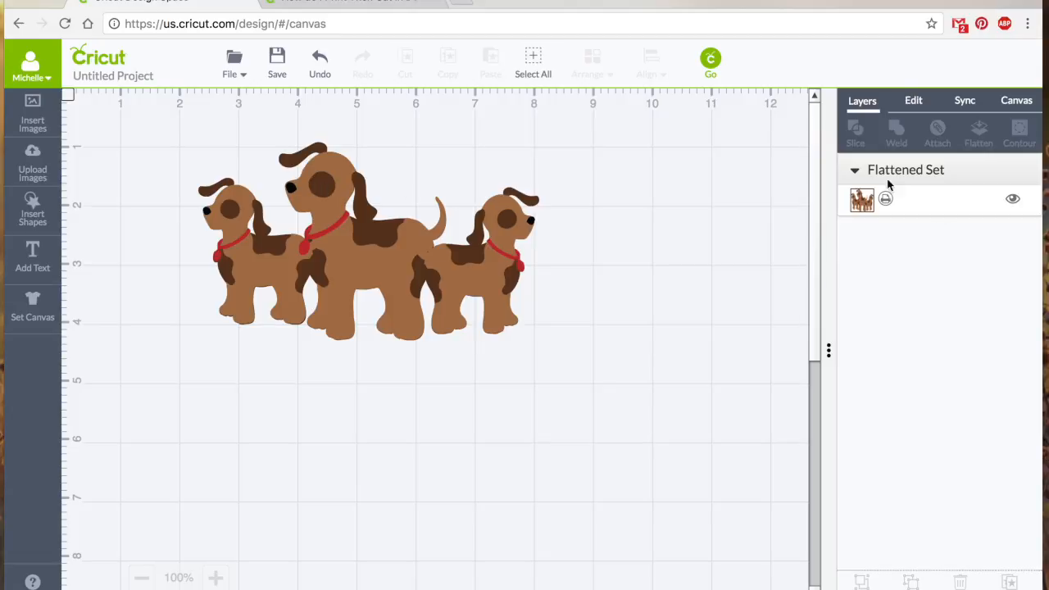
mouse_move(899, 219)
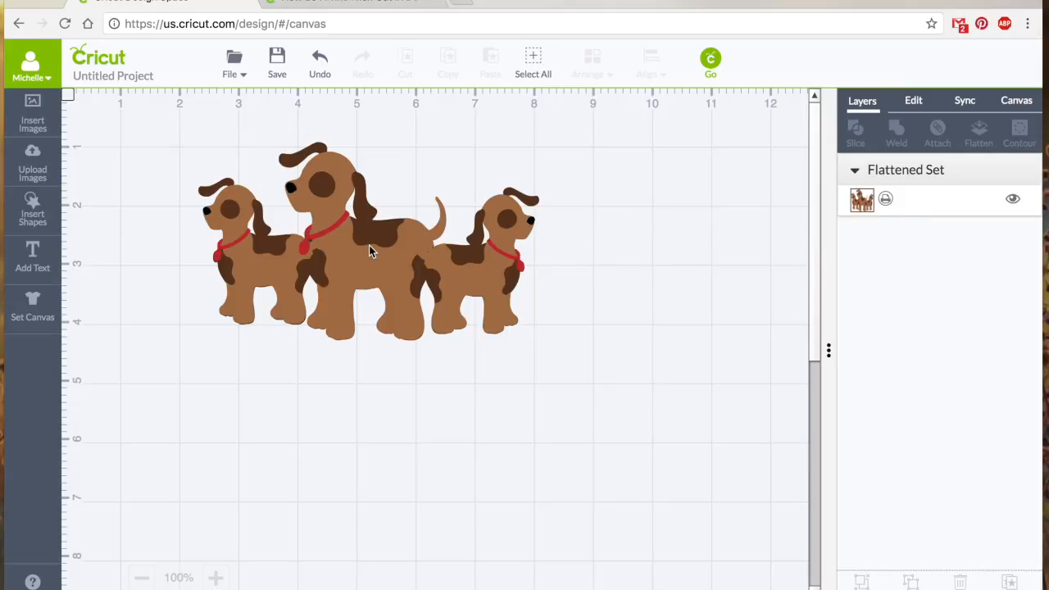
mouse_move(490, 295)
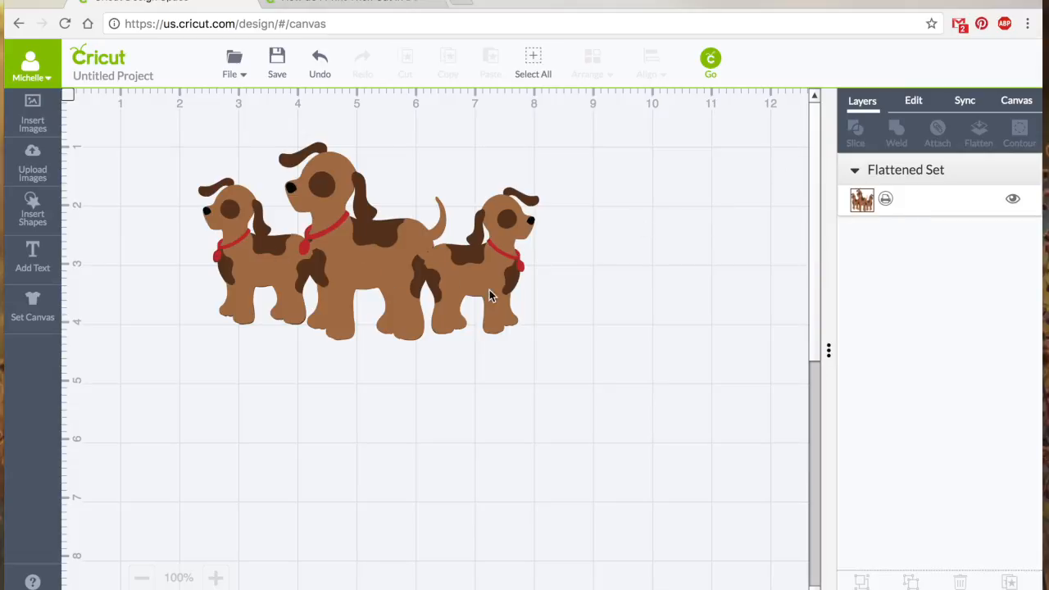
mouse_move(358, 300)
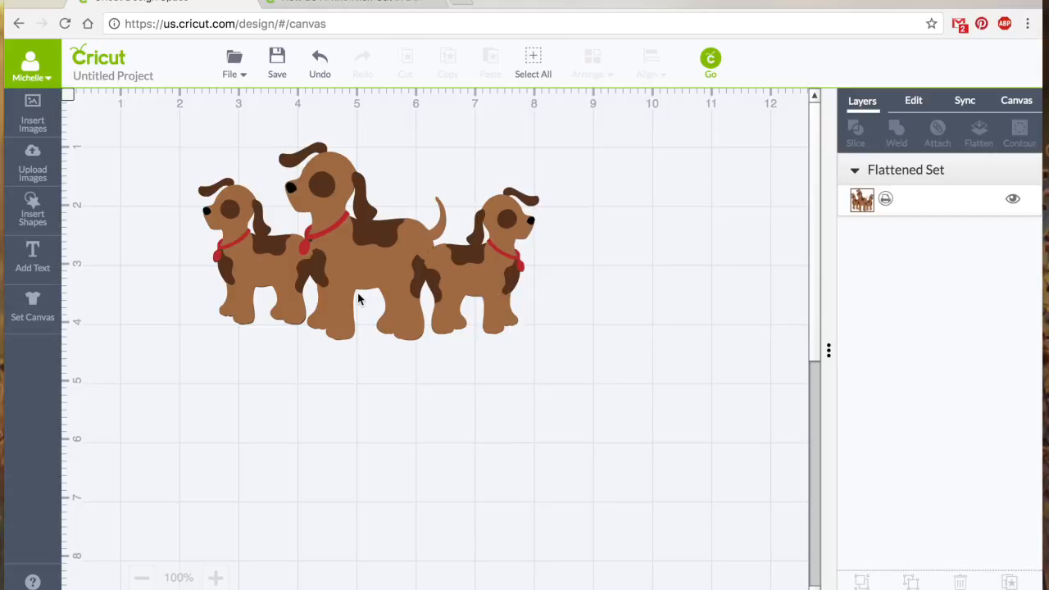
mouse_move(302, 238)
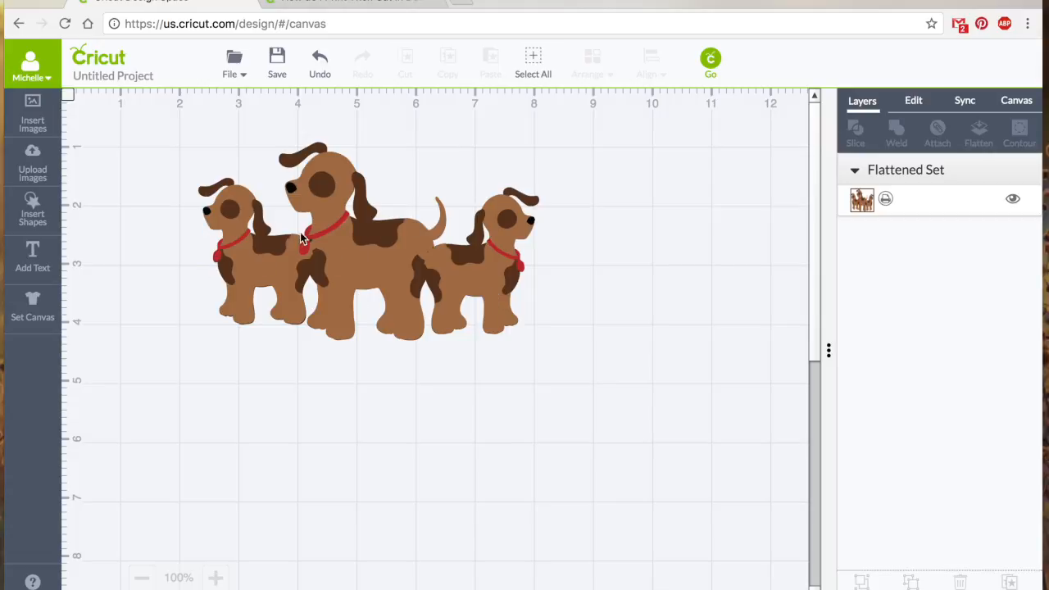
mouse_move(353, 228)
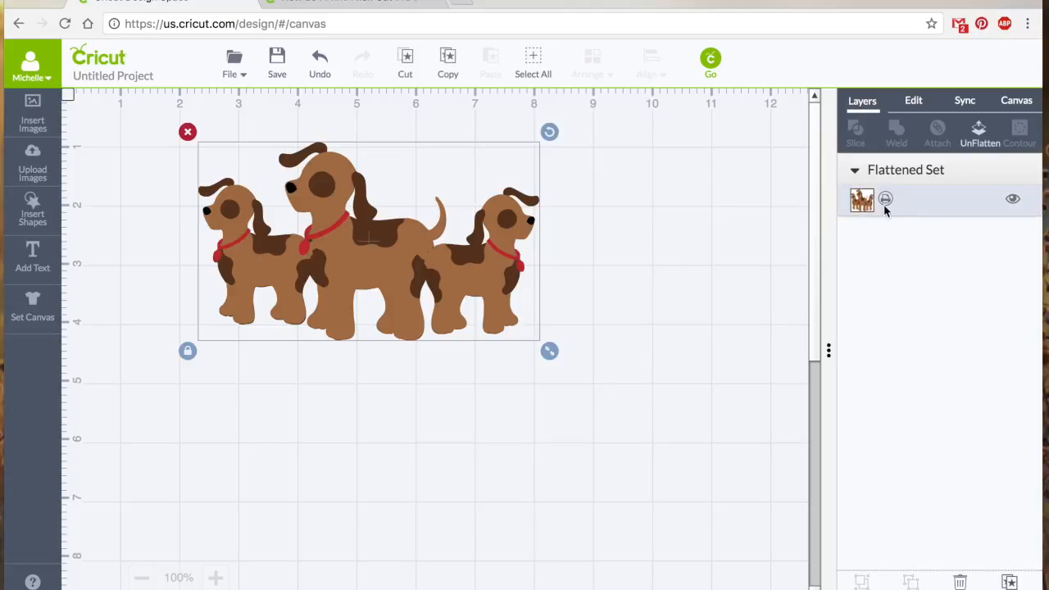
Unflatten the Dog Border into ten layers and make the right collar blue and left purple
click(980, 132)
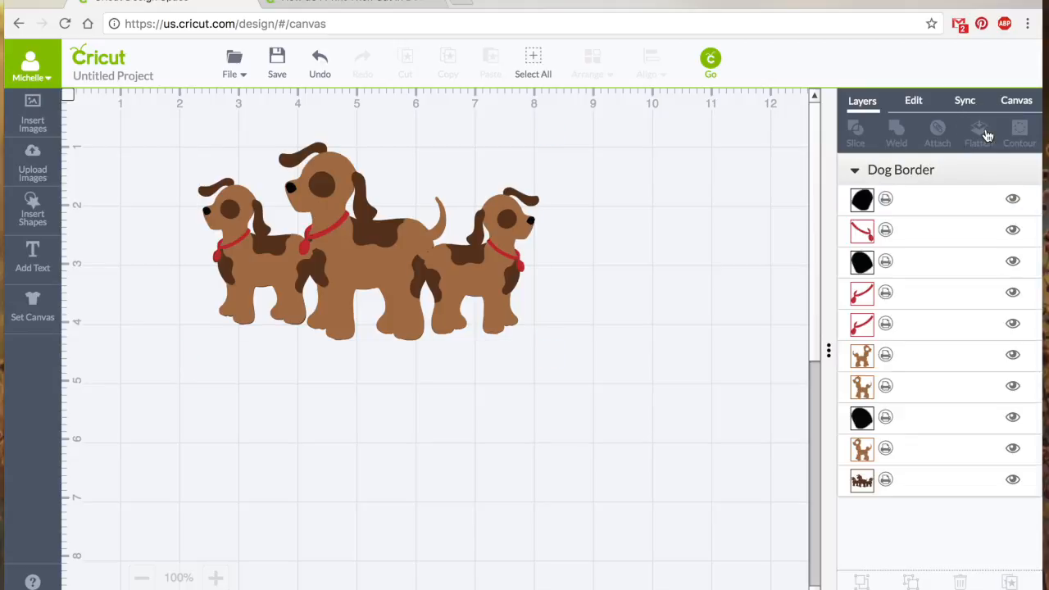
click(862, 230)
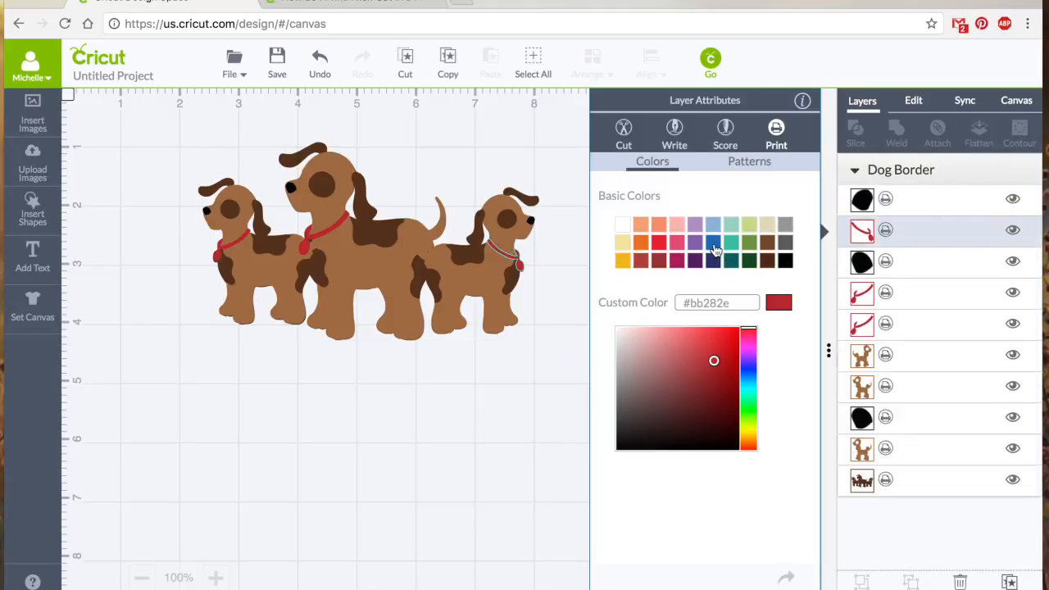
click(713, 250)
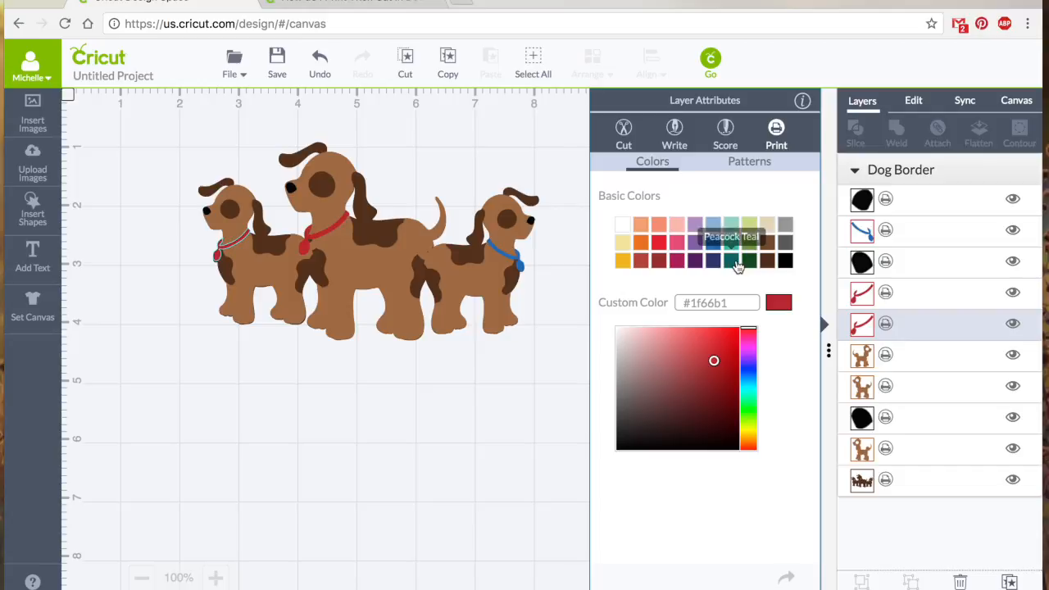
click(695, 242)
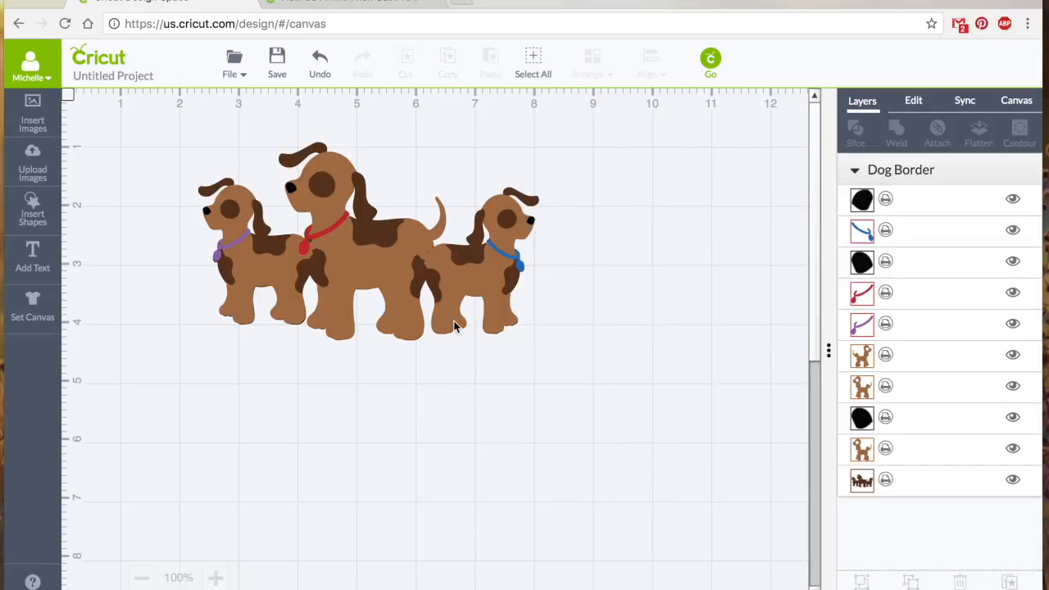
mouse_move(360, 250)
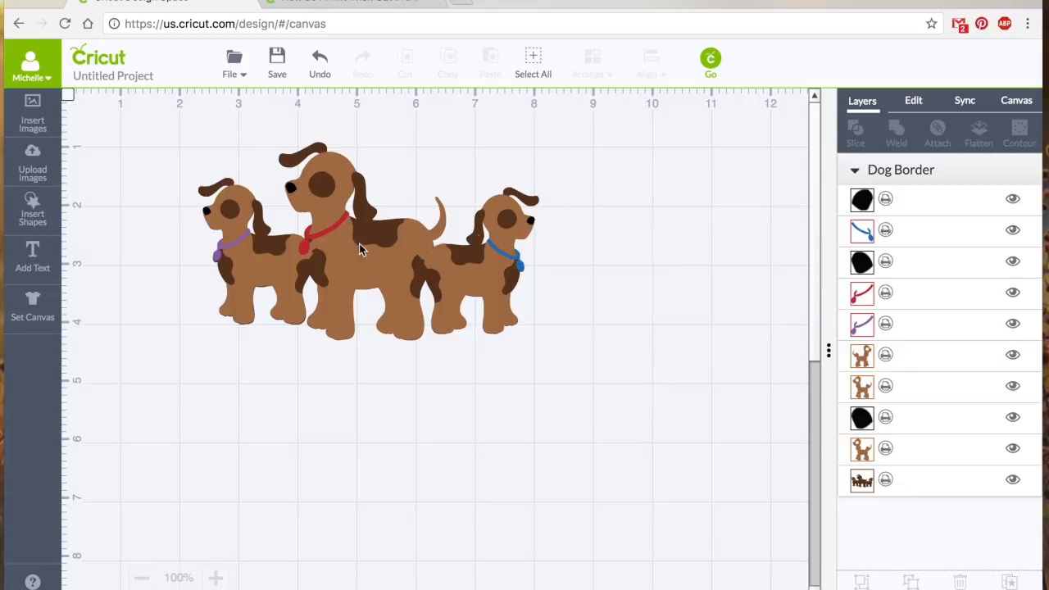
mouse_move(356, 188)
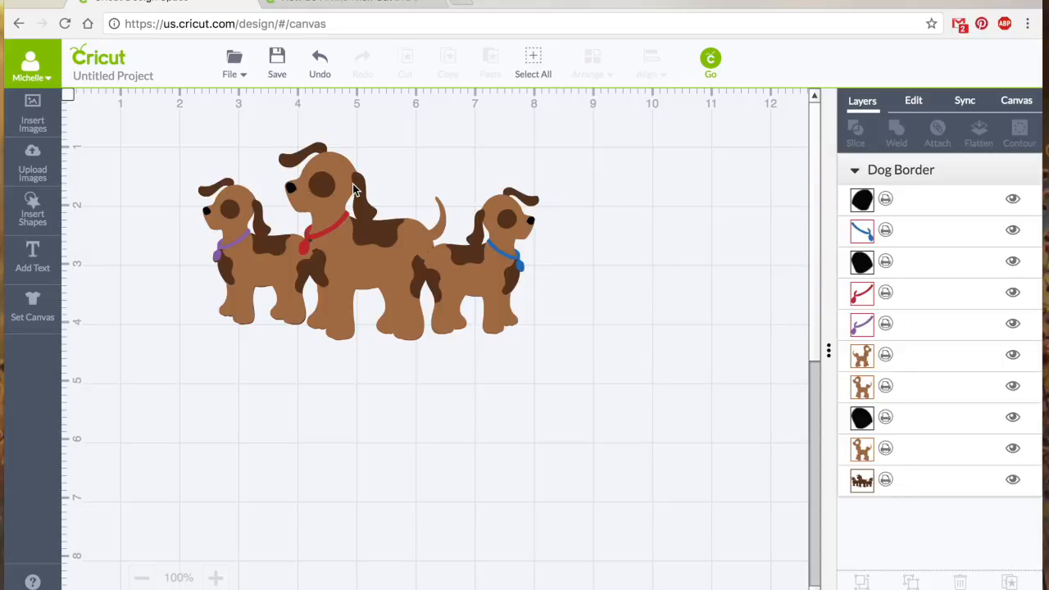
Select all Dog Border layers and flatten the purple, red and blue collared dogs into one set
click(356, 237)
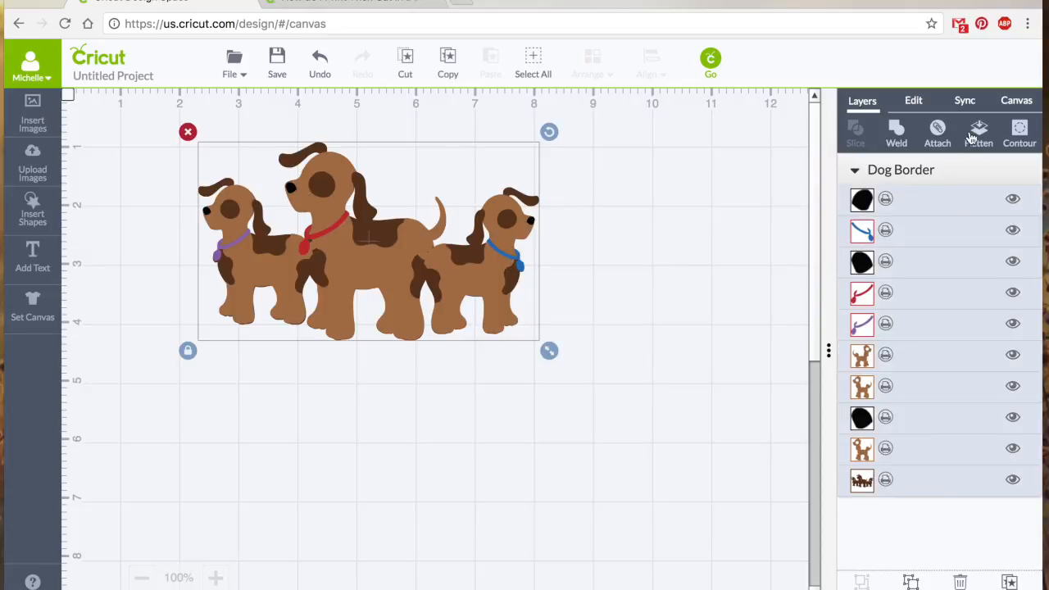
click(979, 134)
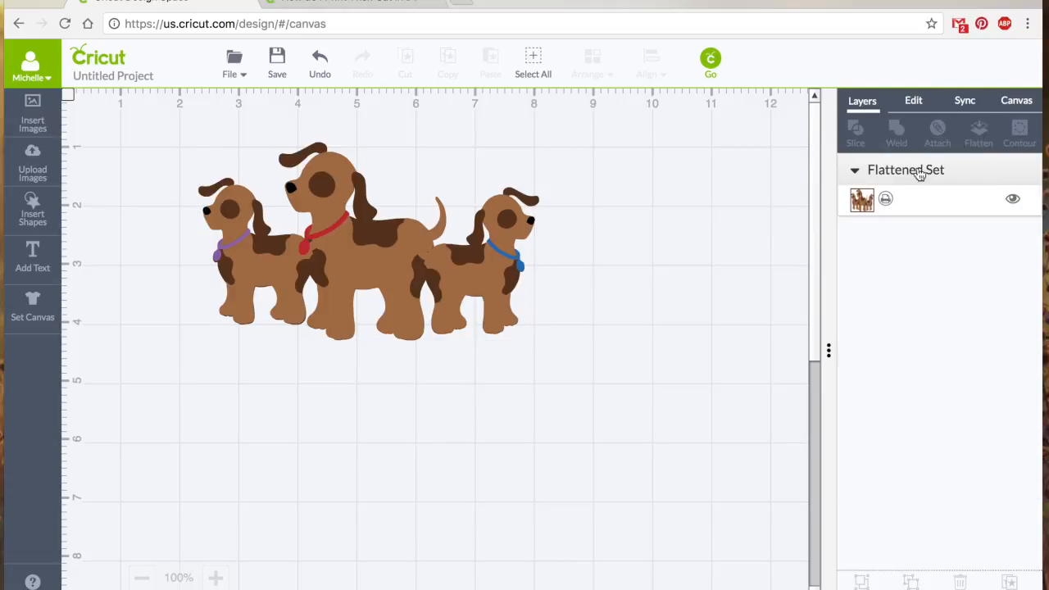
mouse_move(864, 221)
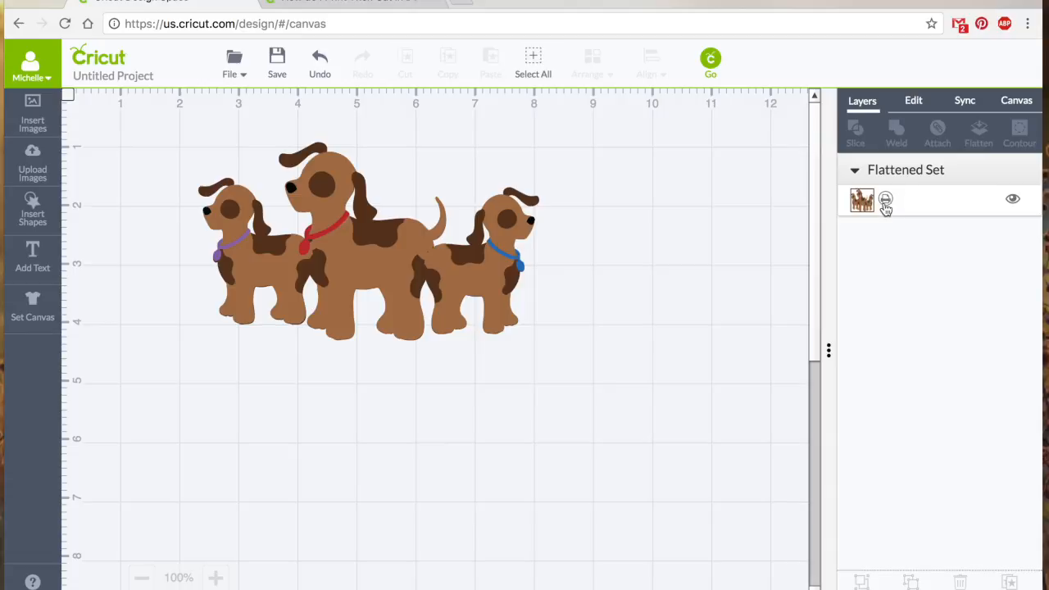
mouse_move(823, 187)
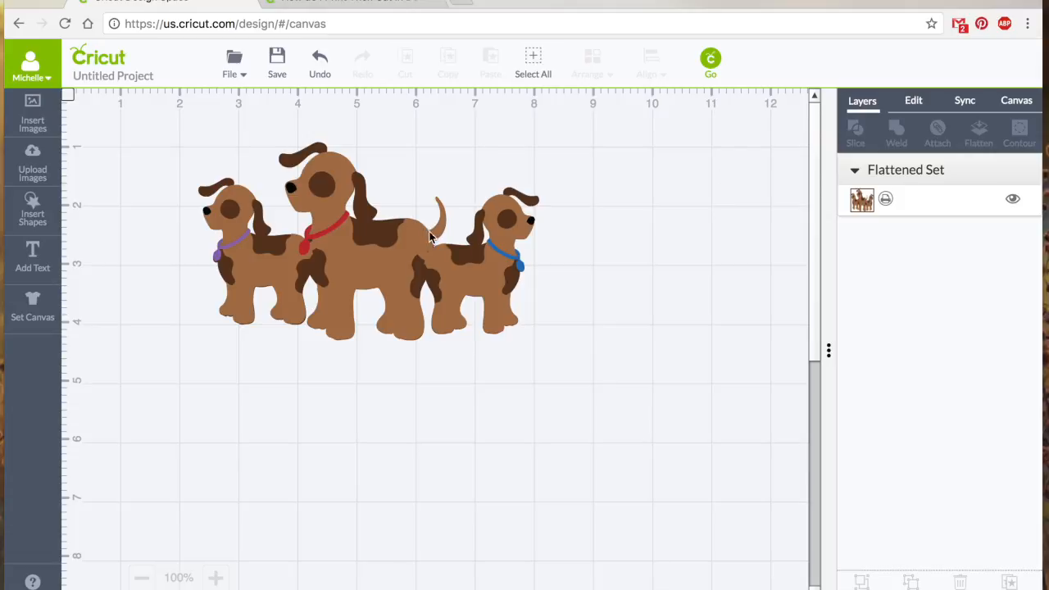
mouse_move(310, 254)
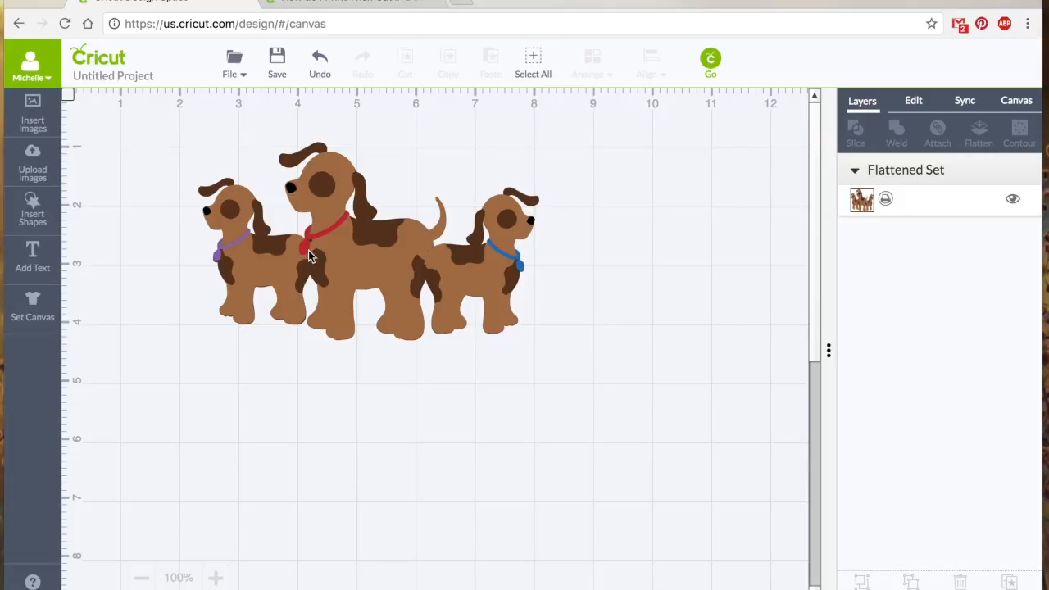
mouse_move(32, 262)
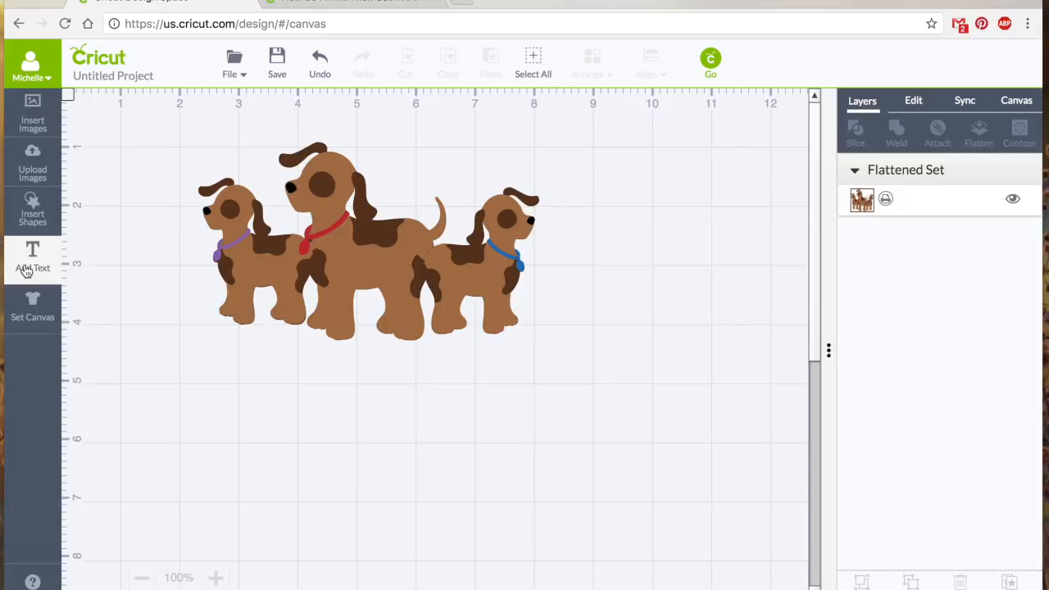
Add a maroon 'Puppies' text layer beneath the dogs and check its font settings
click(32, 258)
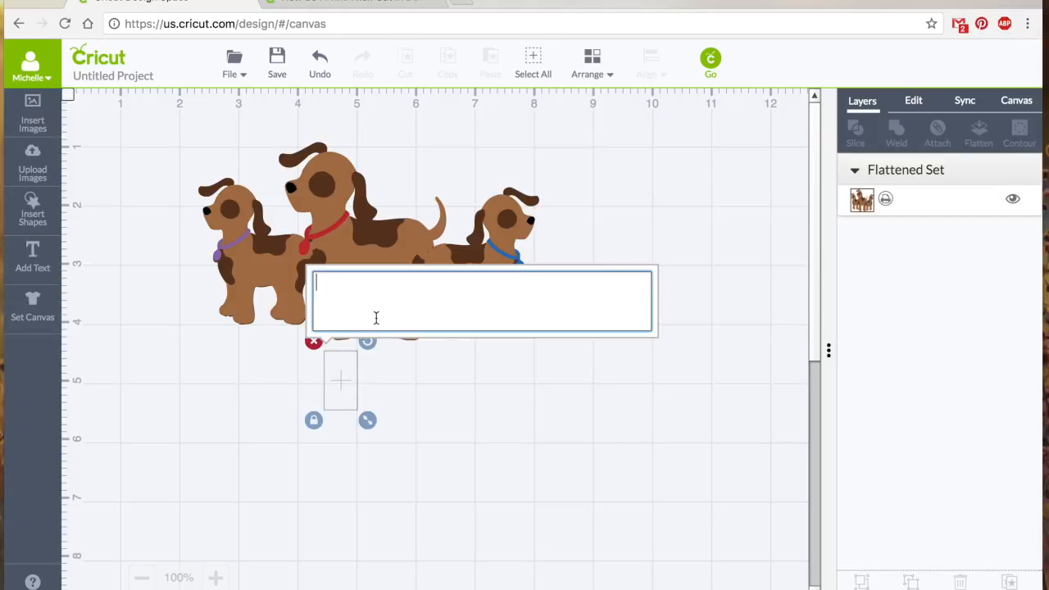
text(Puppies)
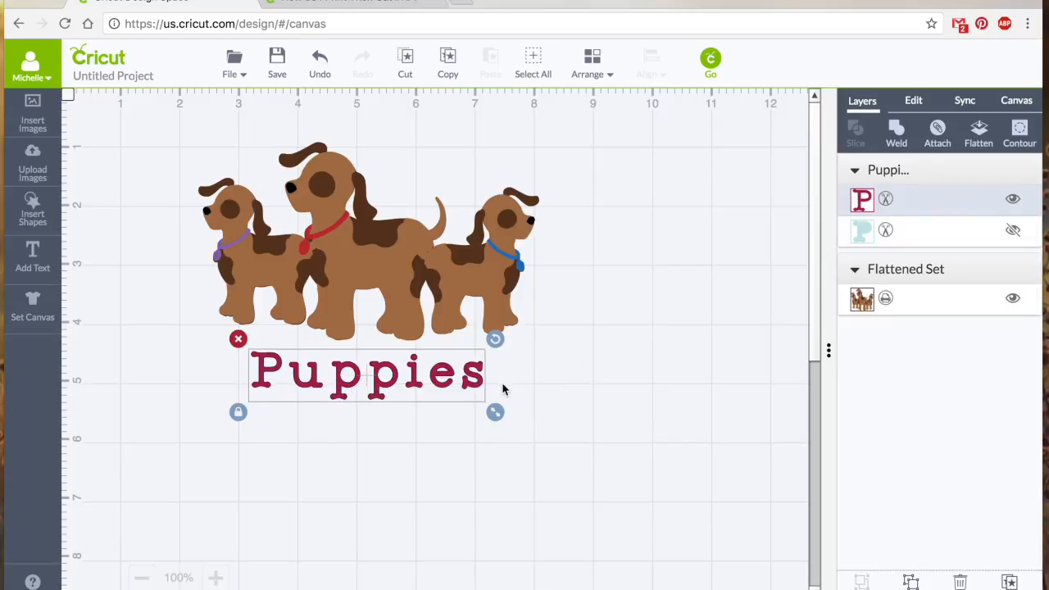
mouse_move(844, 244)
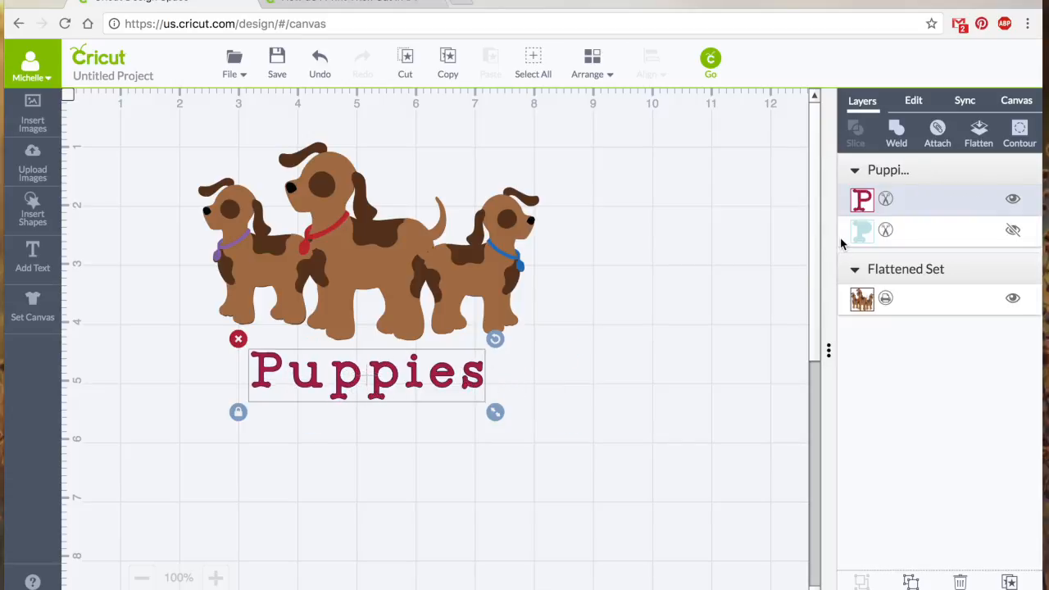
click(913, 100)
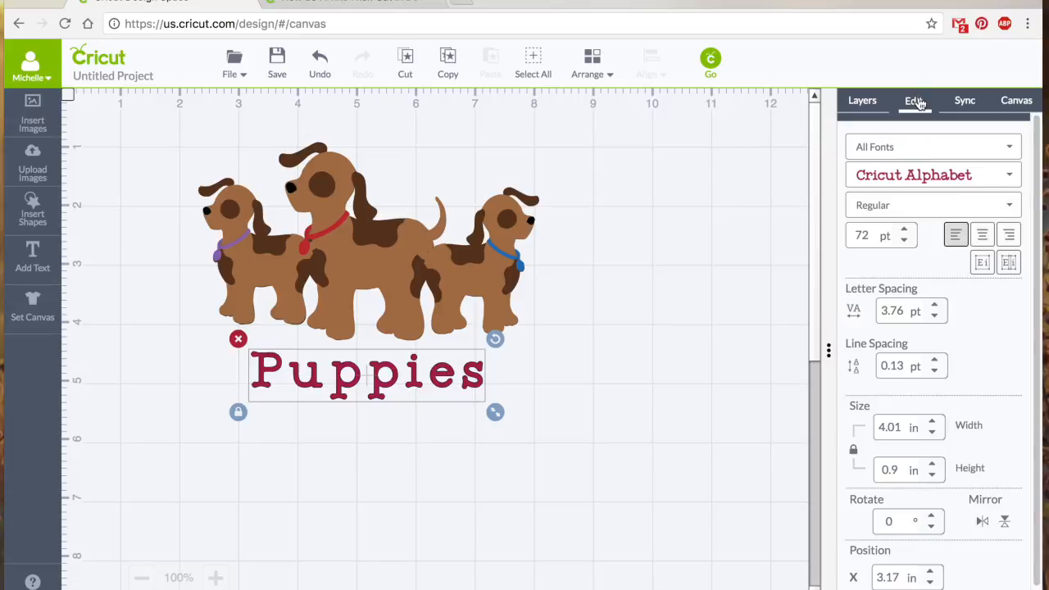
click(862, 100)
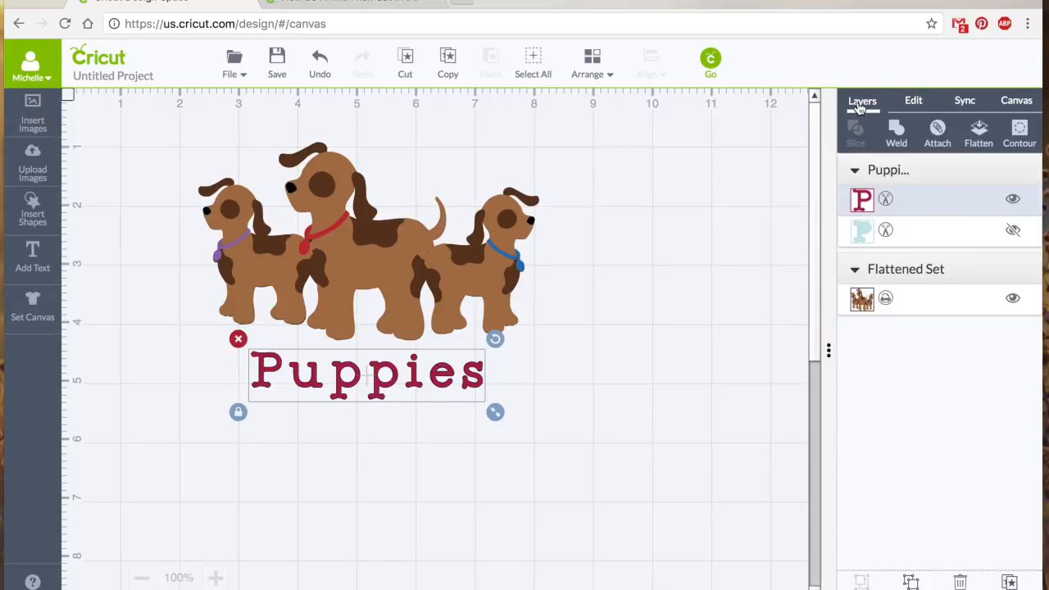
mouse_move(864, 231)
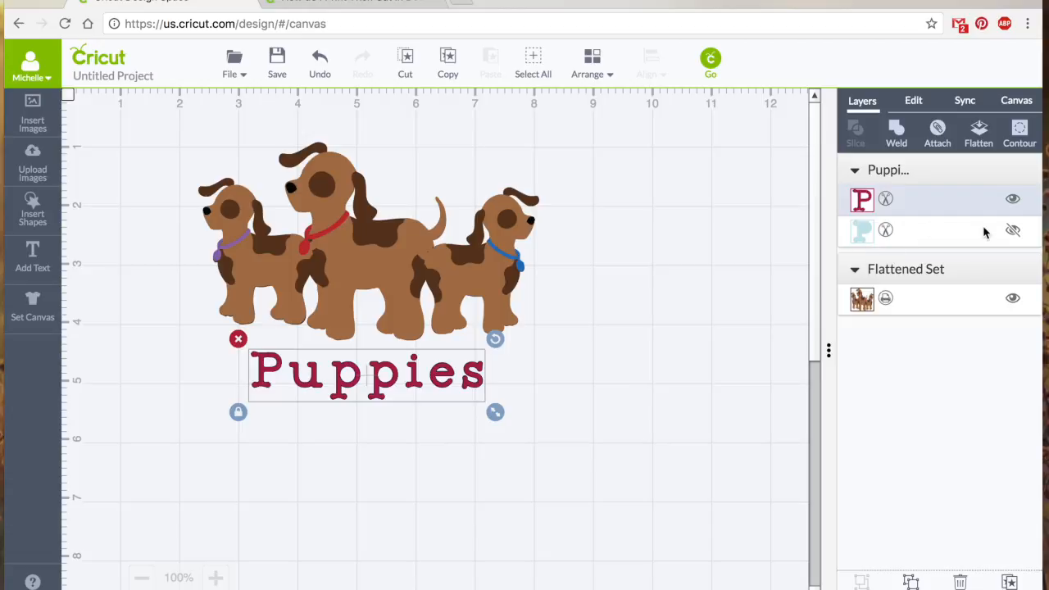
Show the hidden 'Puppies' outline layer, colour it Honeysuckle, and select both text layers
click(1013, 231)
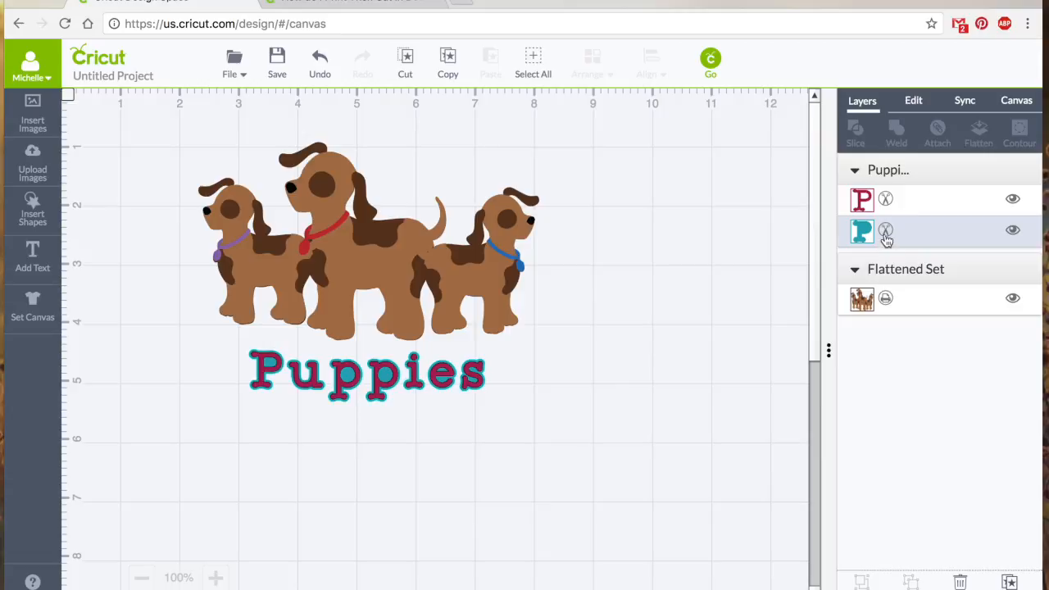
click(861, 230)
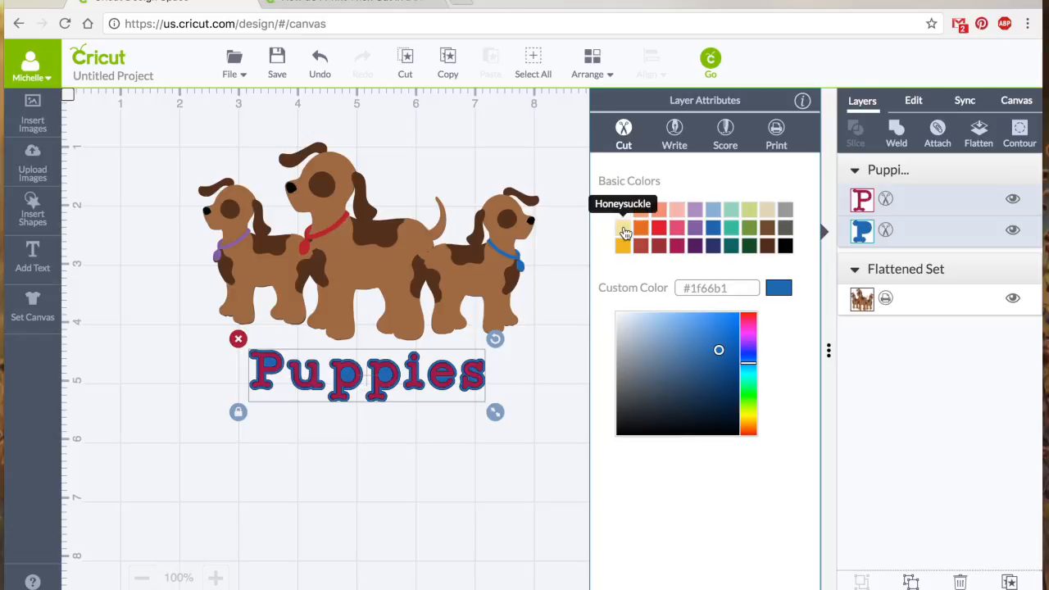
click(623, 234)
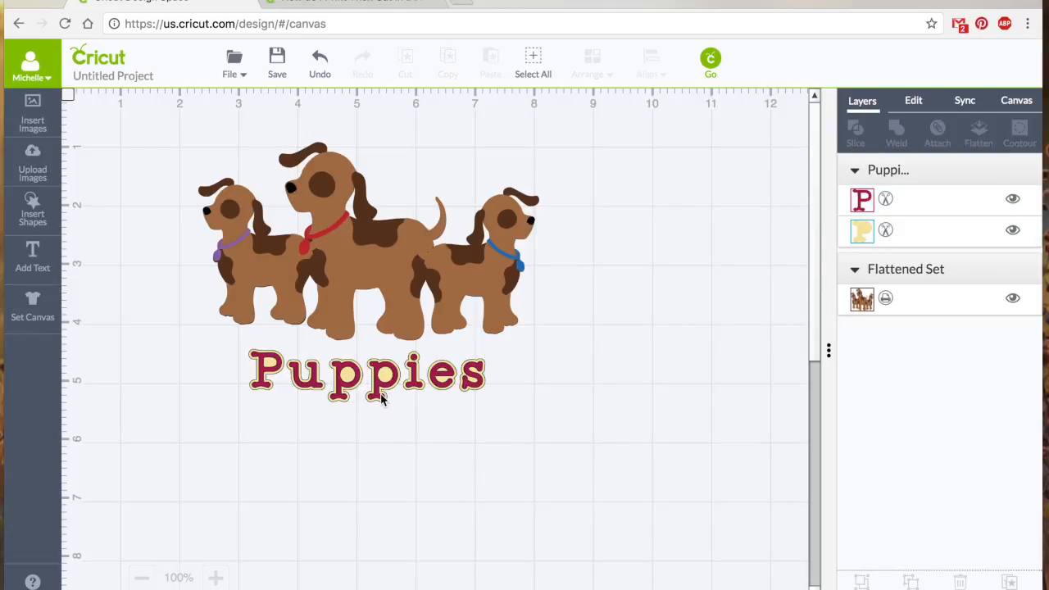
click(366, 374)
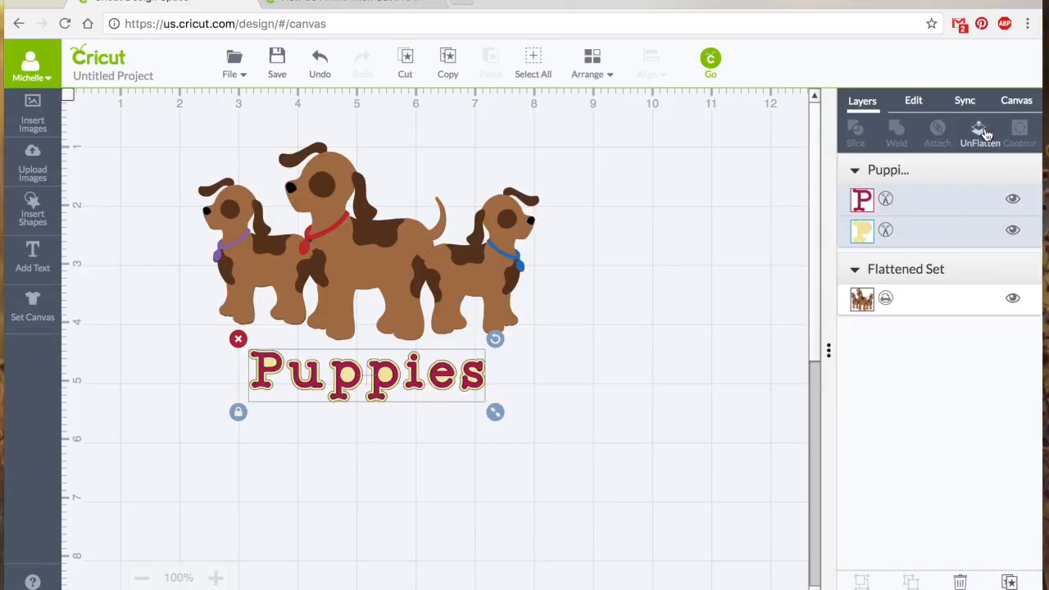
Flatten the maroon-and-cream Puppies lettering together with the dog trio into one Flattened Set
click(979, 133)
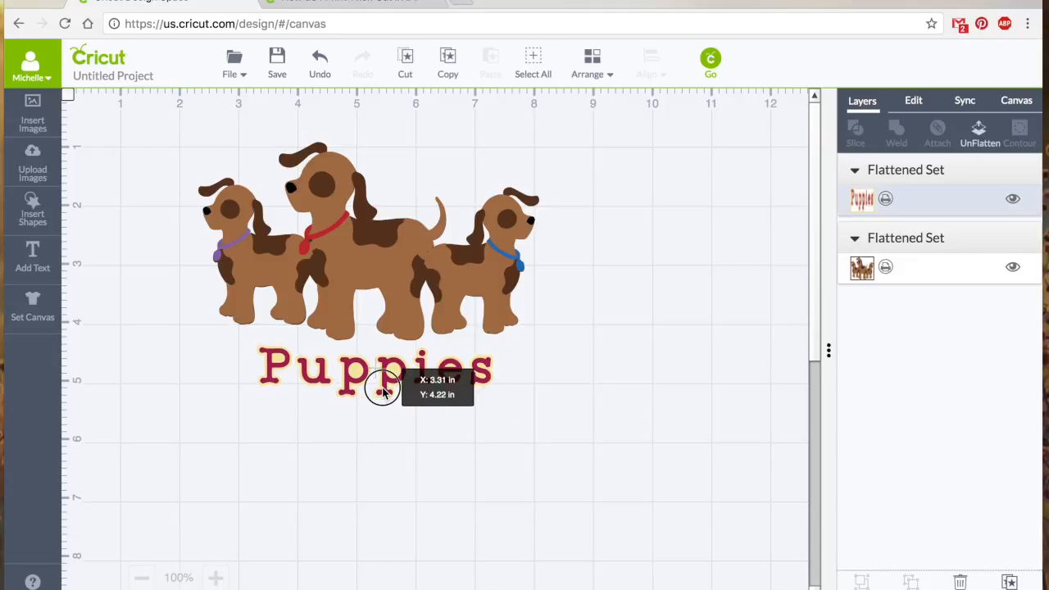
click(375, 367)
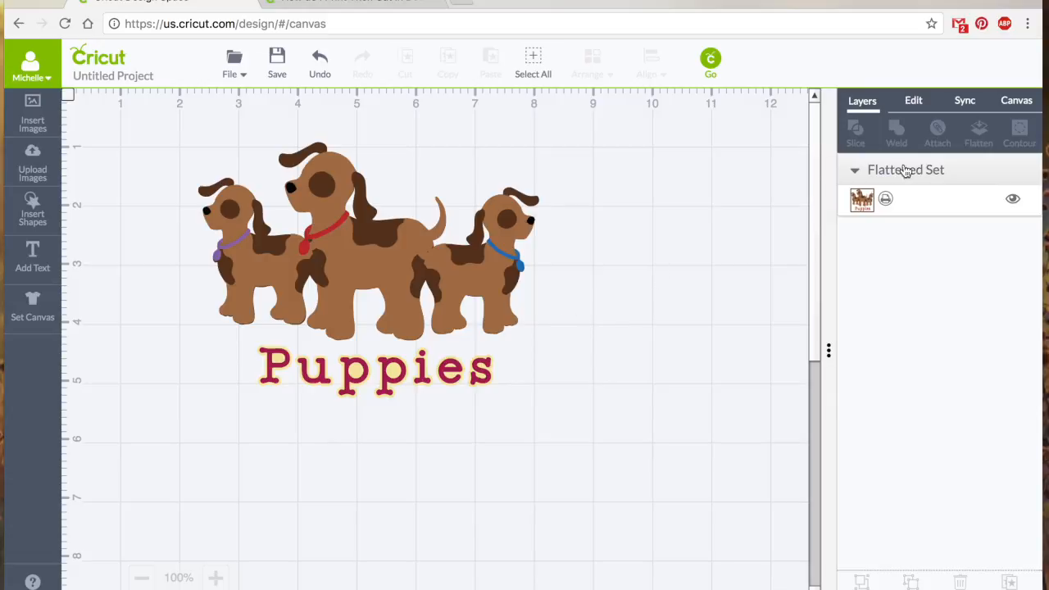
mouse_move(940, 181)
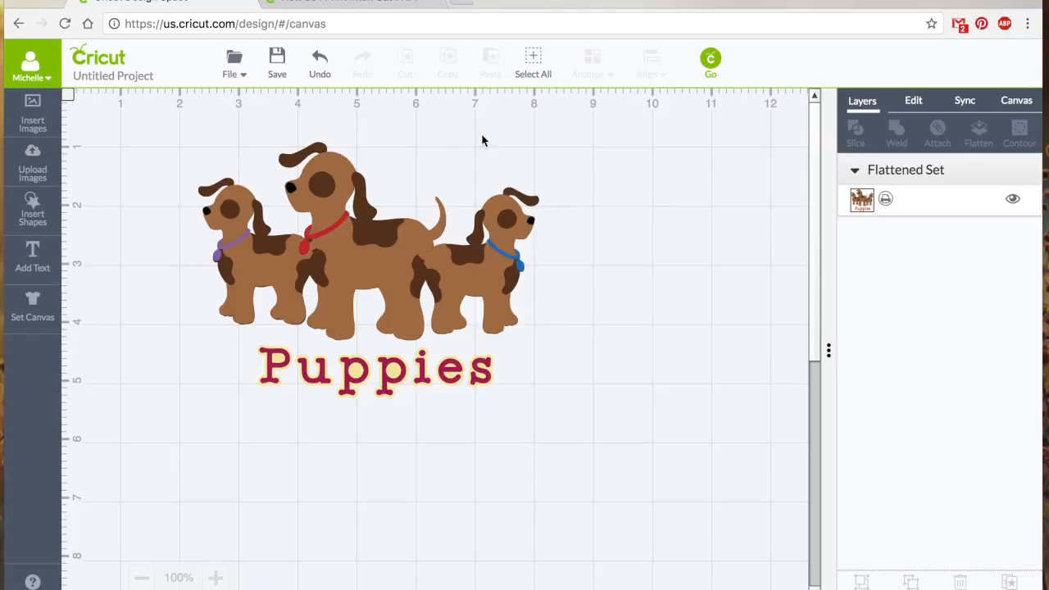
mouse_move(389, 416)
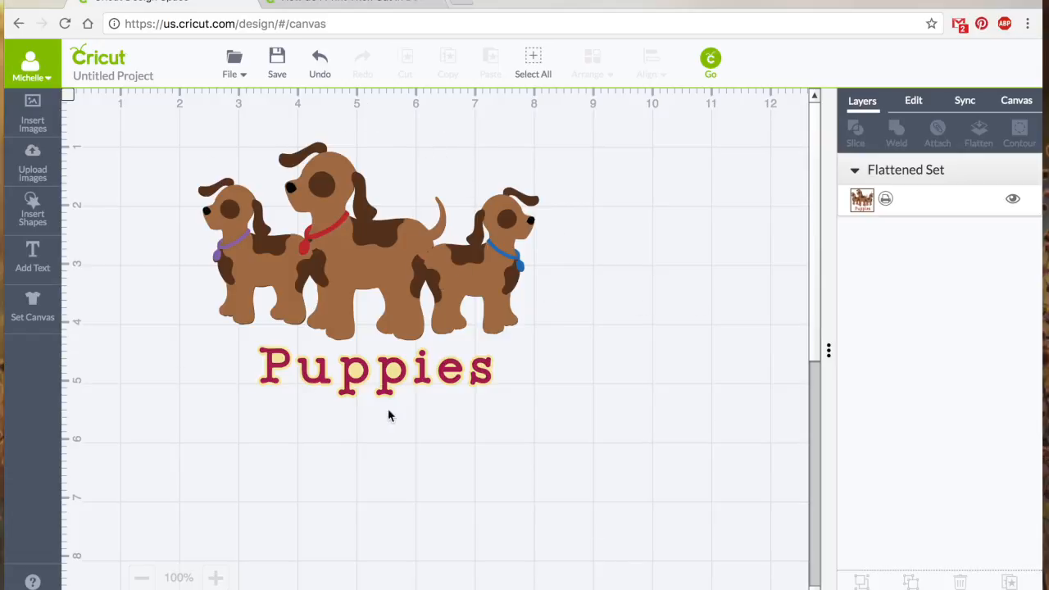
mouse_move(458, 390)
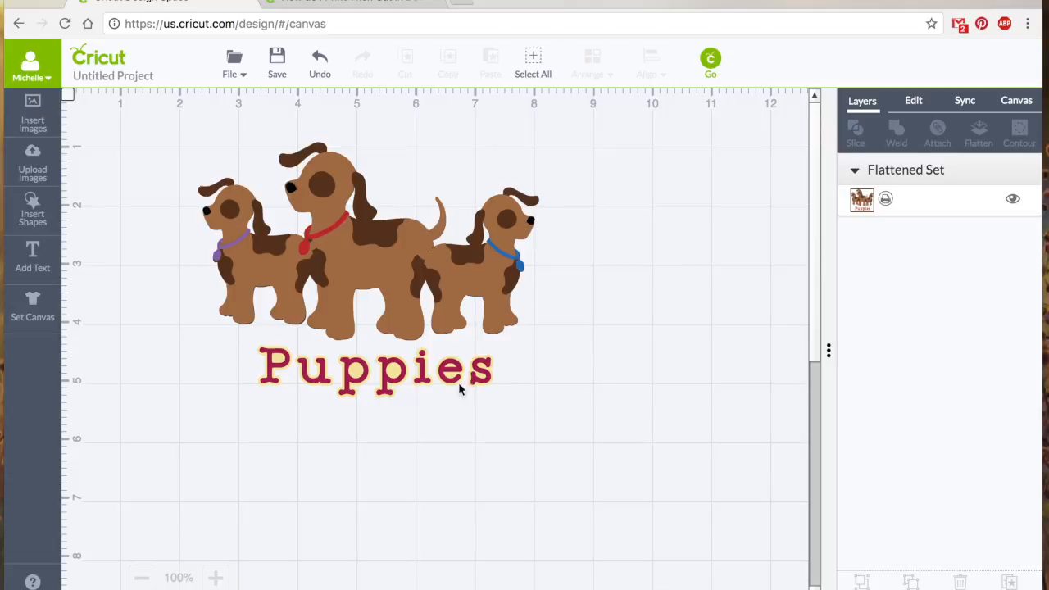
mouse_move(340, 281)
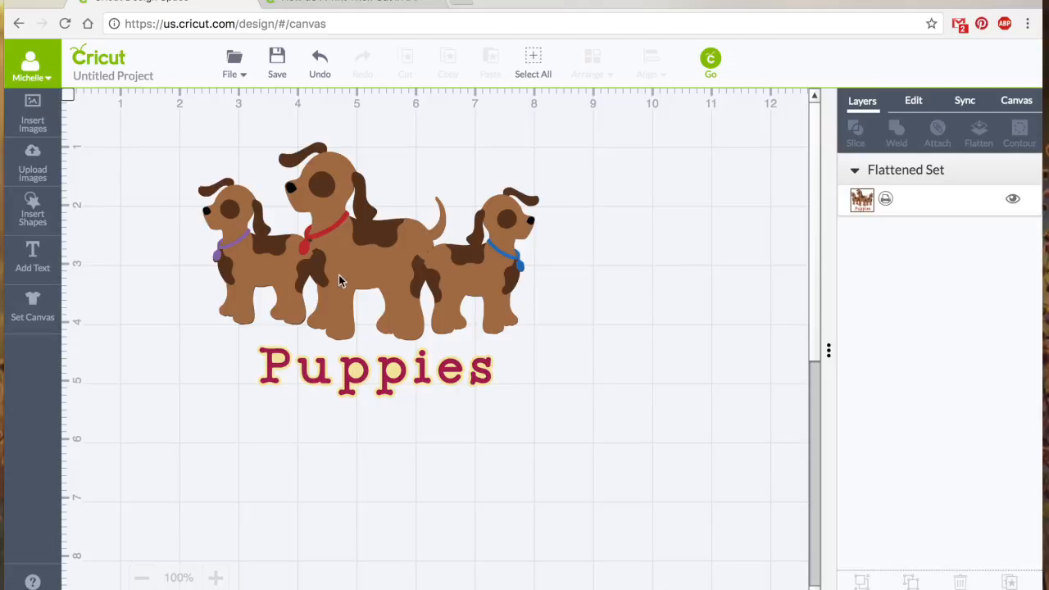
mouse_move(367, 400)
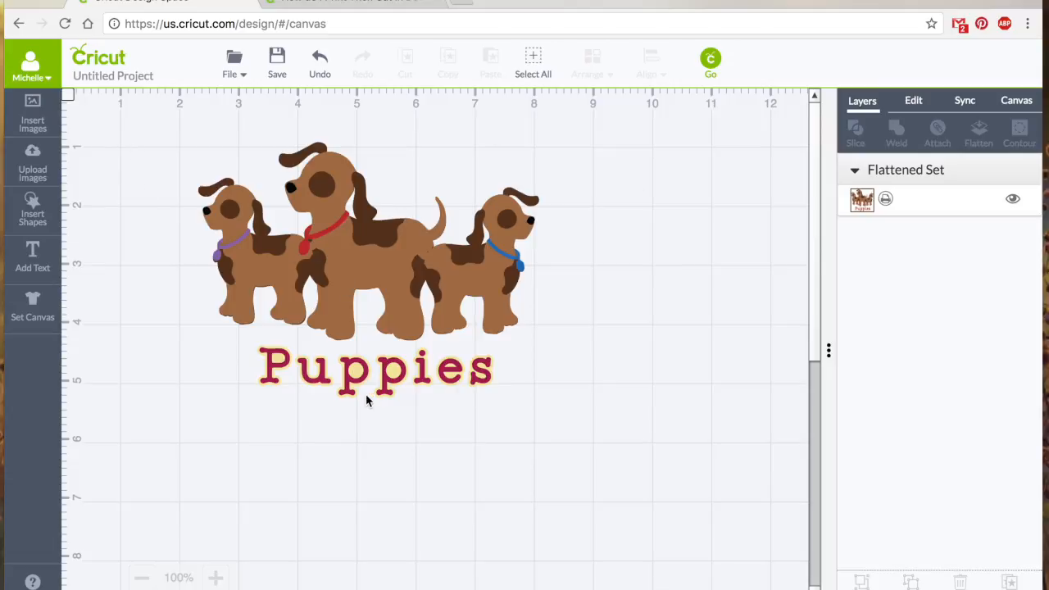
mouse_move(154, 134)
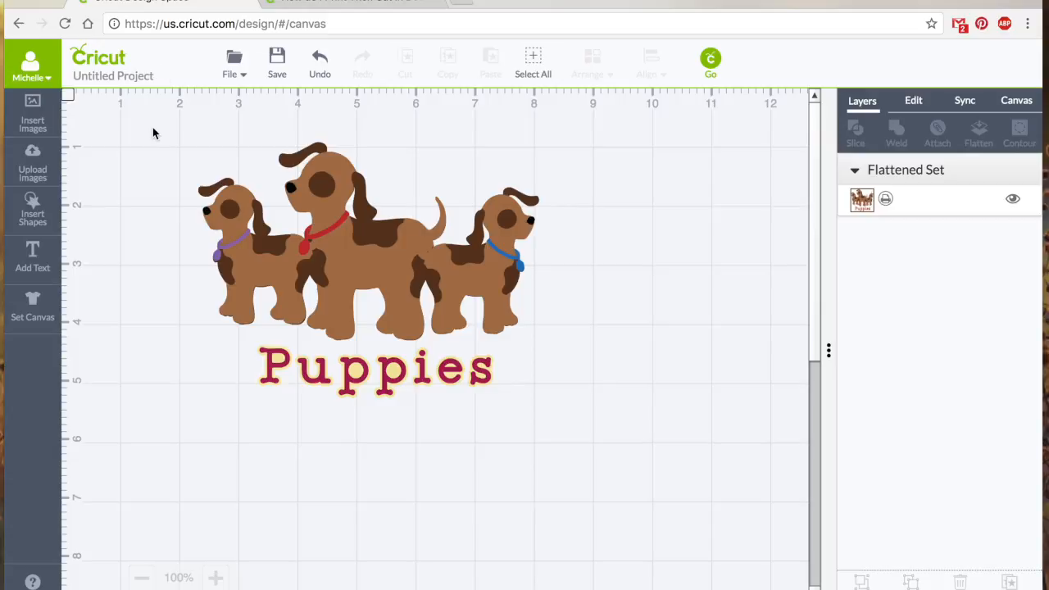
mouse_move(884, 213)
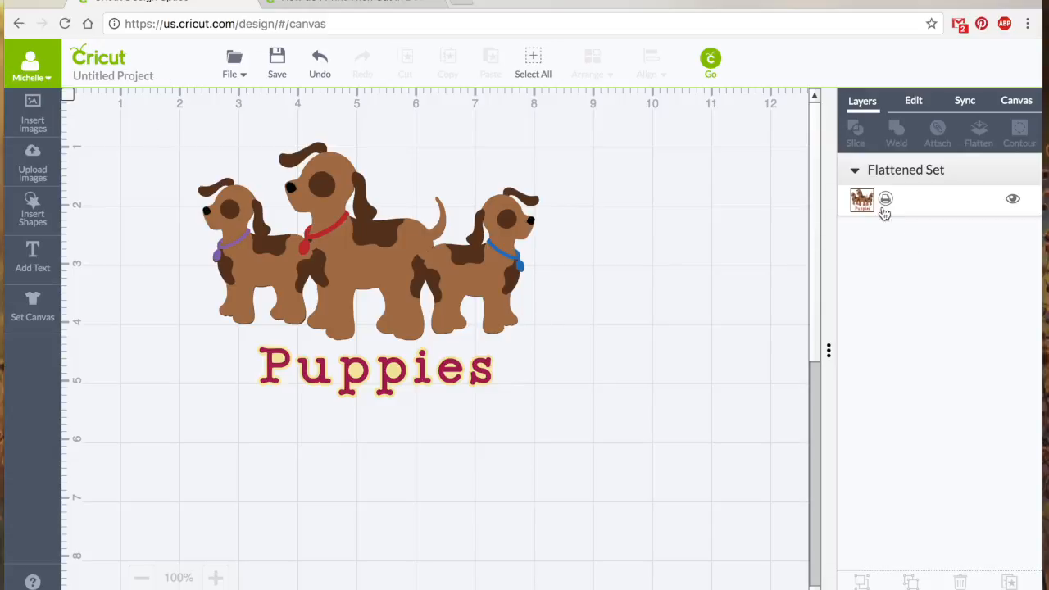
mouse_move(834, 116)
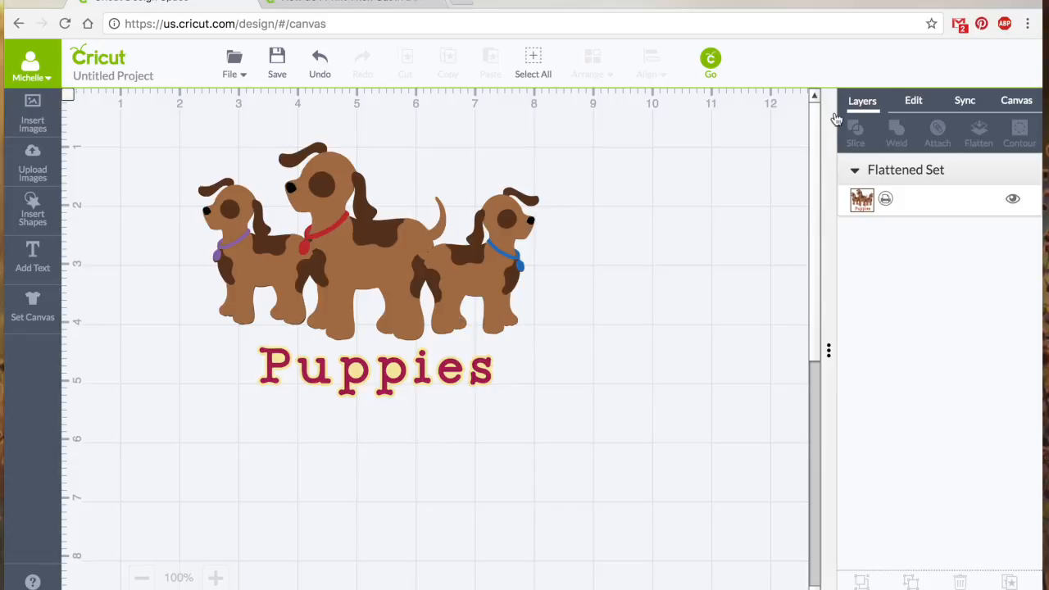
Open the mat preview showing the design on an 8.5x11 sheet with Bleed enabled
click(709, 59)
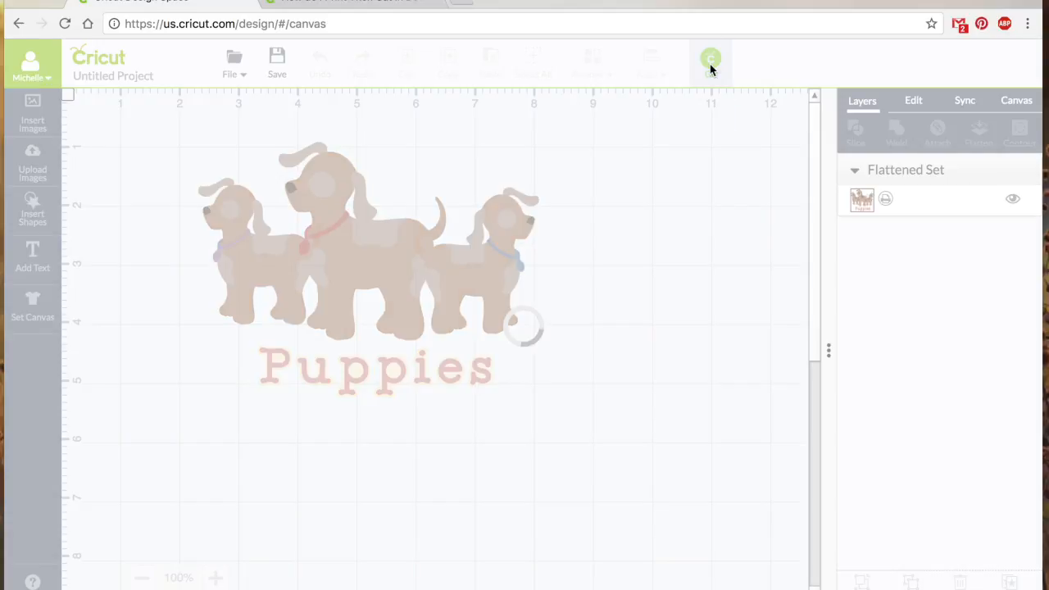
click(710, 59)
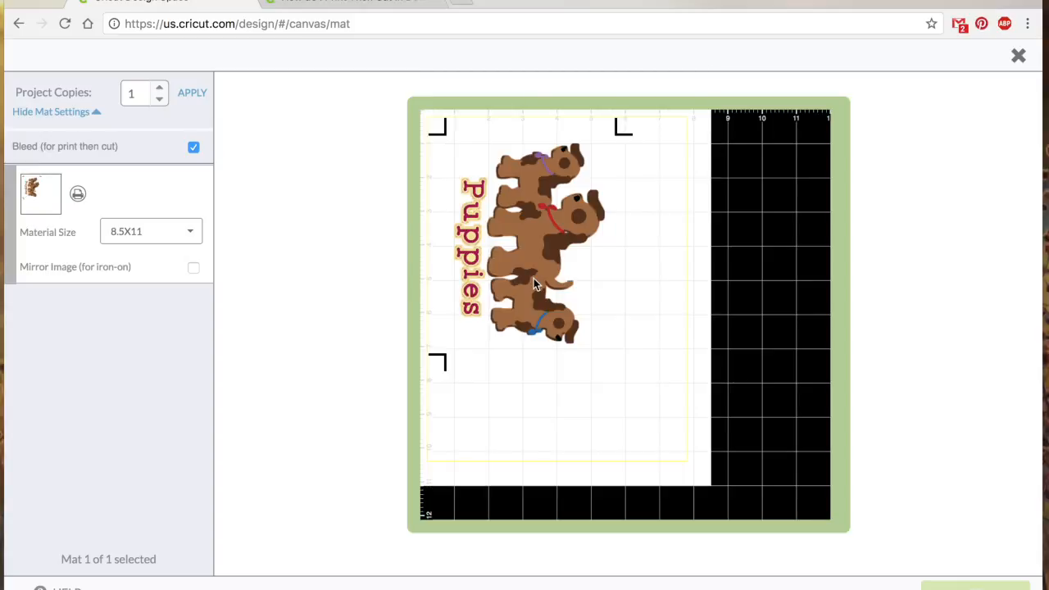
mouse_move(564, 285)
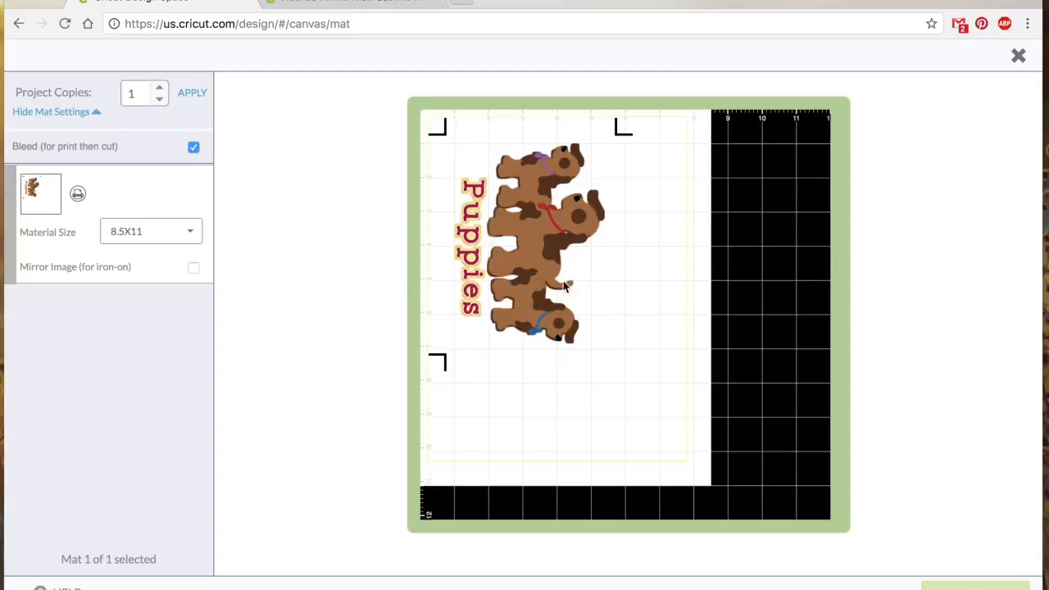
mouse_move(532, 262)
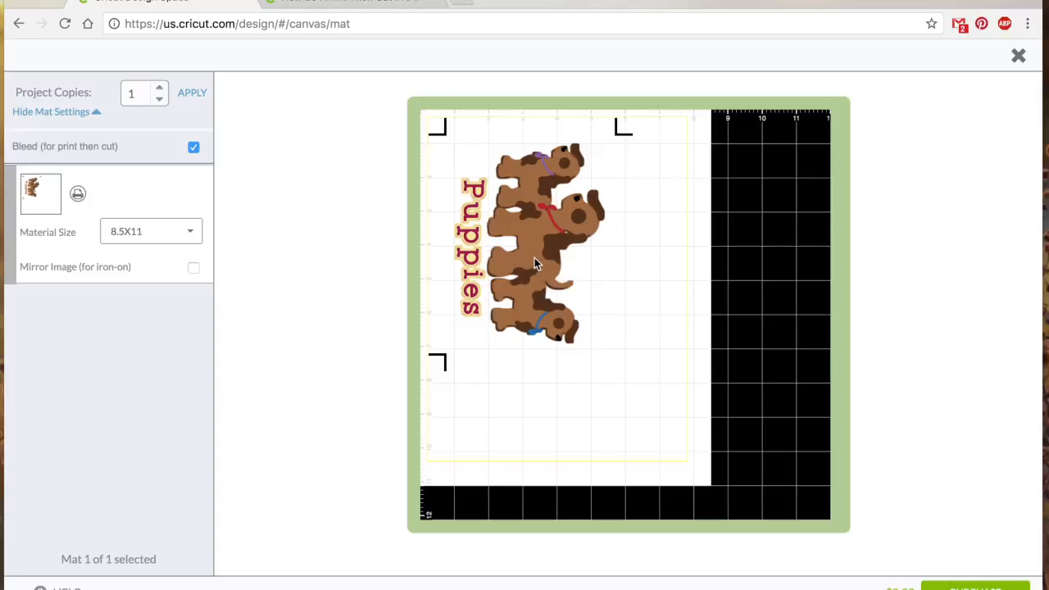
mouse_move(558, 187)
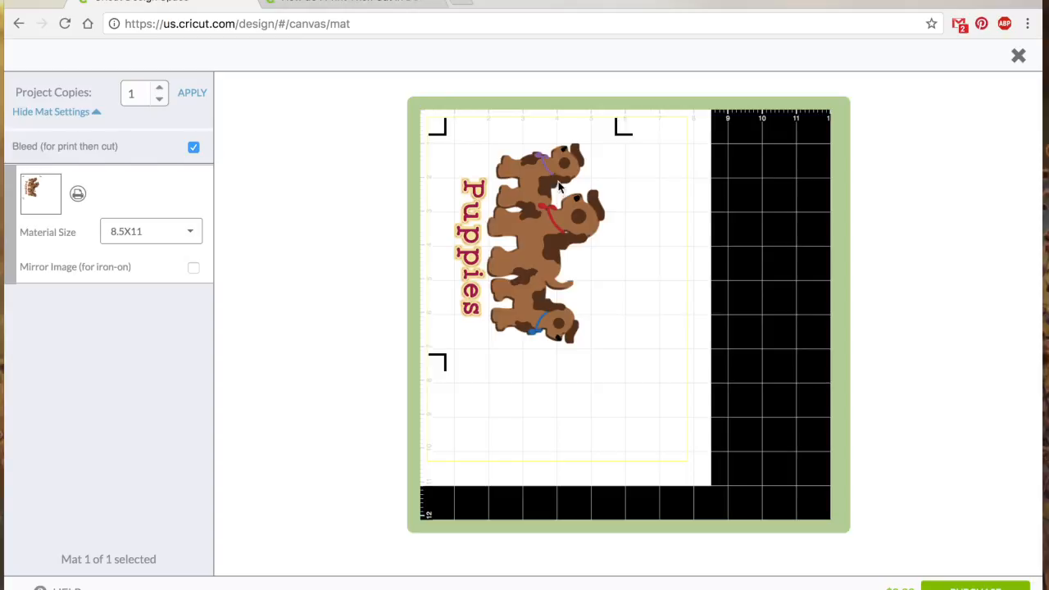
mouse_move(539, 160)
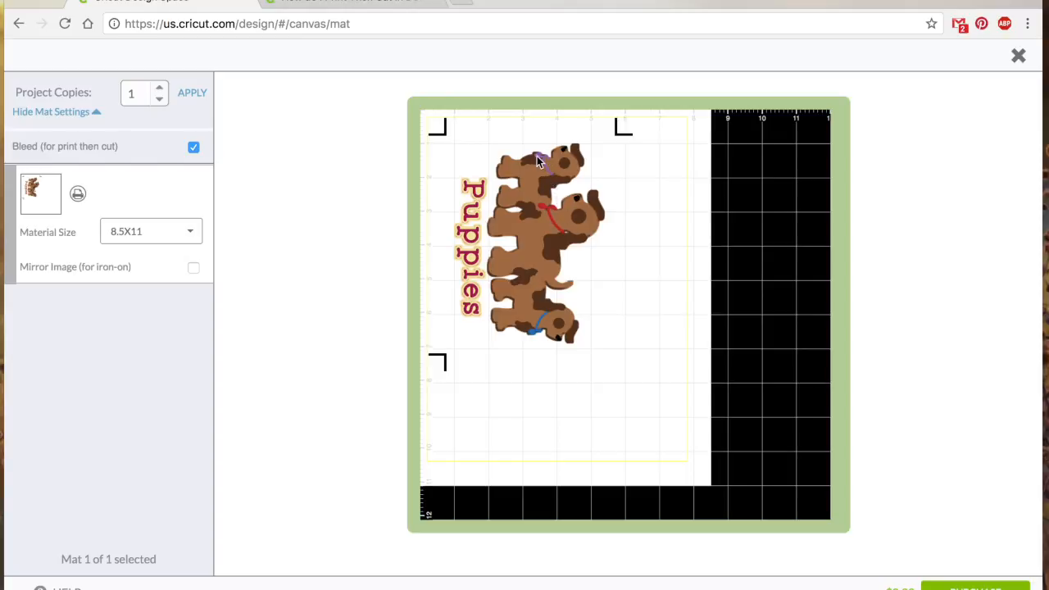
mouse_move(545, 266)
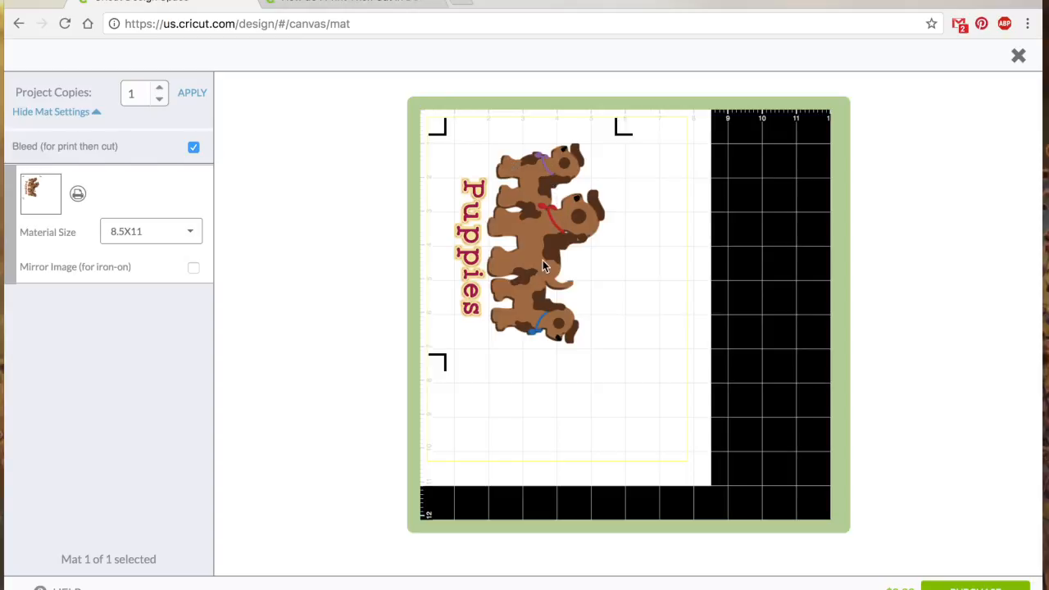
mouse_move(574, 264)
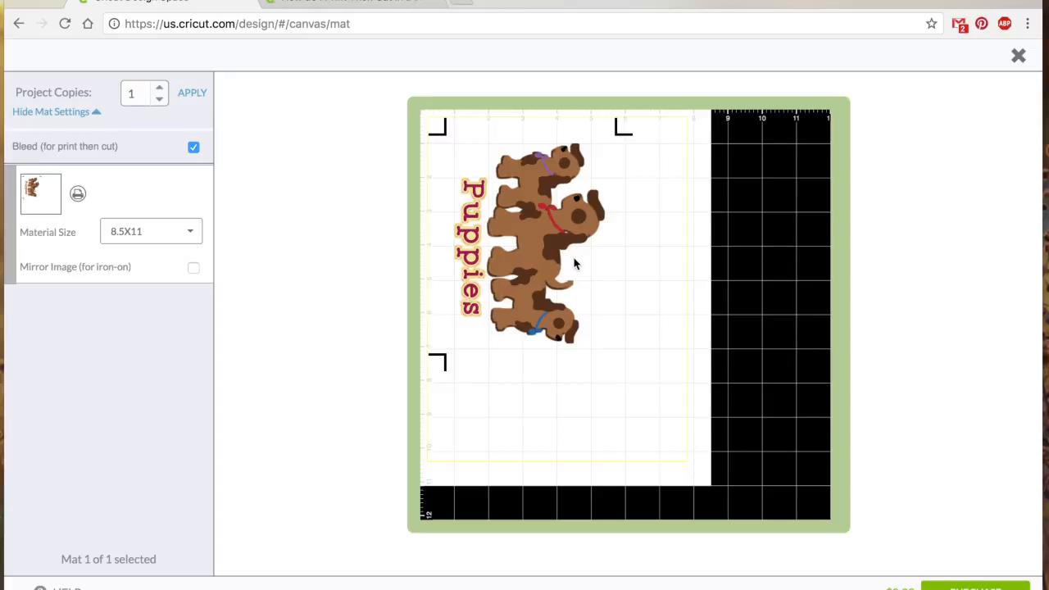
mouse_move(445, 218)
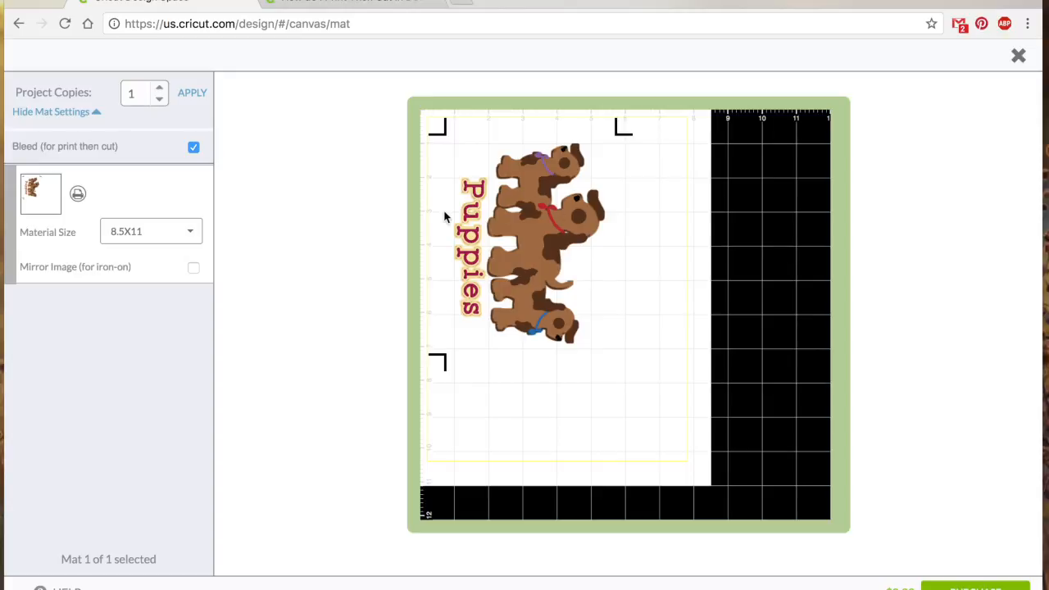
mouse_move(435, 215)
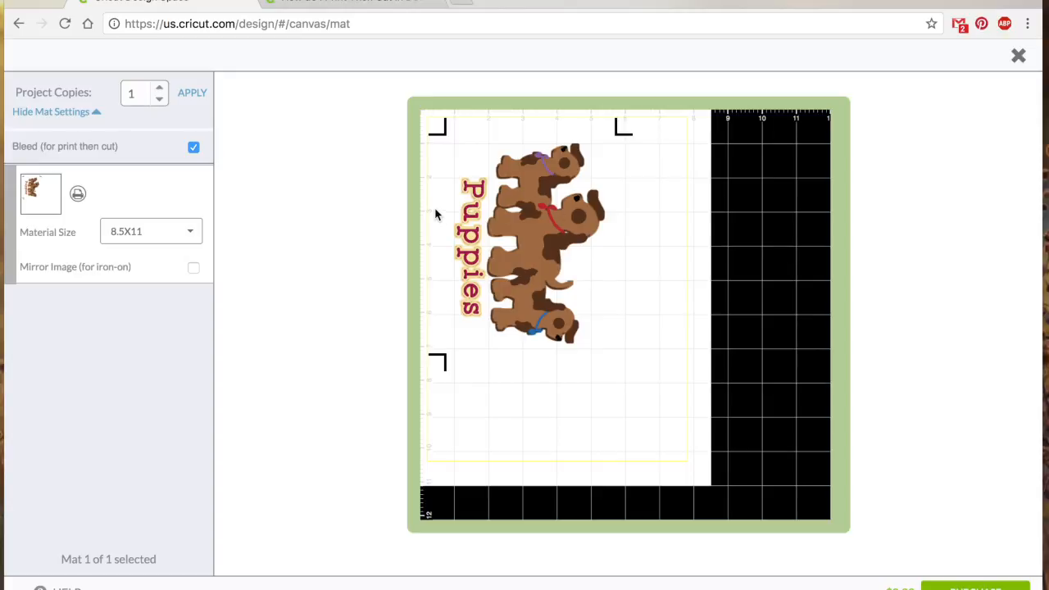
mouse_move(531, 260)
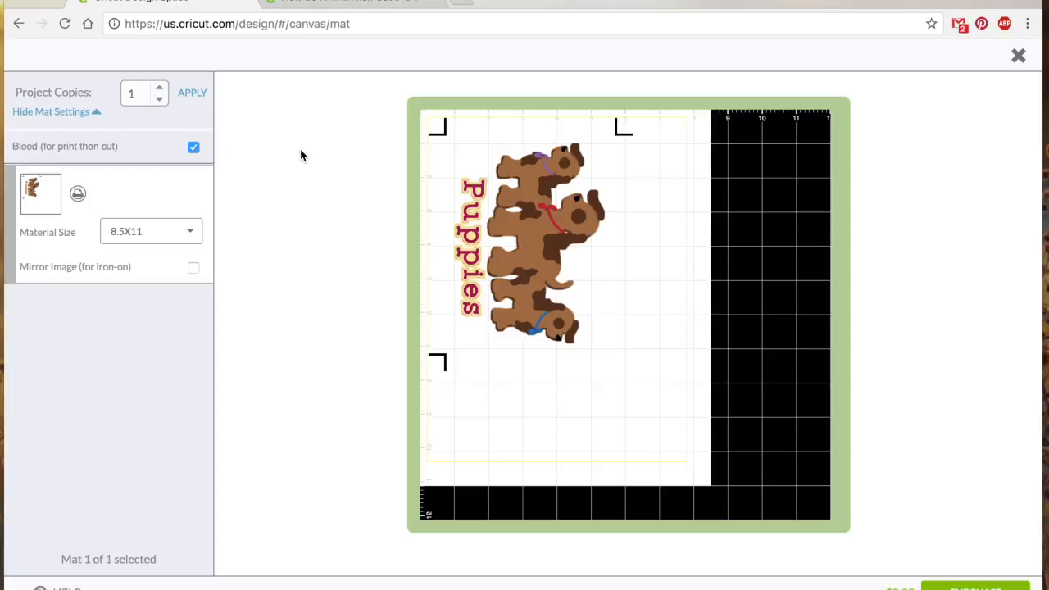
mouse_move(175, 46)
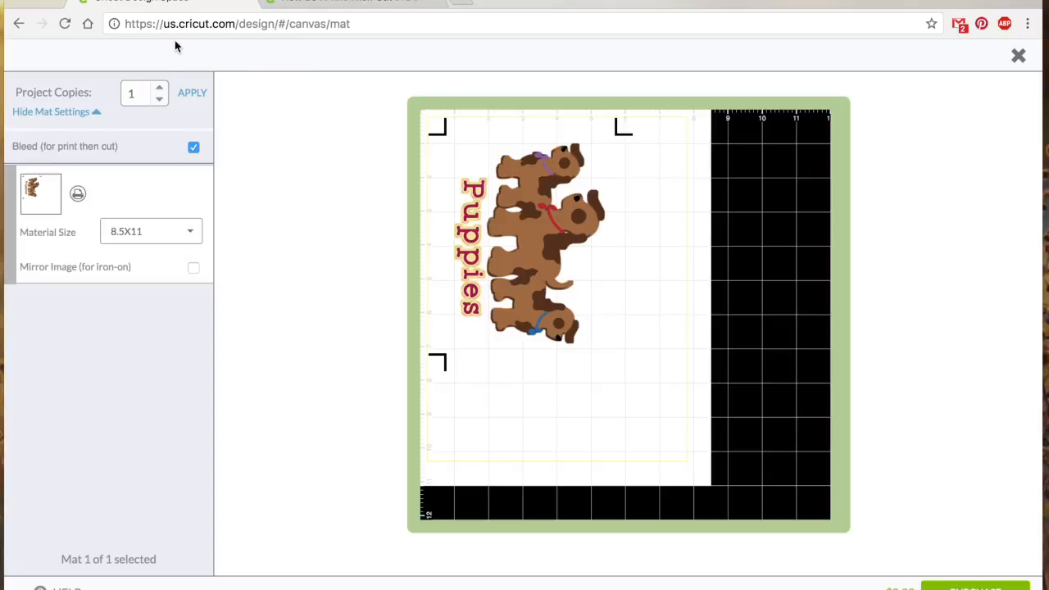
mouse_move(117, 163)
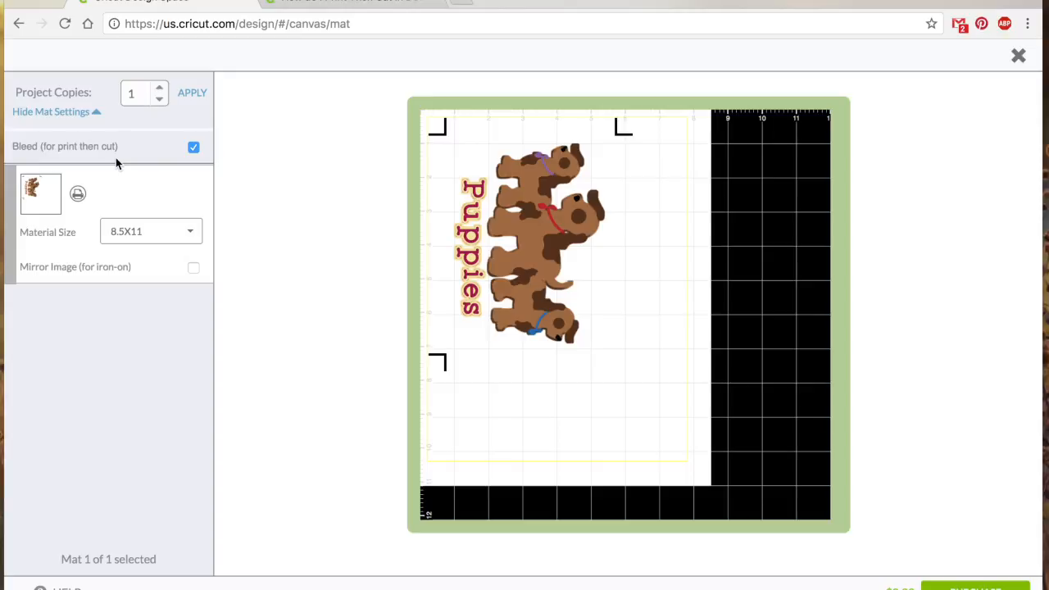
mouse_move(565, 208)
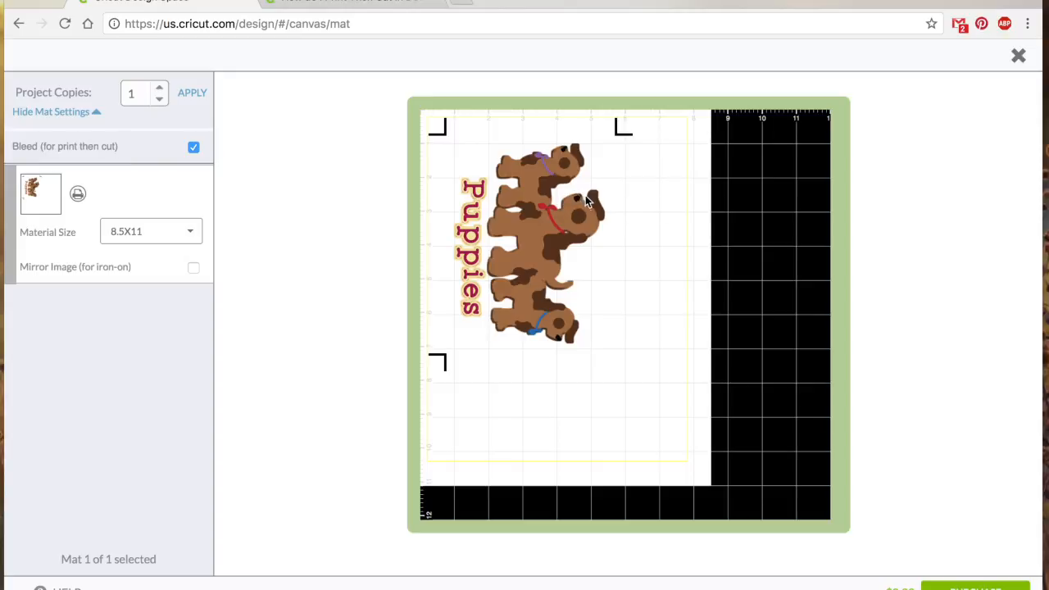
mouse_move(606, 230)
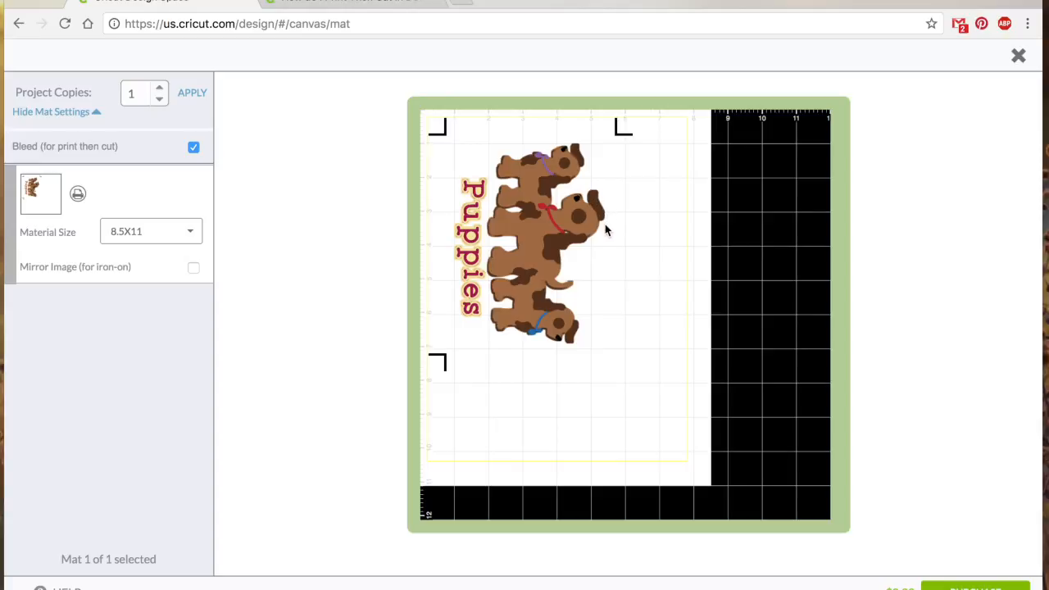
mouse_move(564, 279)
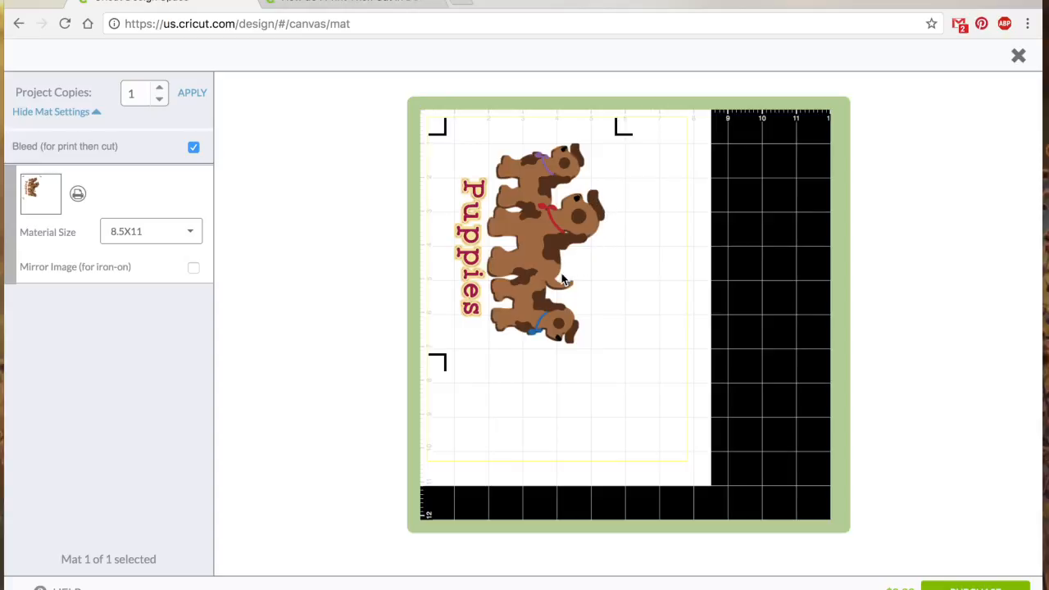
mouse_move(556, 306)
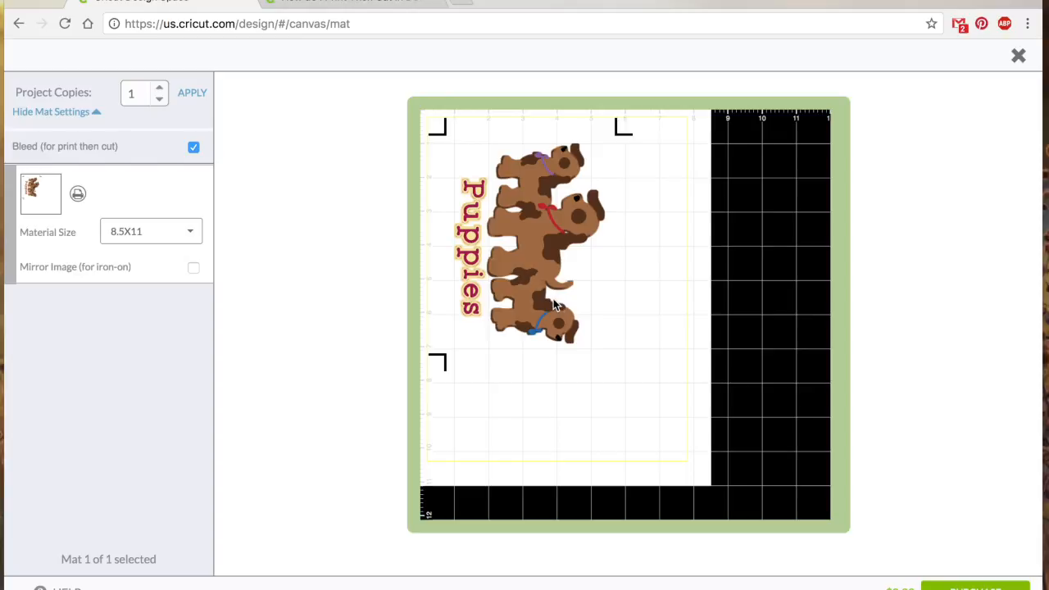
mouse_move(564, 344)
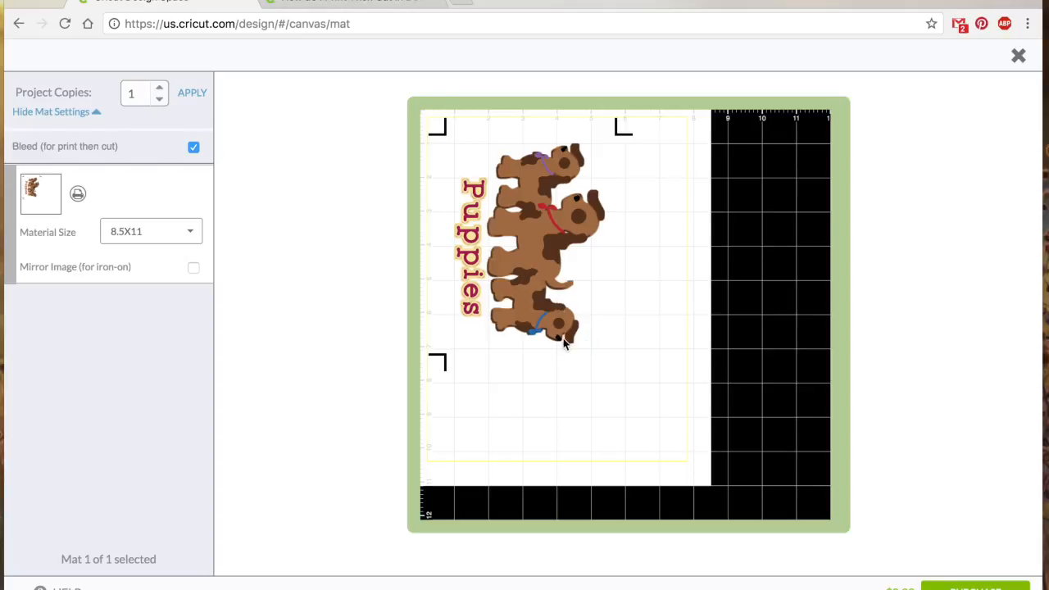
mouse_move(258, 151)
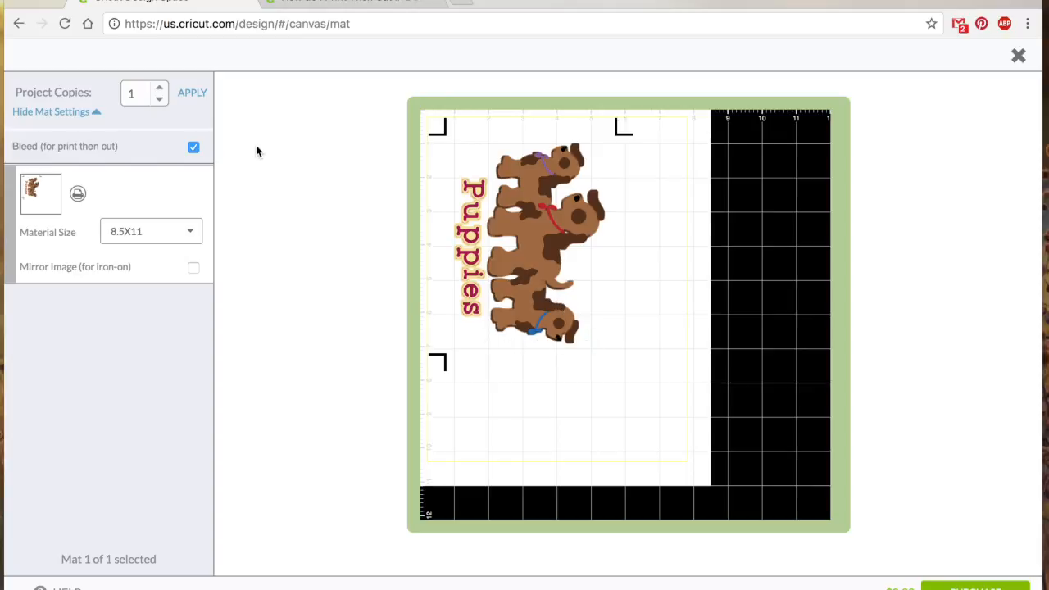
click(194, 148)
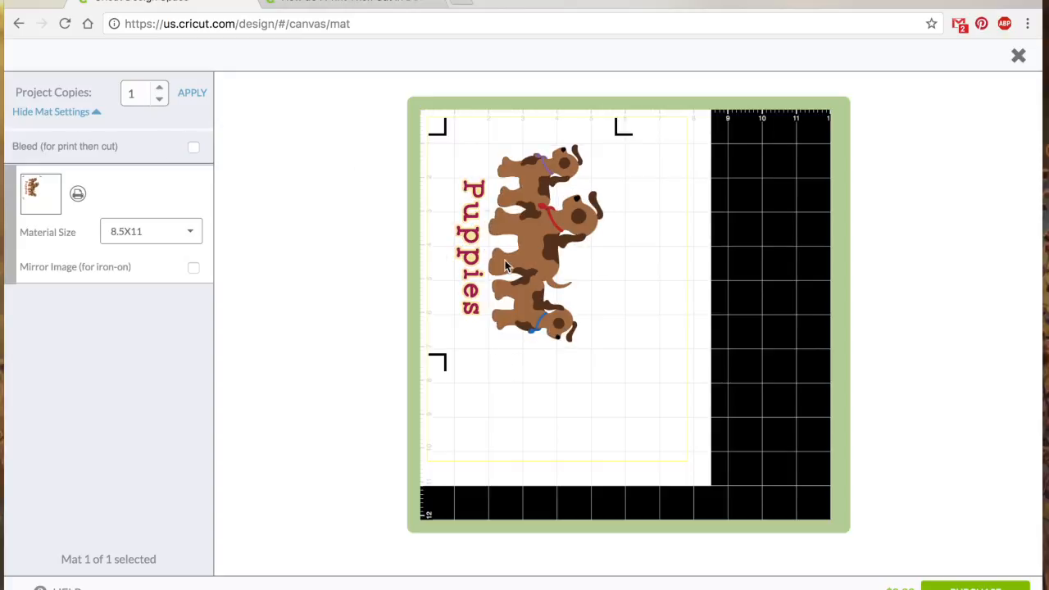
mouse_move(194, 143)
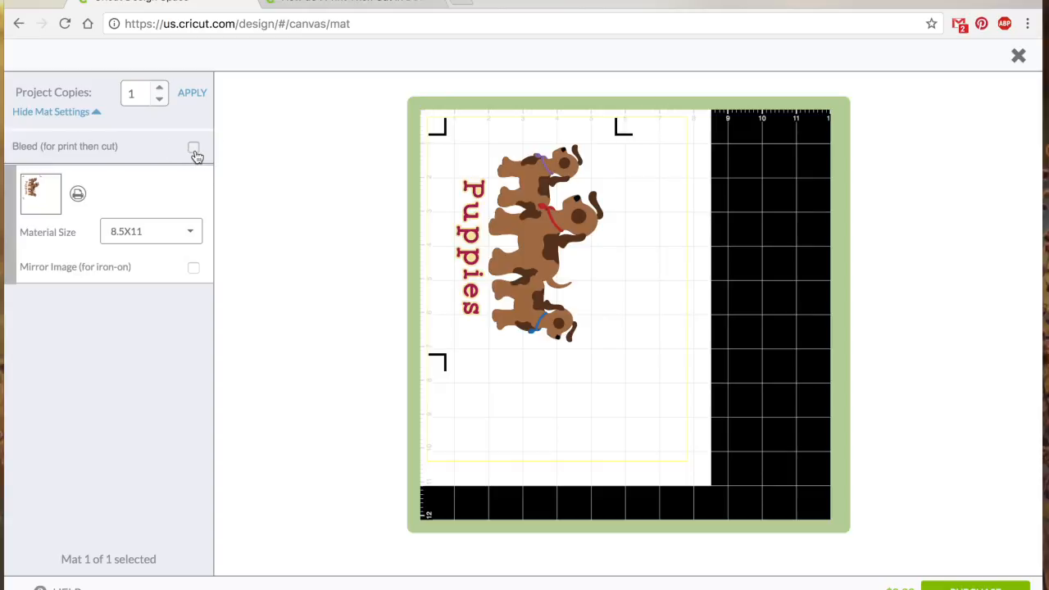
click(193, 146)
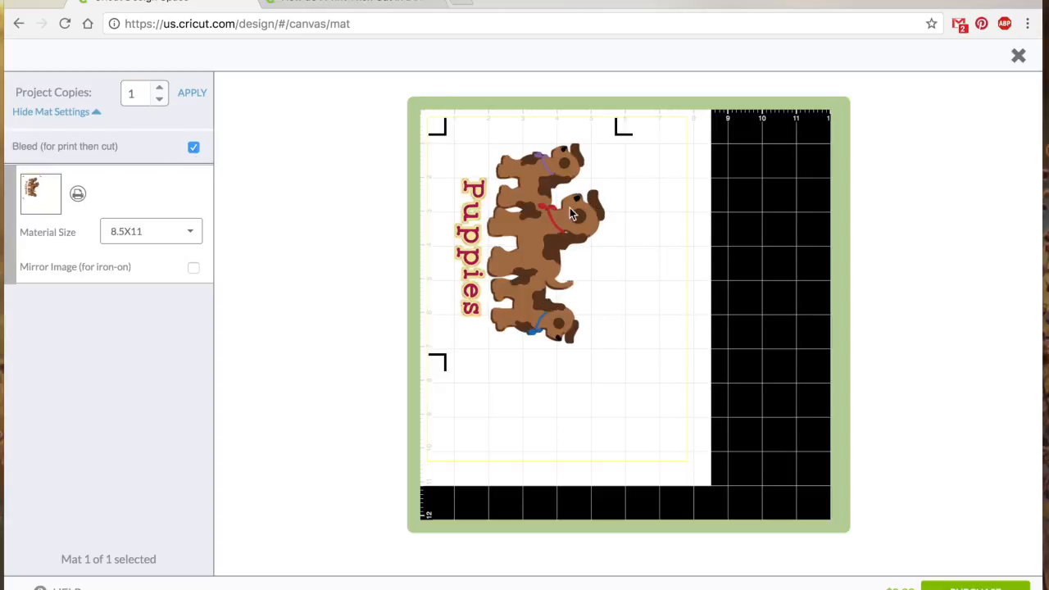
mouse_move(360, 298)
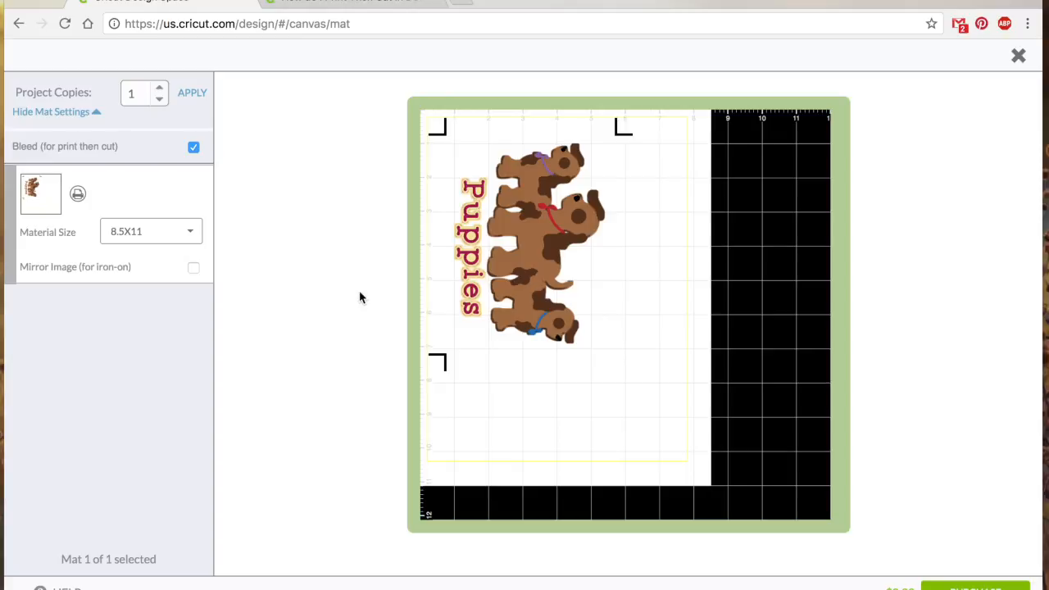
mouse_move(566, 181)
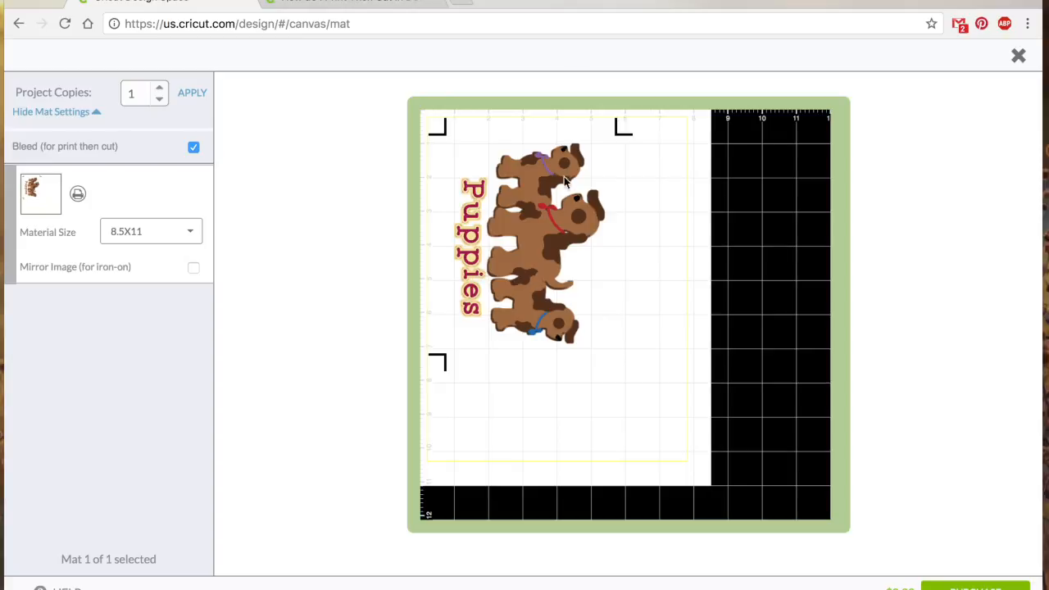
mouse_move(740, 326)
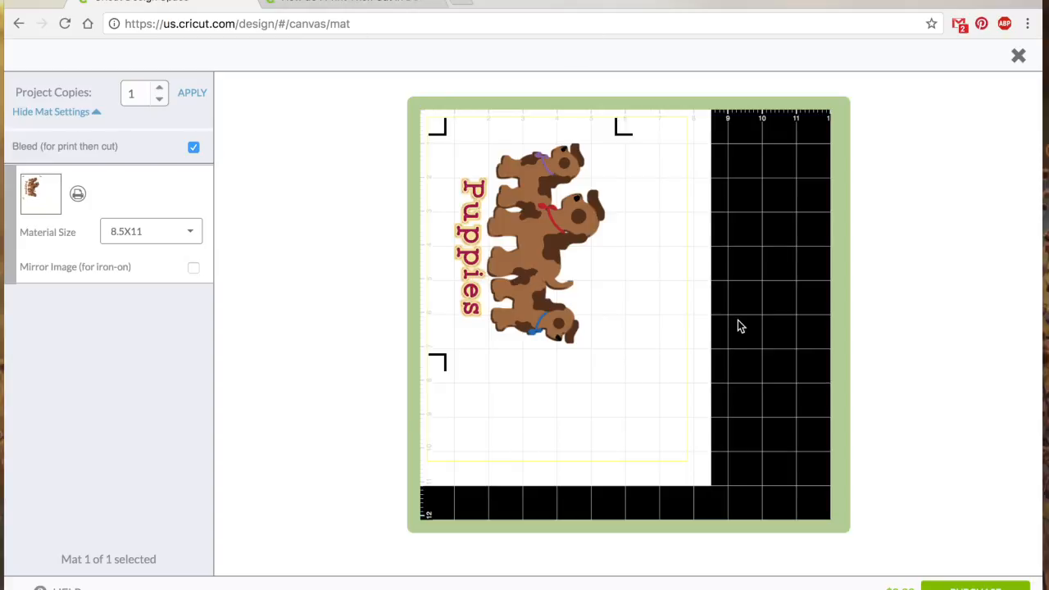
mouse_move(711, 301)
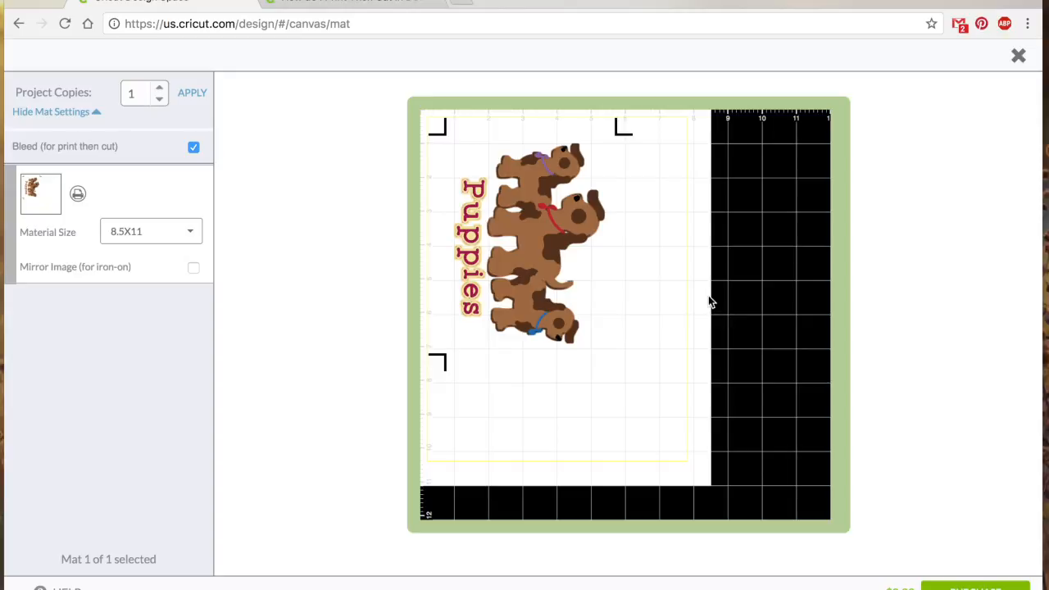
mouse_move(121, 222)
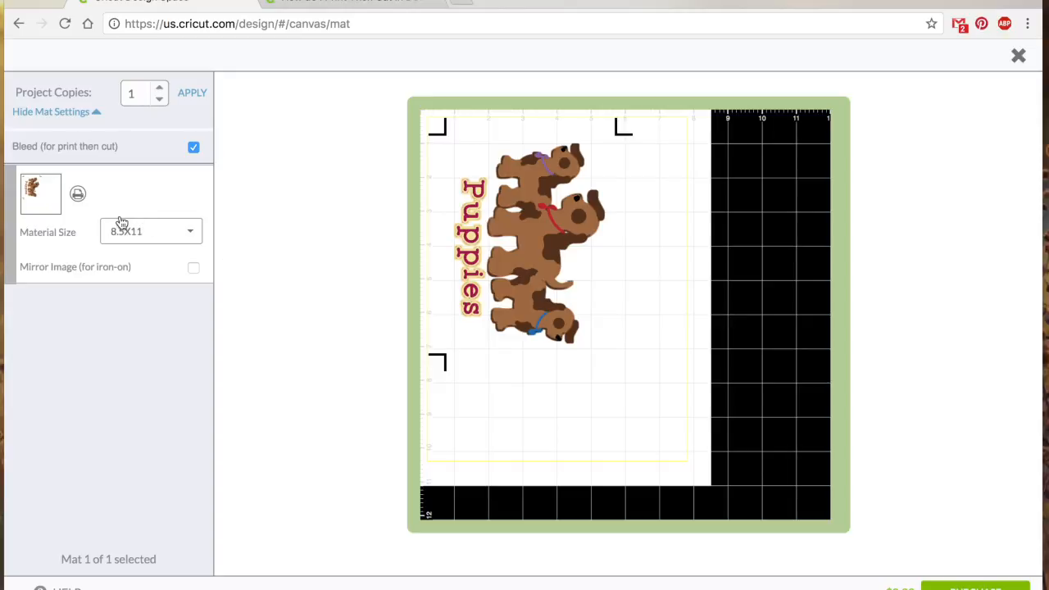
mouse_move(822, 188)
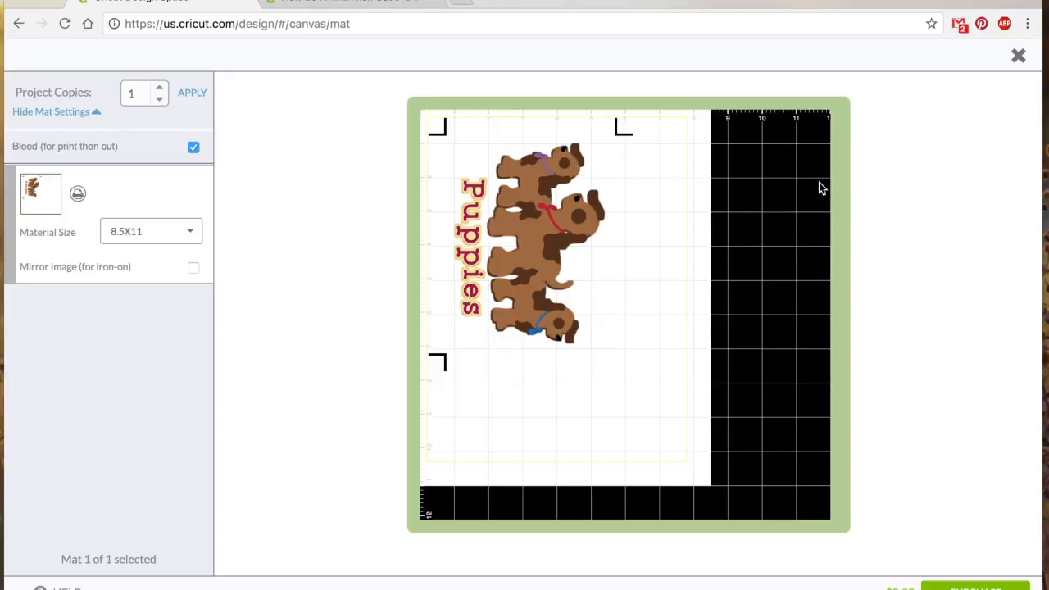
mouse_move(853, 420)
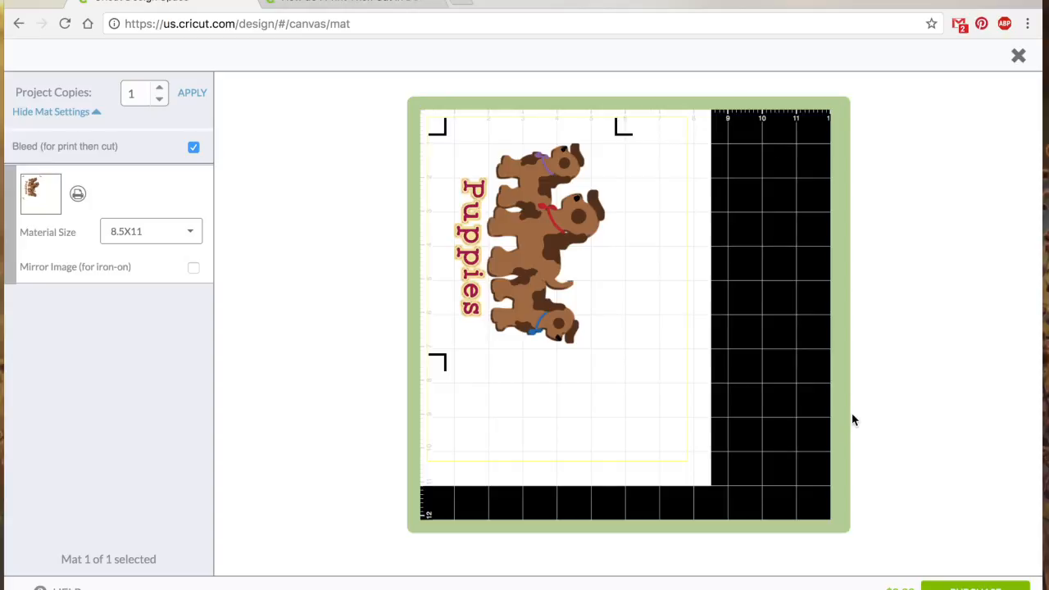
mouse_move(807, 322)
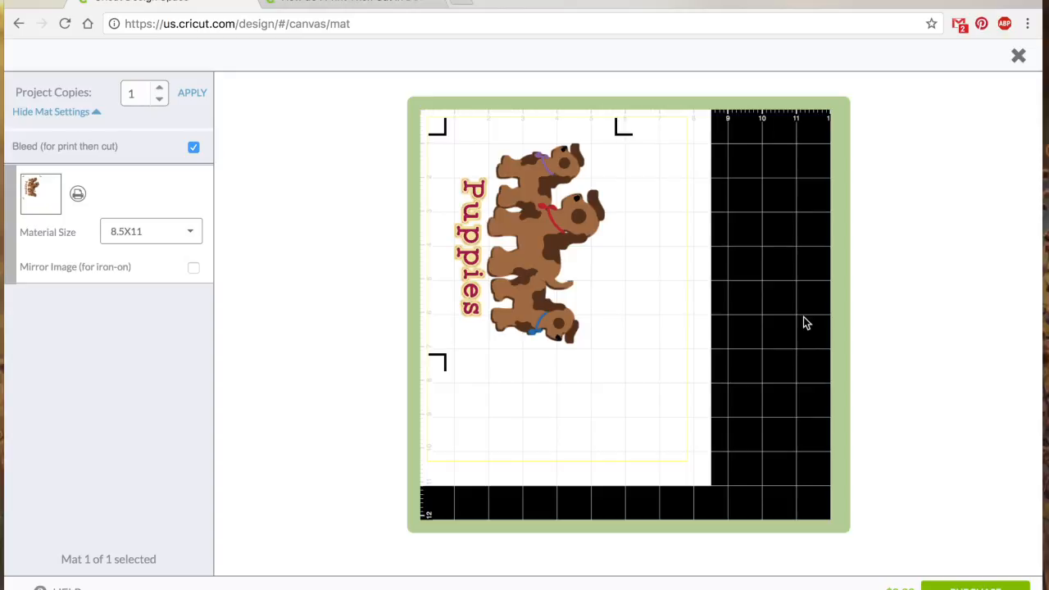
mouse_move(548, 248)
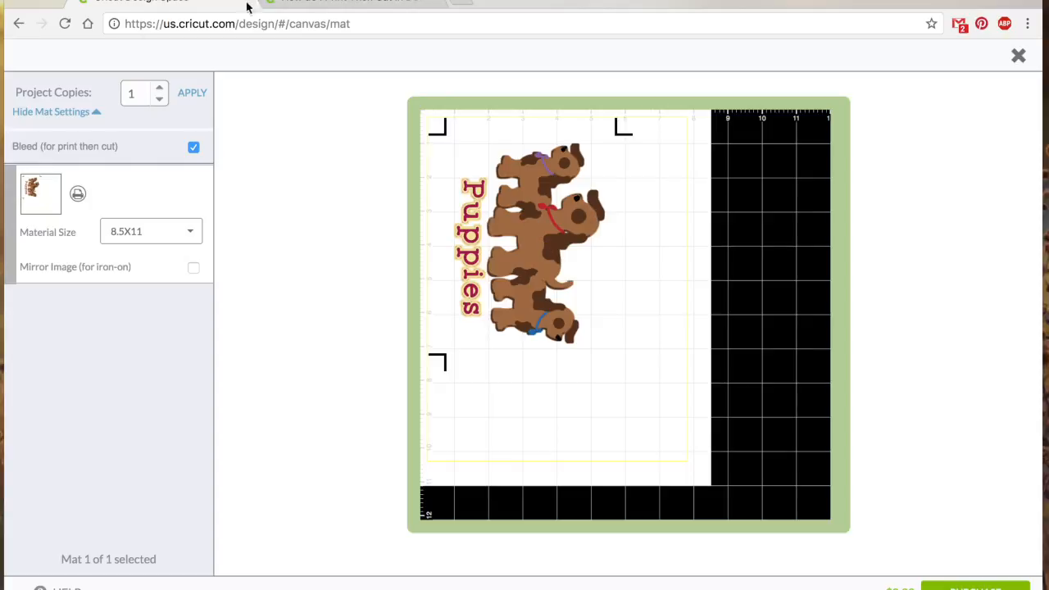
mouse_move(229, 137)
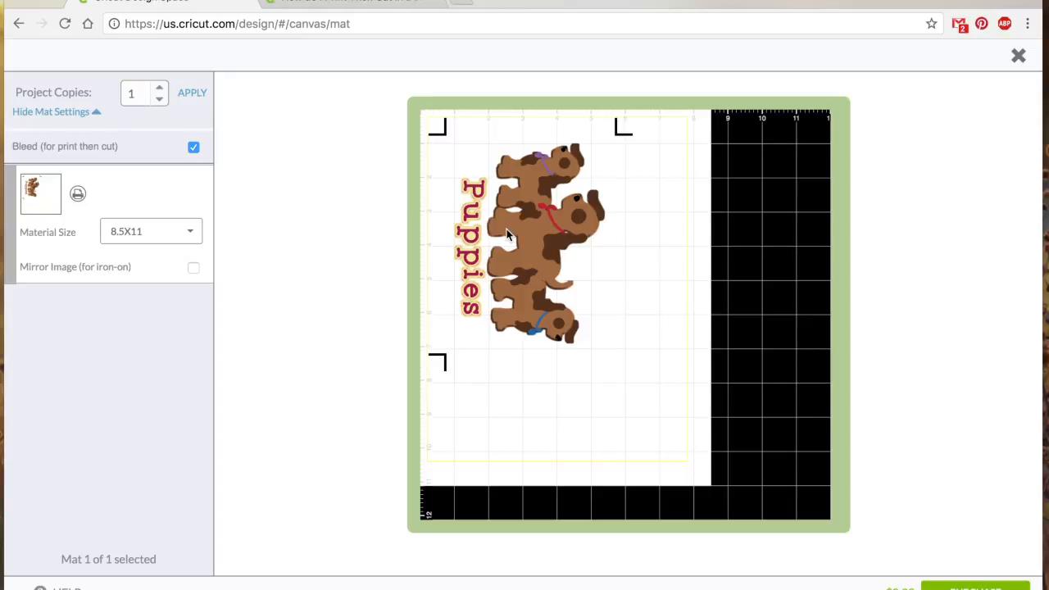
drag(532, 237, 545, 254)
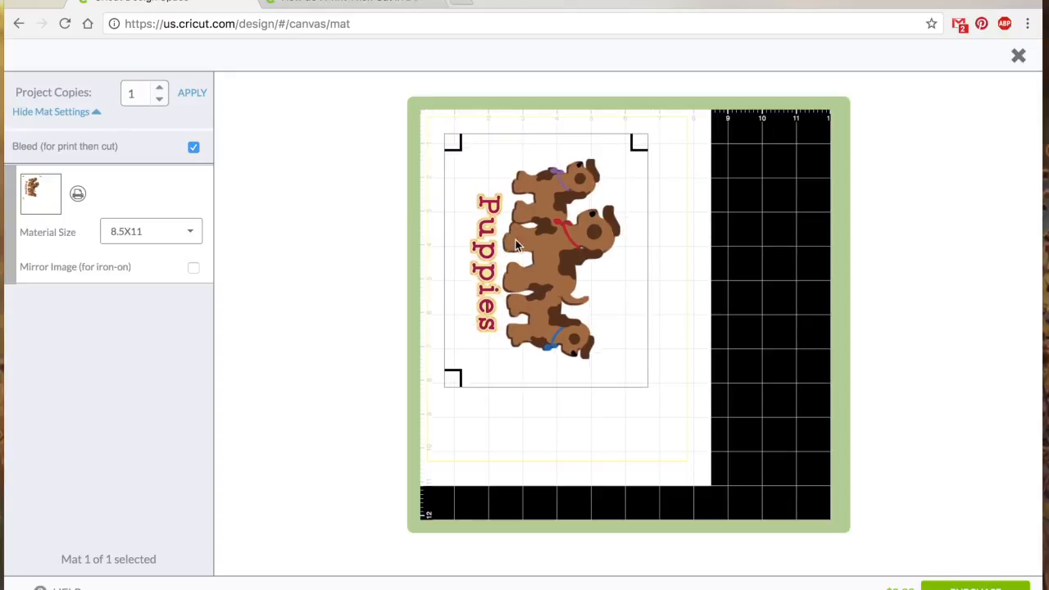
mouse_move(508, 128)
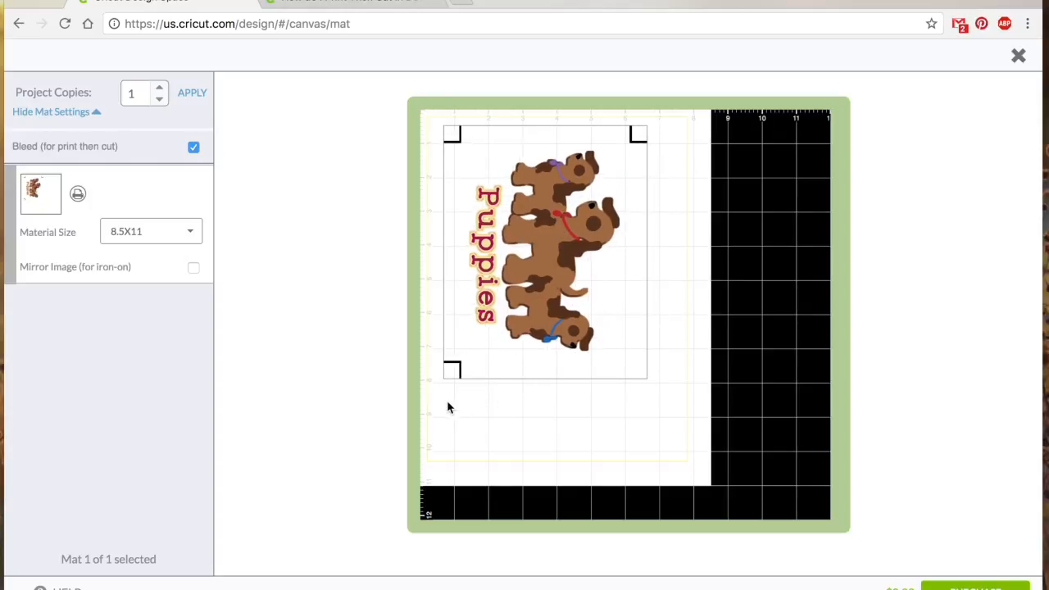
mouse_move(459, 420)
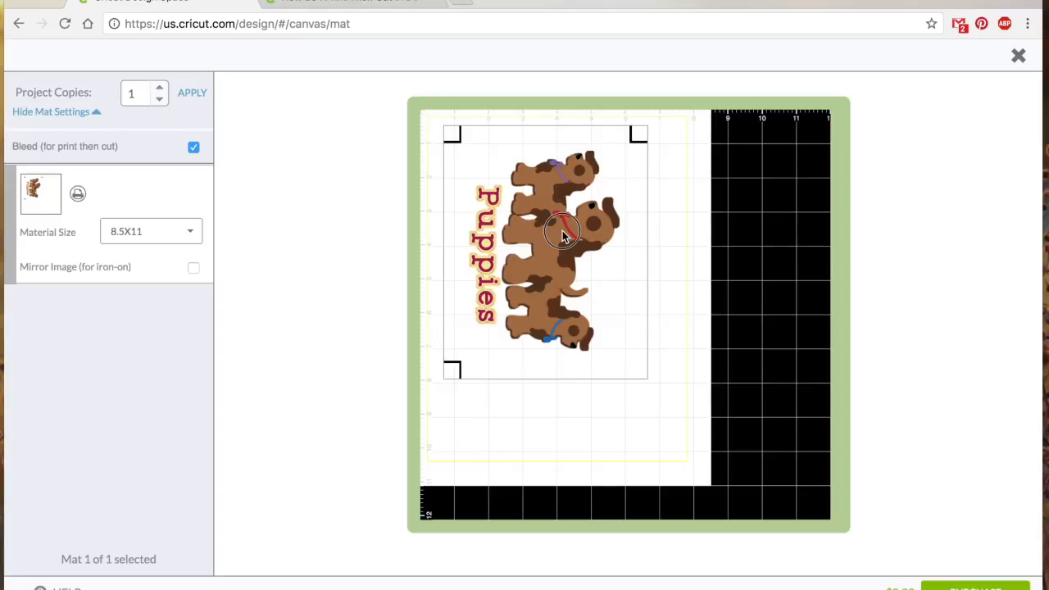
drag(562, 234, 517, 185)
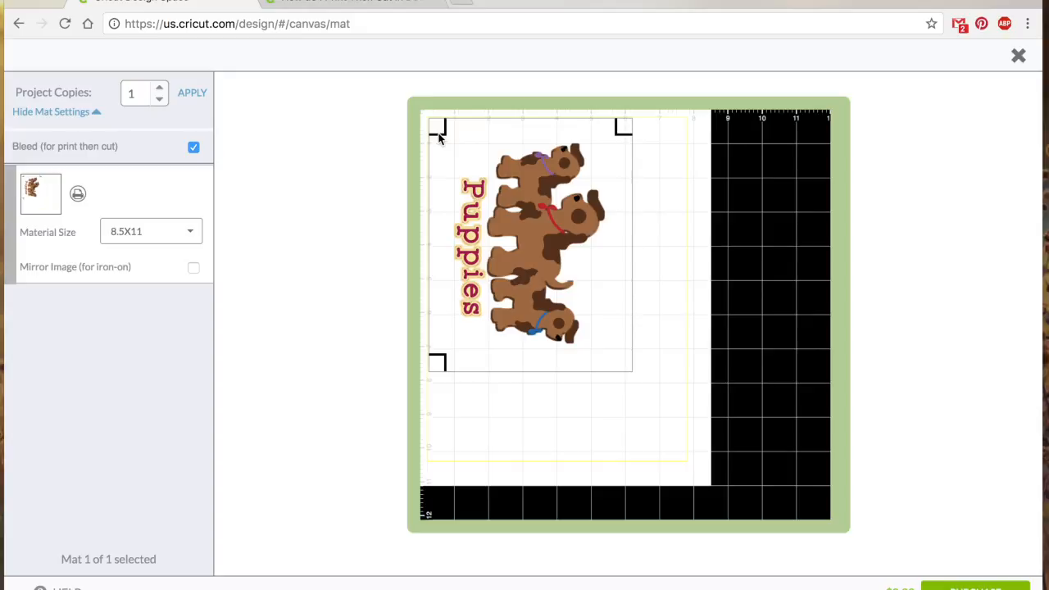
mouse_move(639, 129)
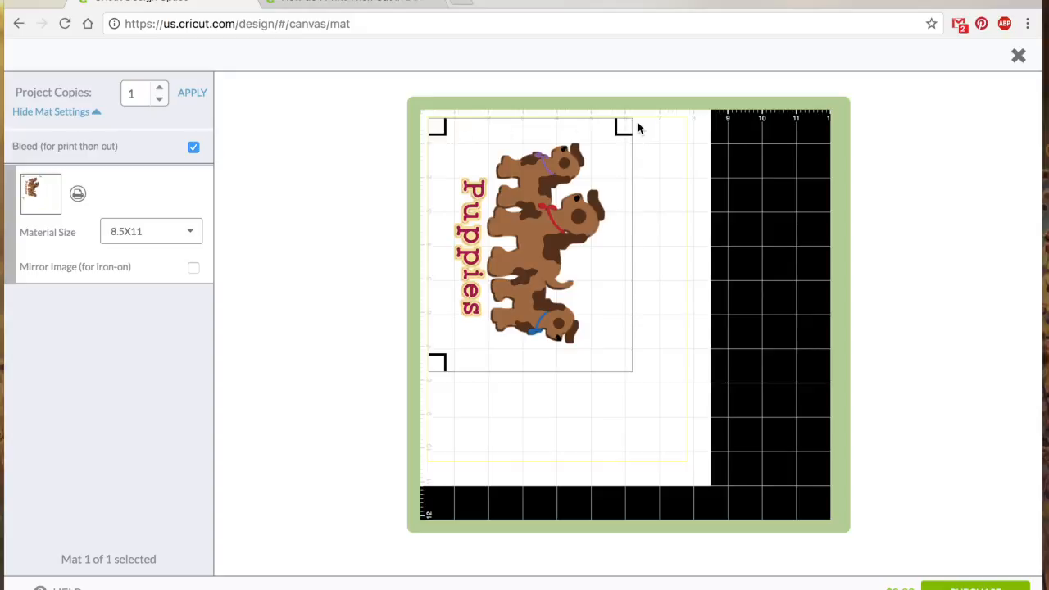
mouse_move(625, 378)
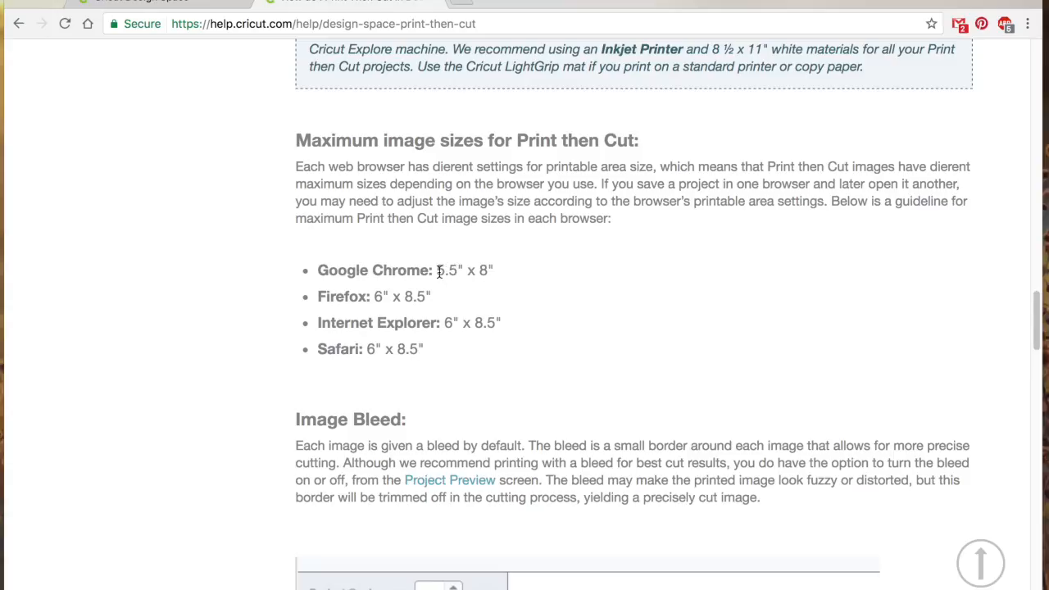
mouse_move(400, 296)
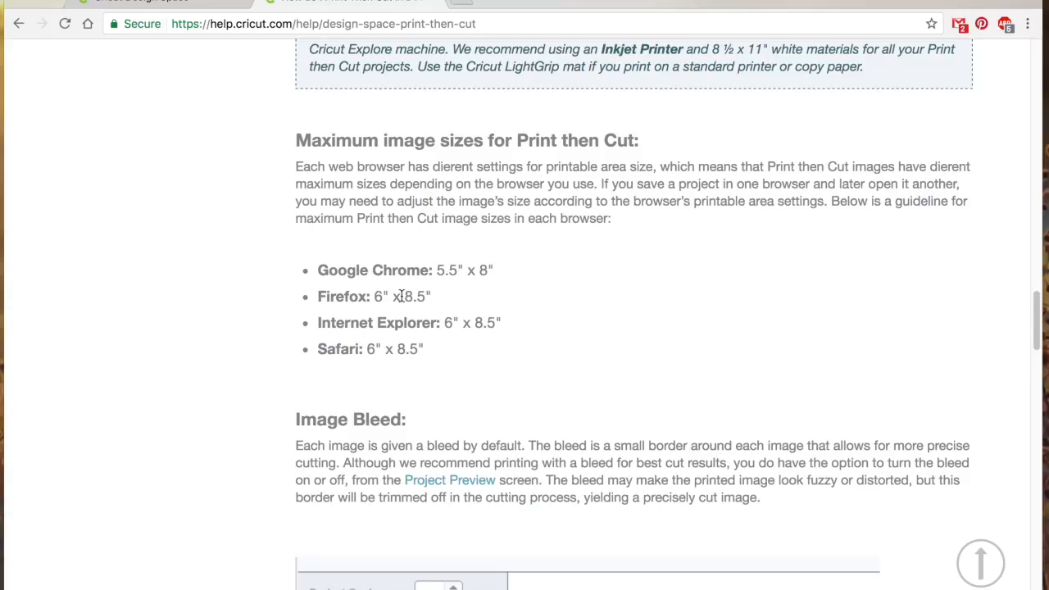
mouse_move(380, 371)
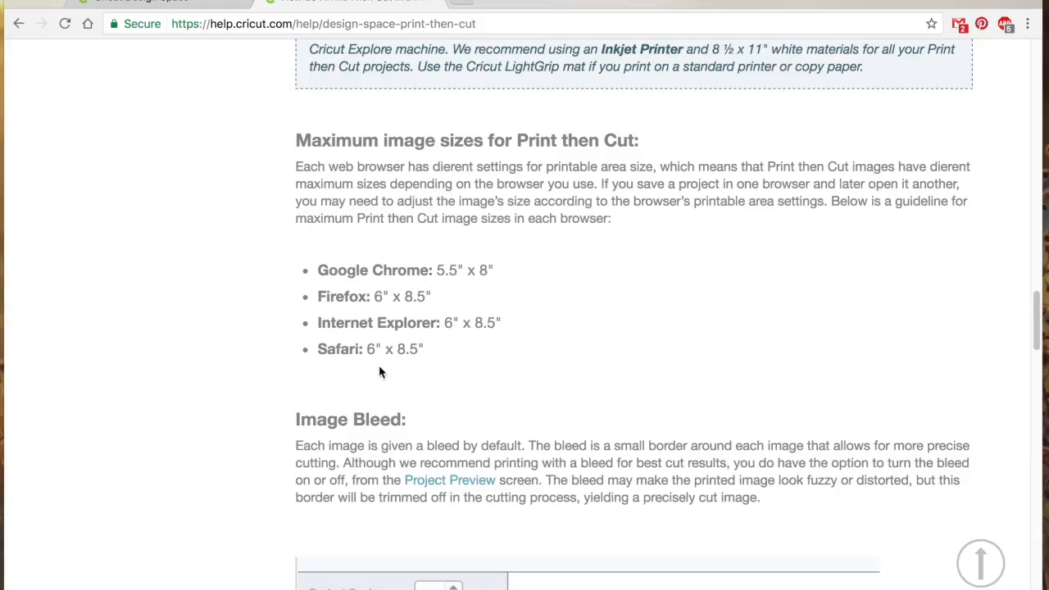
mouse_move(435, 311)
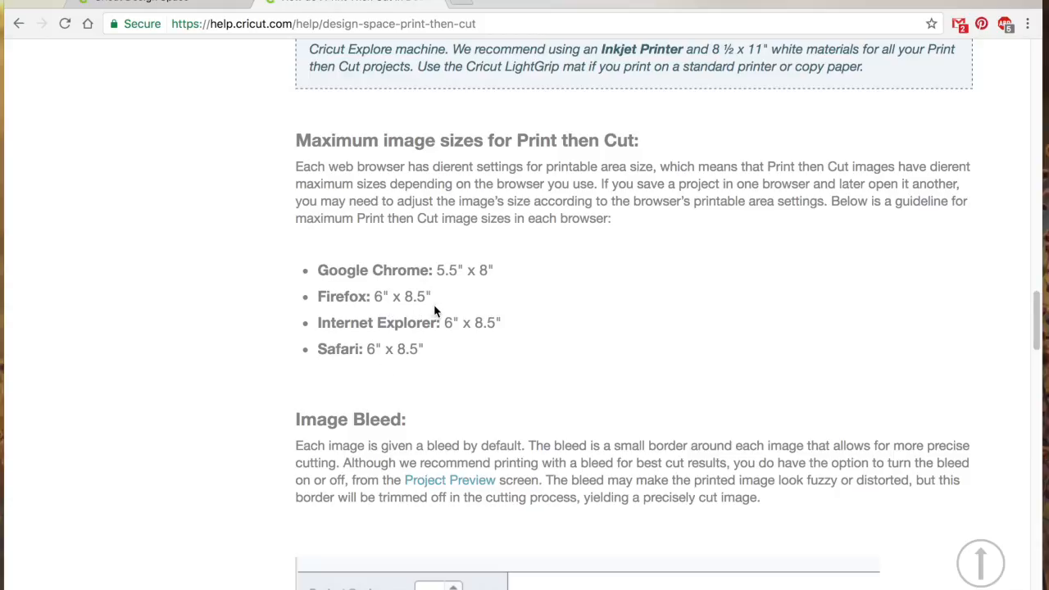
click(139, 5)
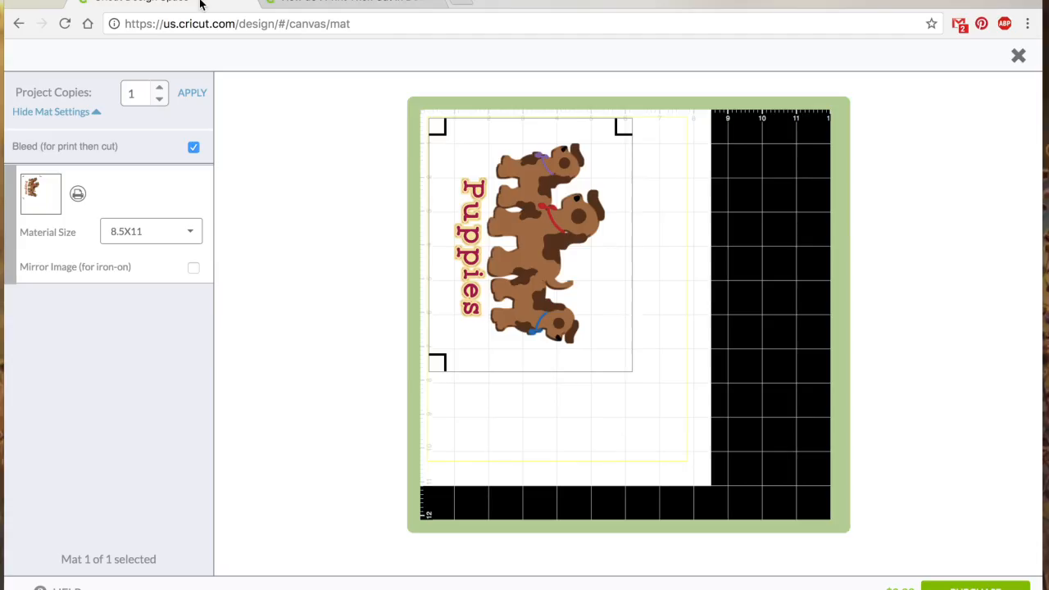
mouse_move(549, 231)
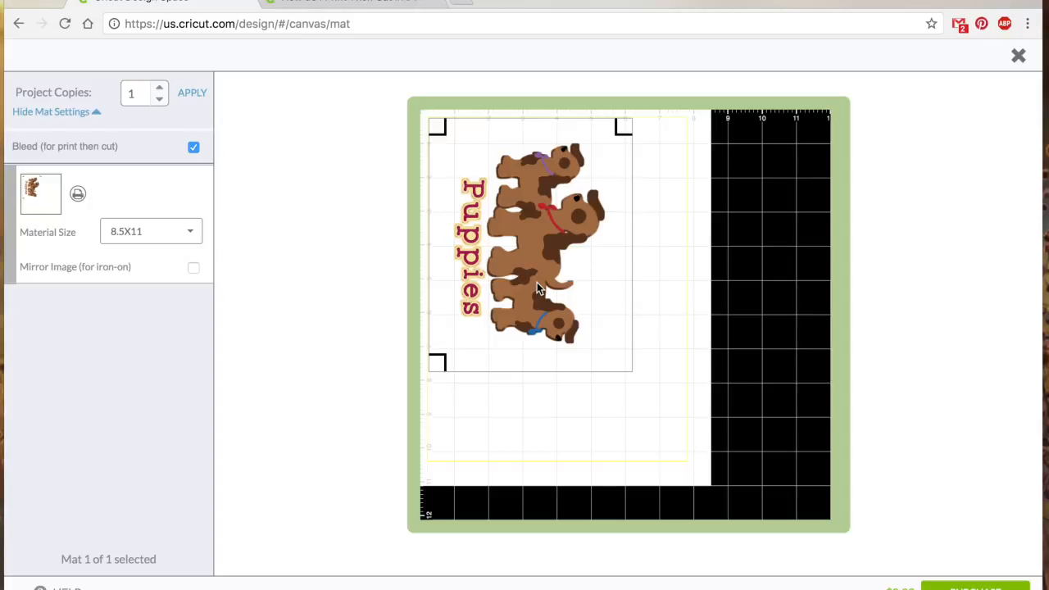
Nudge the puppies image on the mat, return it to the corner, and close the mat preview
drag(533, 238, 577, 283)
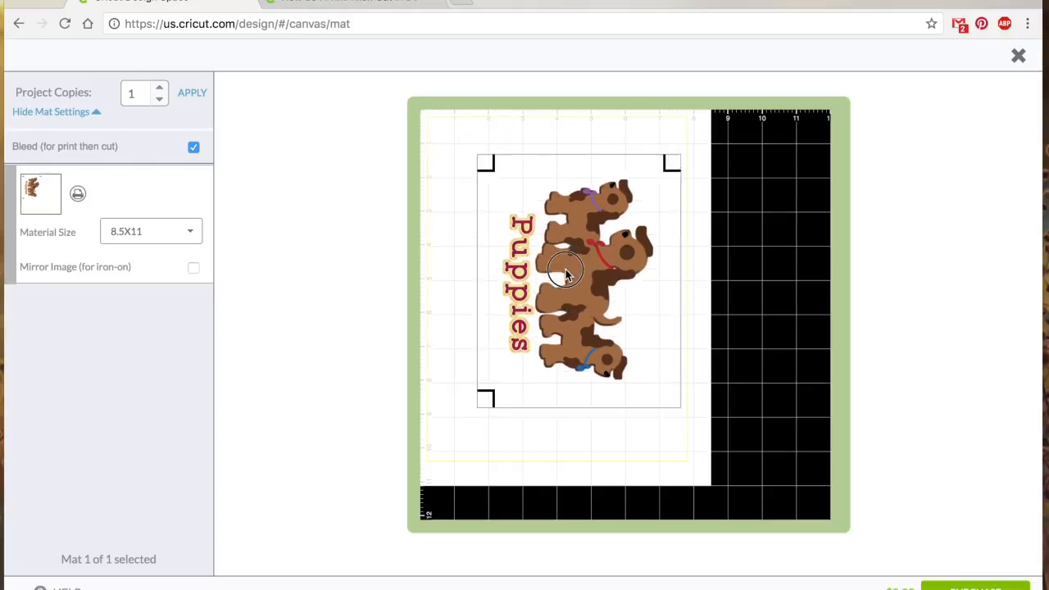
drag(578, 279, 531, 242)
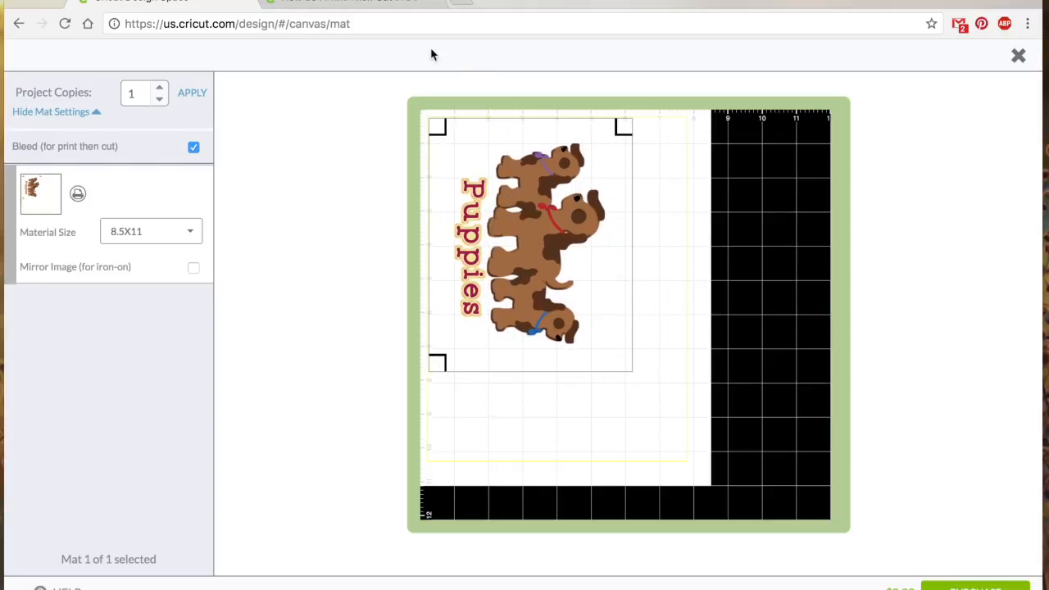
mouse_move(1007, 170)
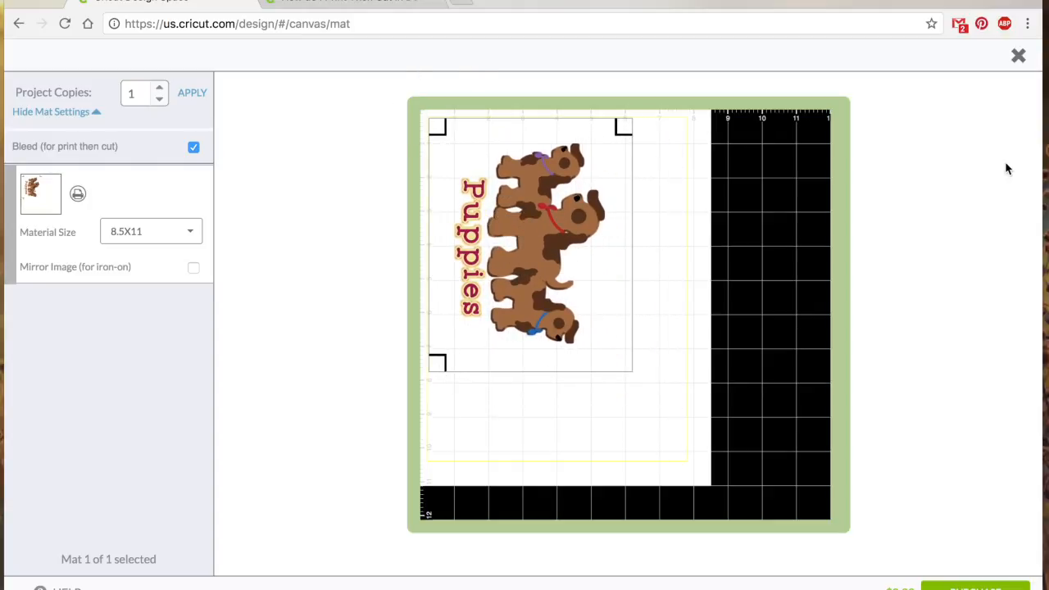
click(1018, 55)
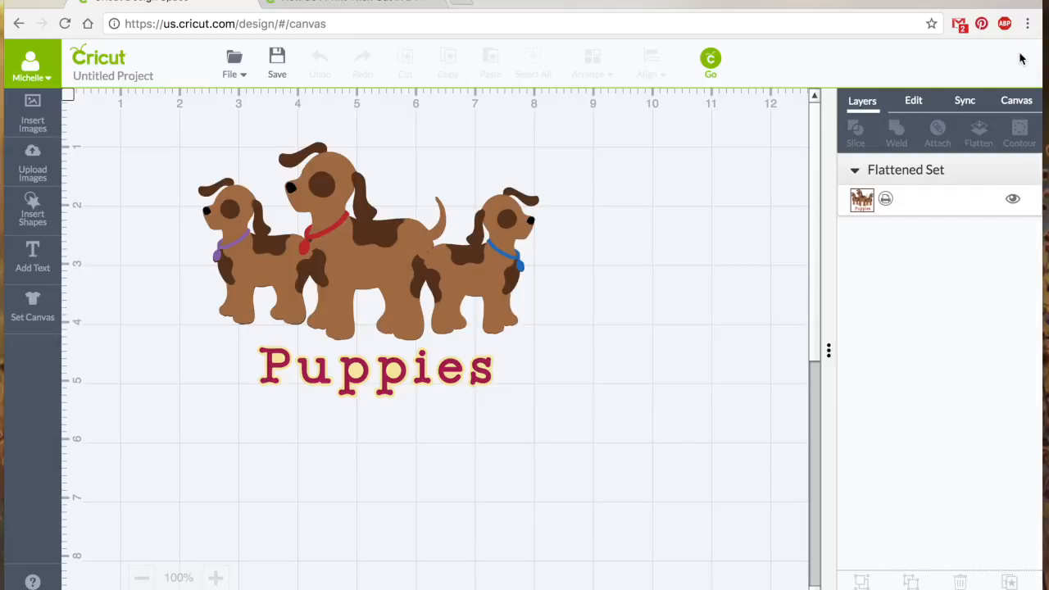
click(369, 270)
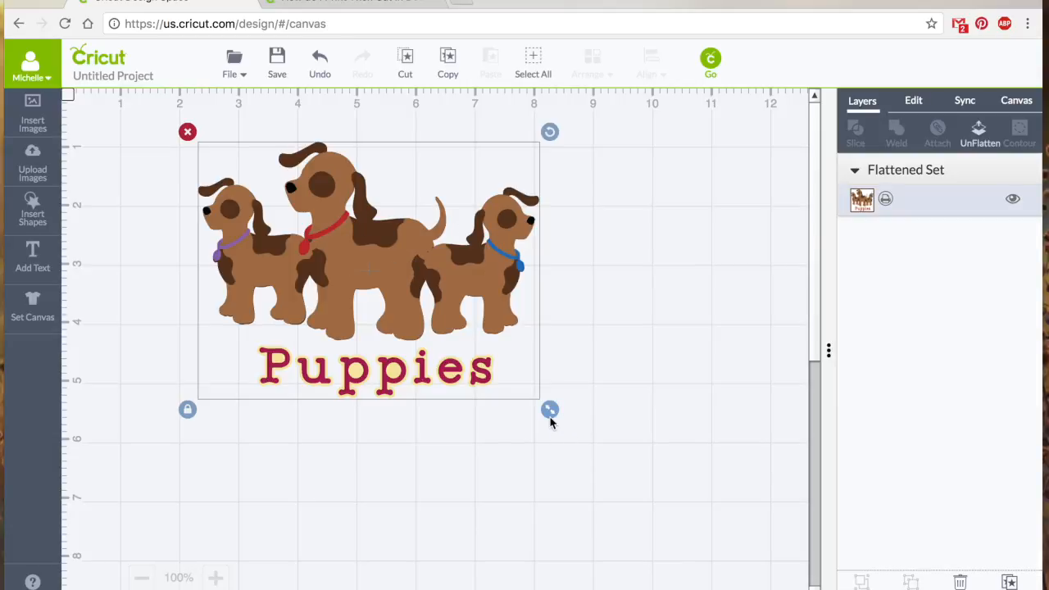
drag(549, 409, 684, 510)
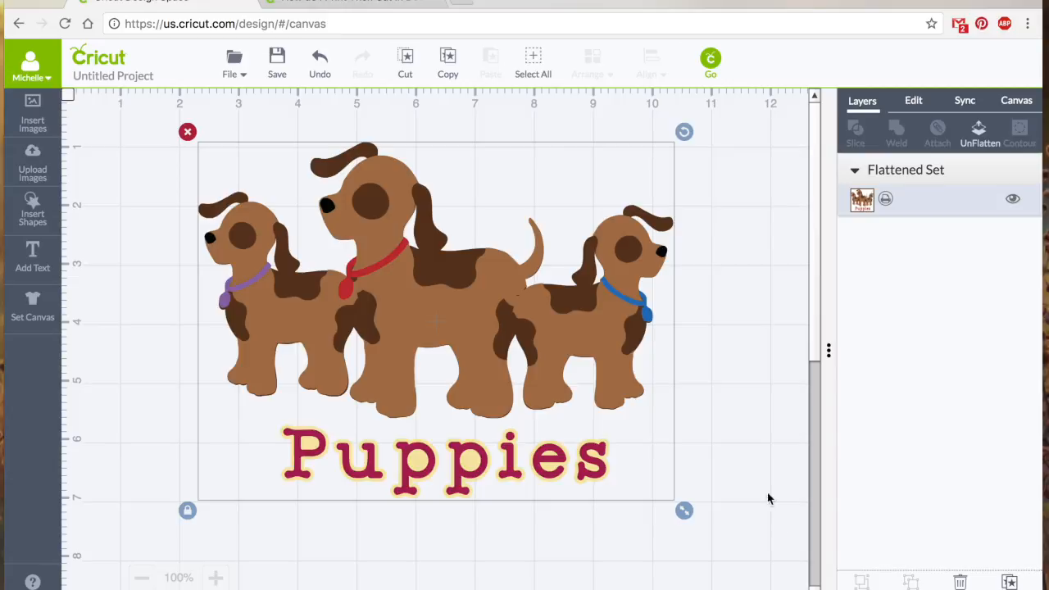
click(710, 60)
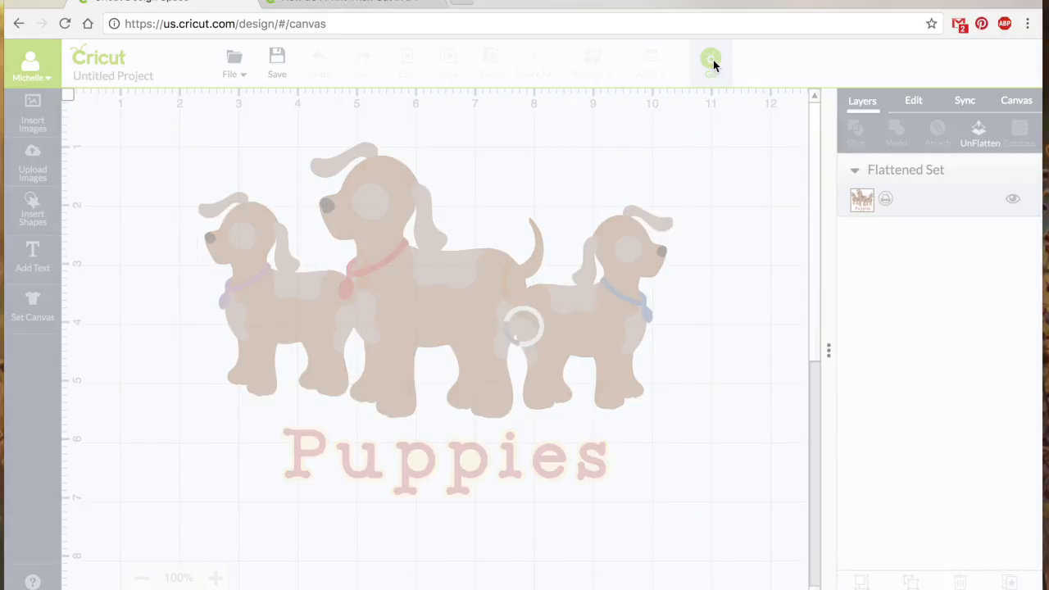
click(710, 59)
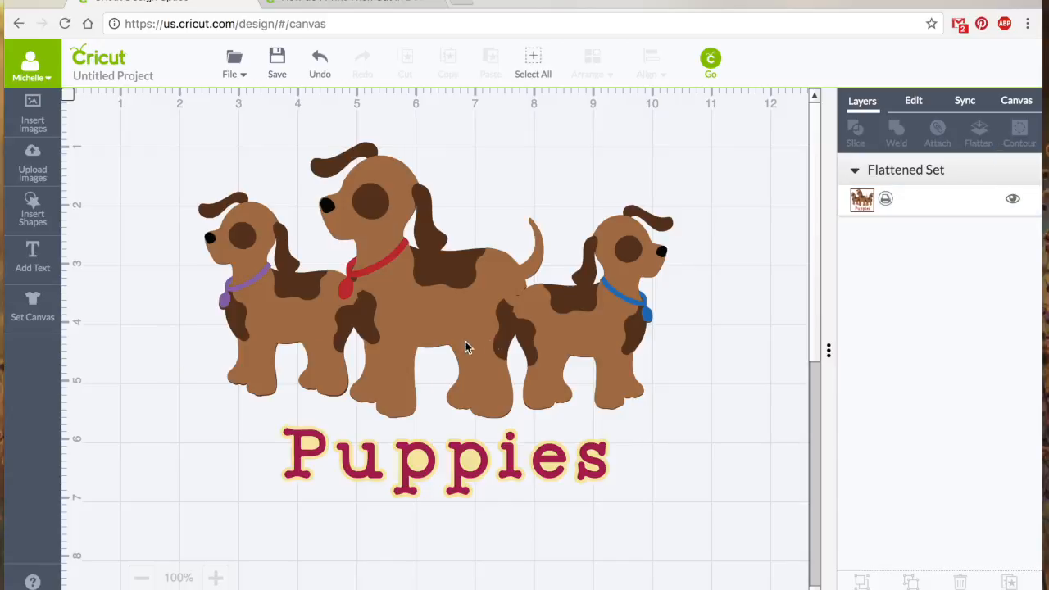
click(467, 344)
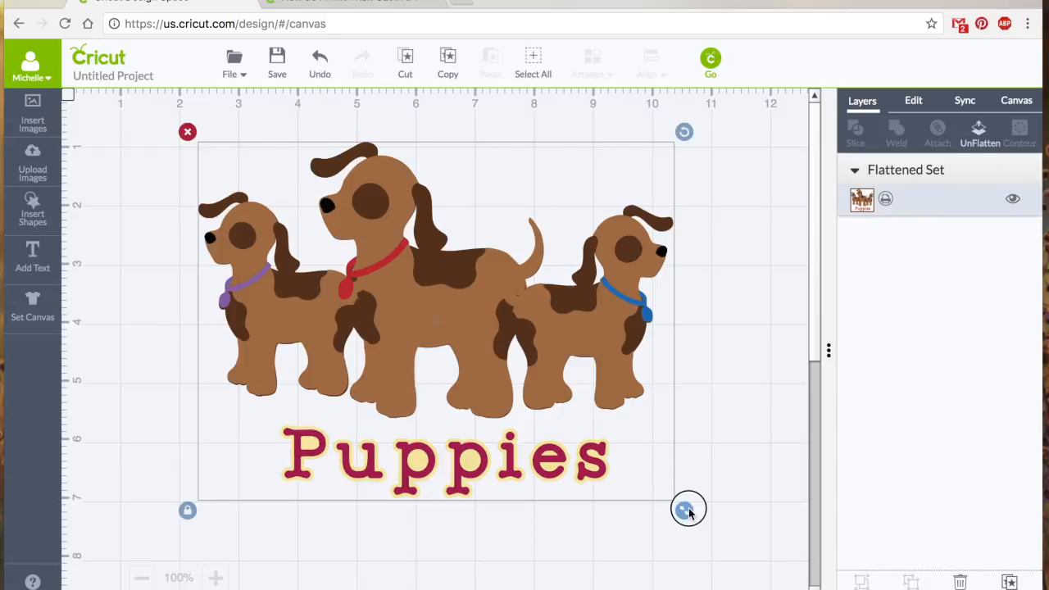
drag(688, 508, 536, 402)
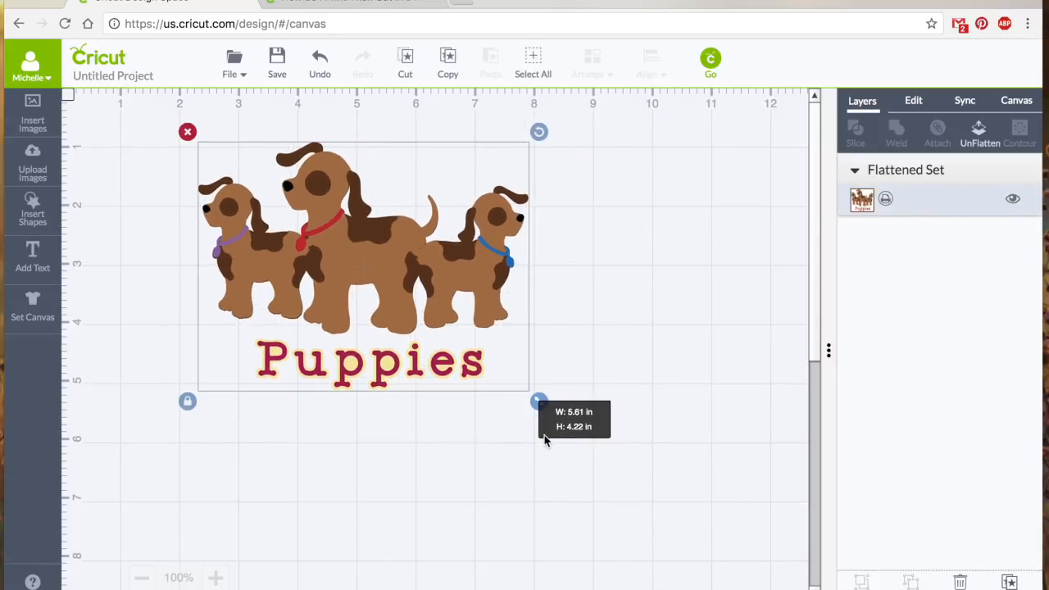
click(707, 336)
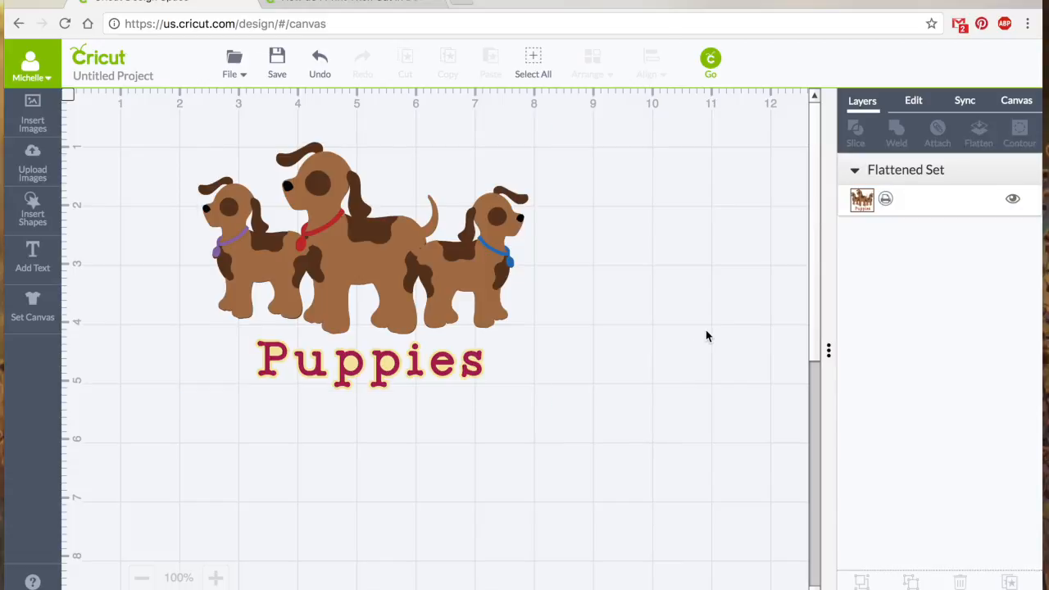
mouse_move(734, 262)
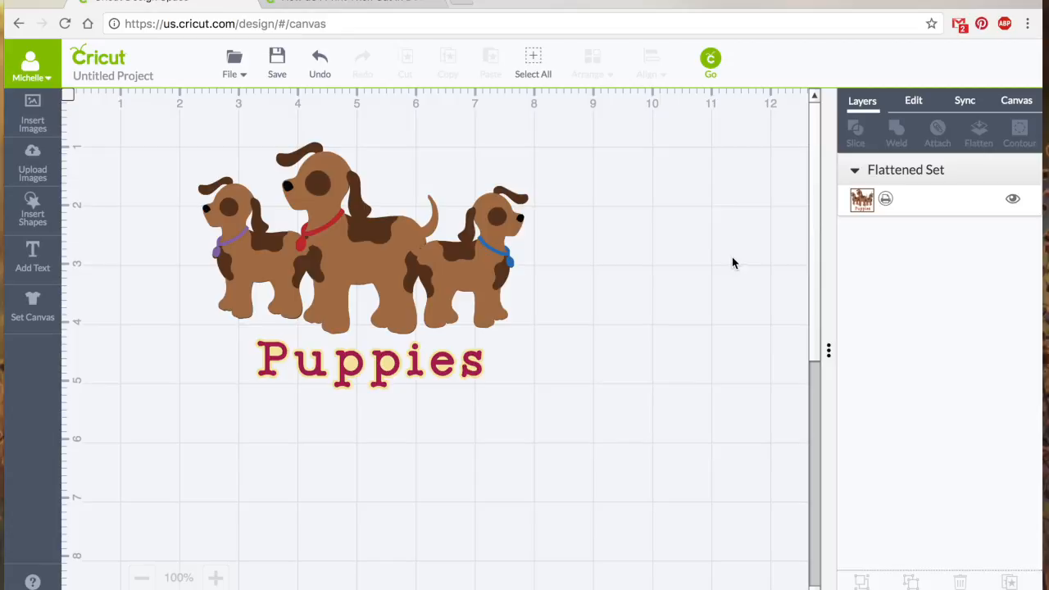
mouse_move(678, 221)
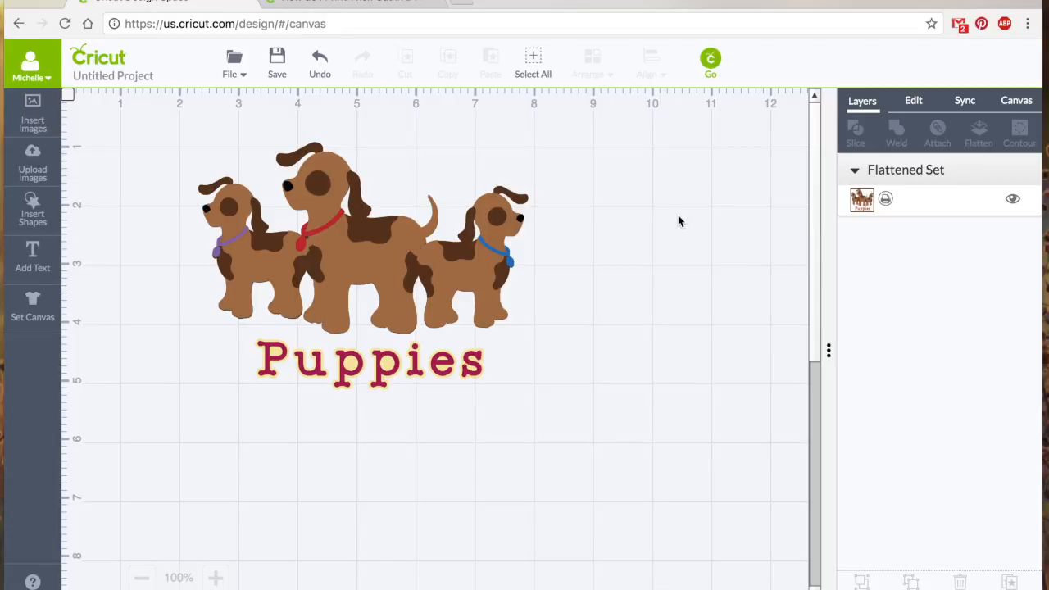
mouse_move(458, 222)
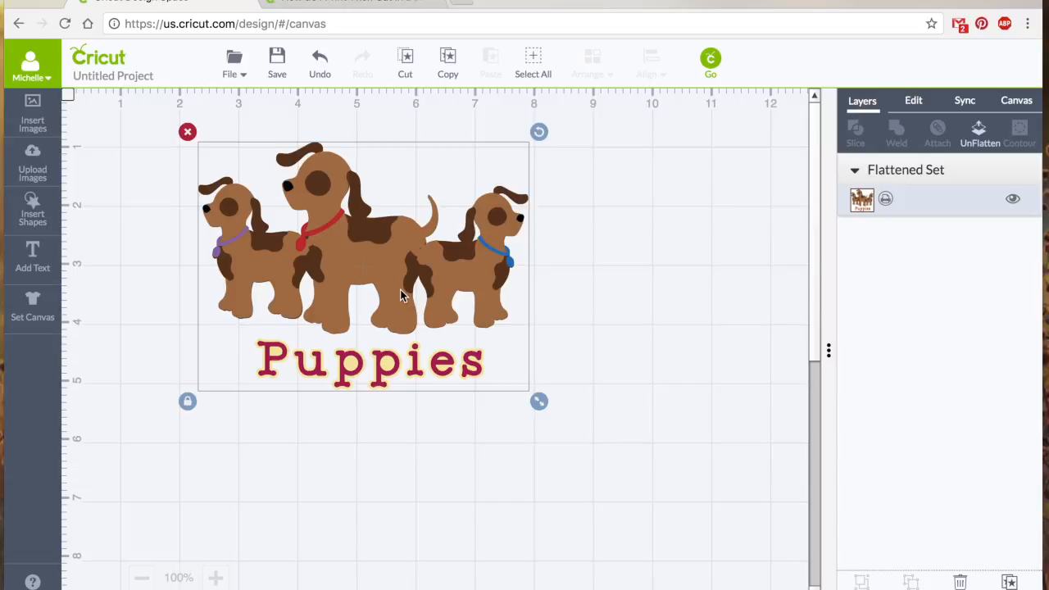
mouse_move(479, 309)
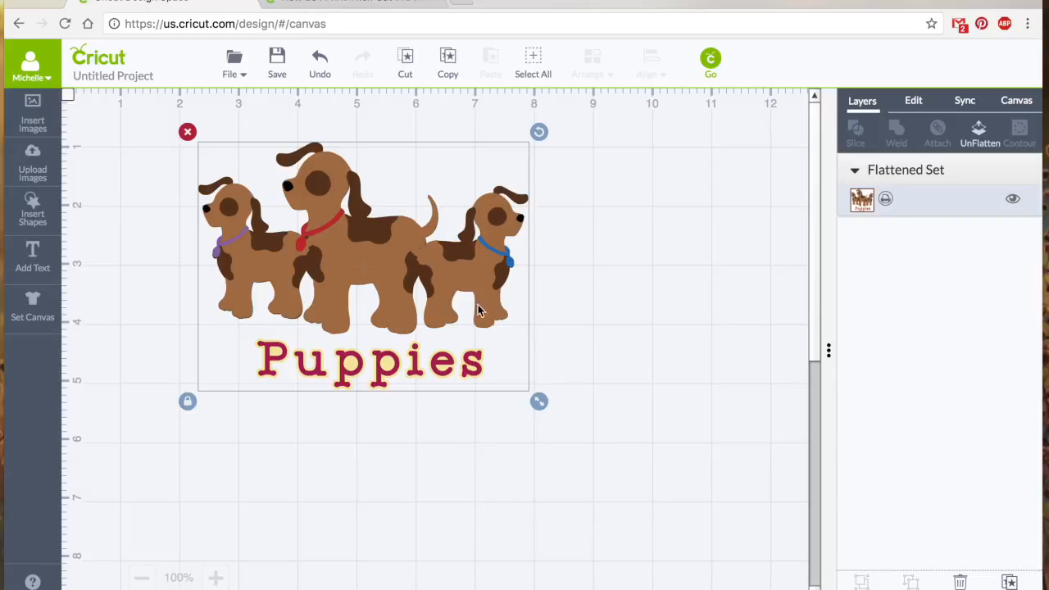
mouse_move(358, 350)
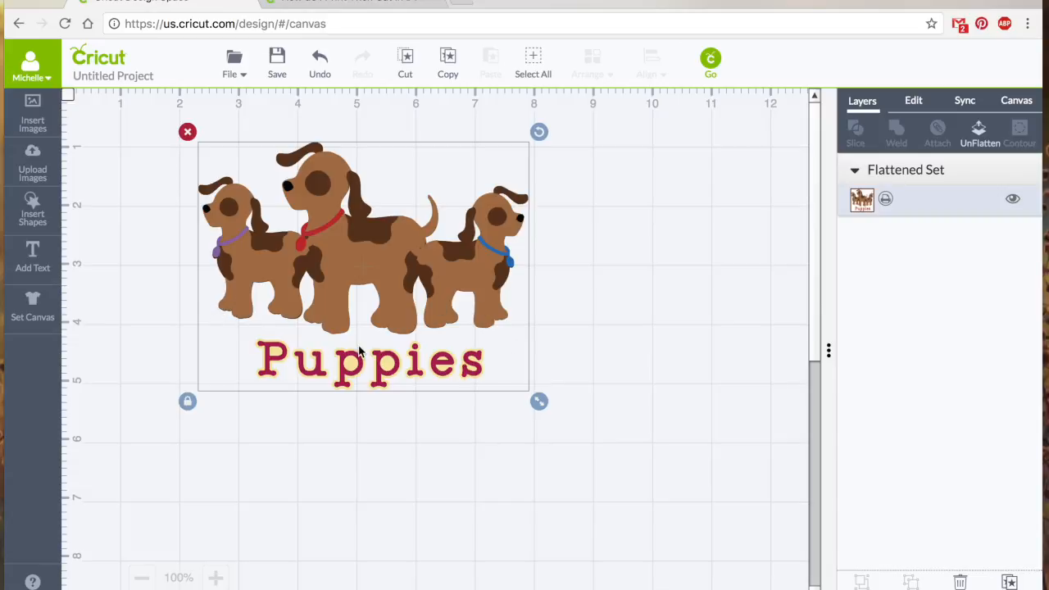
mouse_move(396, 283)
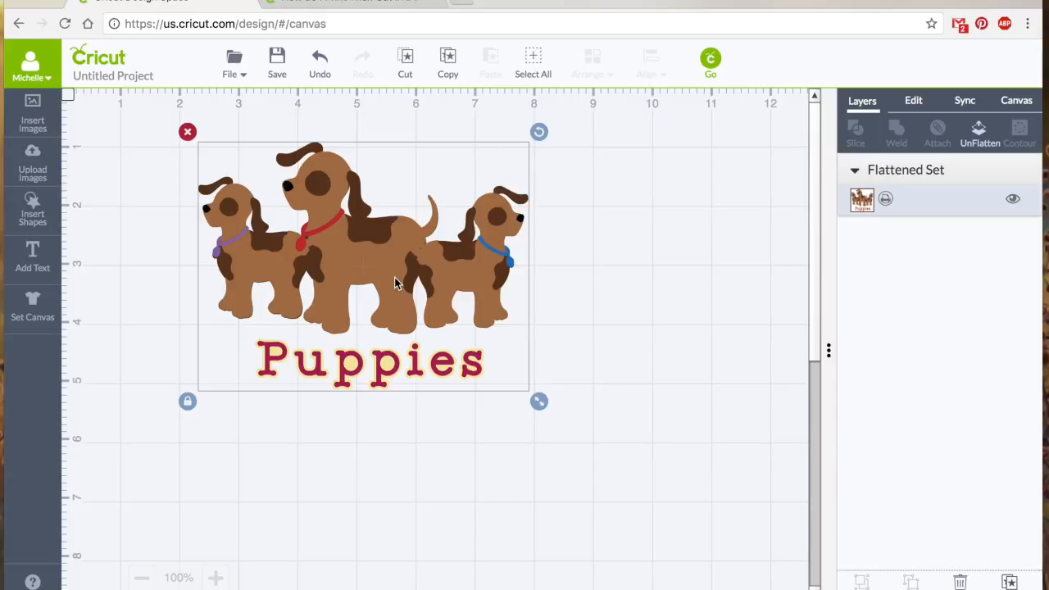
mouse_move(743, 262)
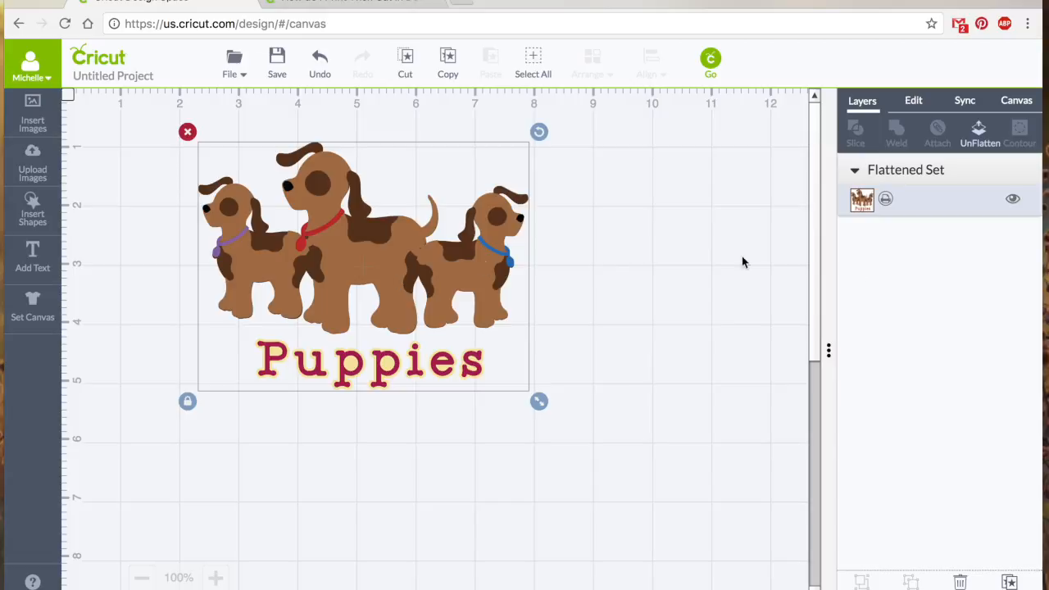
mouse_move(441, 283)
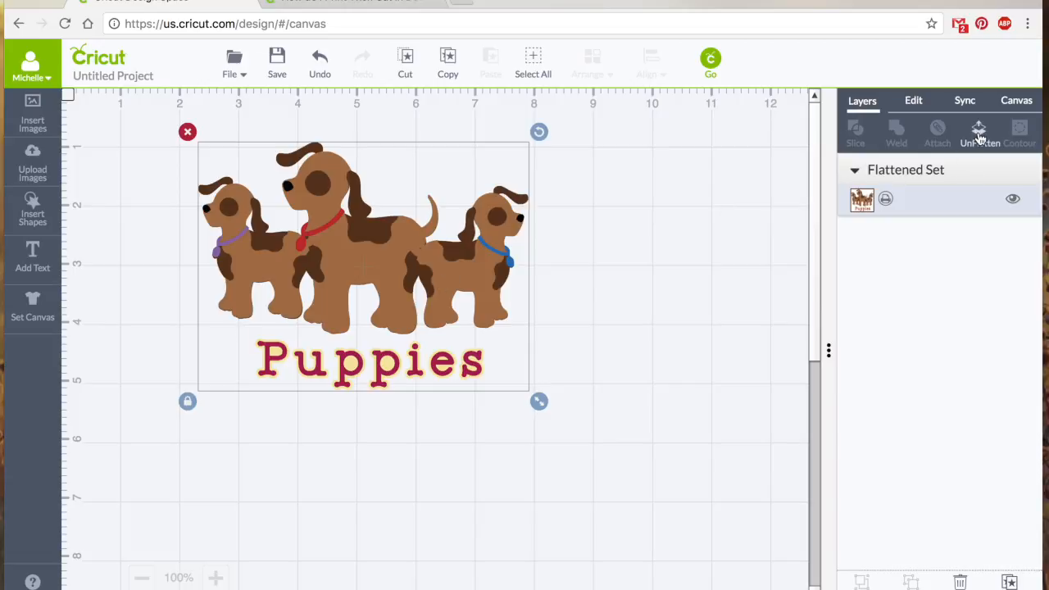
Unflatten the design and switch the collar, right dog and small dog layers from print to cut
click(978, 131)
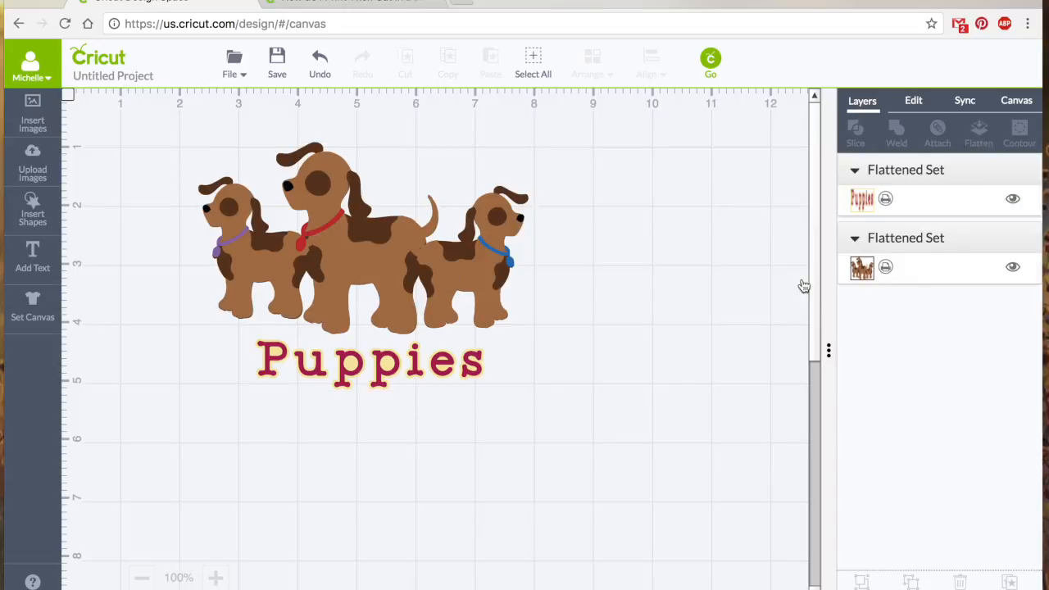
click(861, 267)
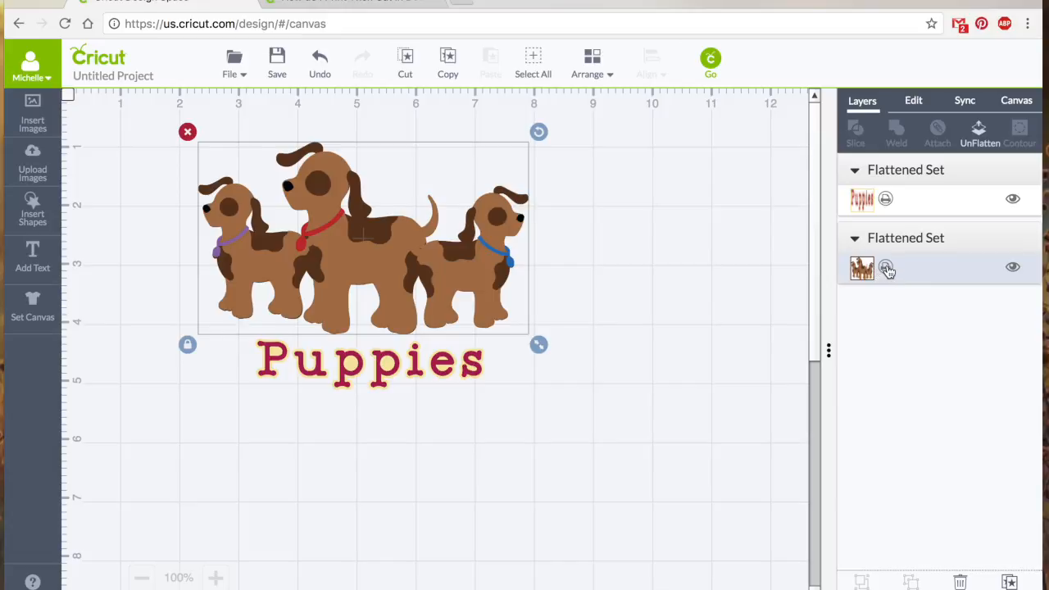
mouse_move(926, 228)
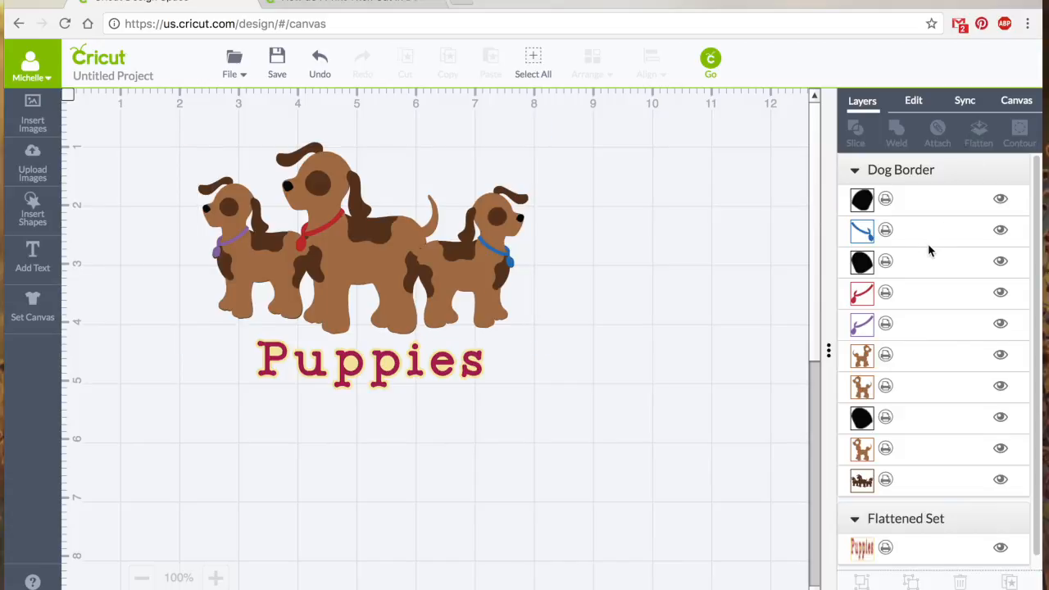
click(861, 198)
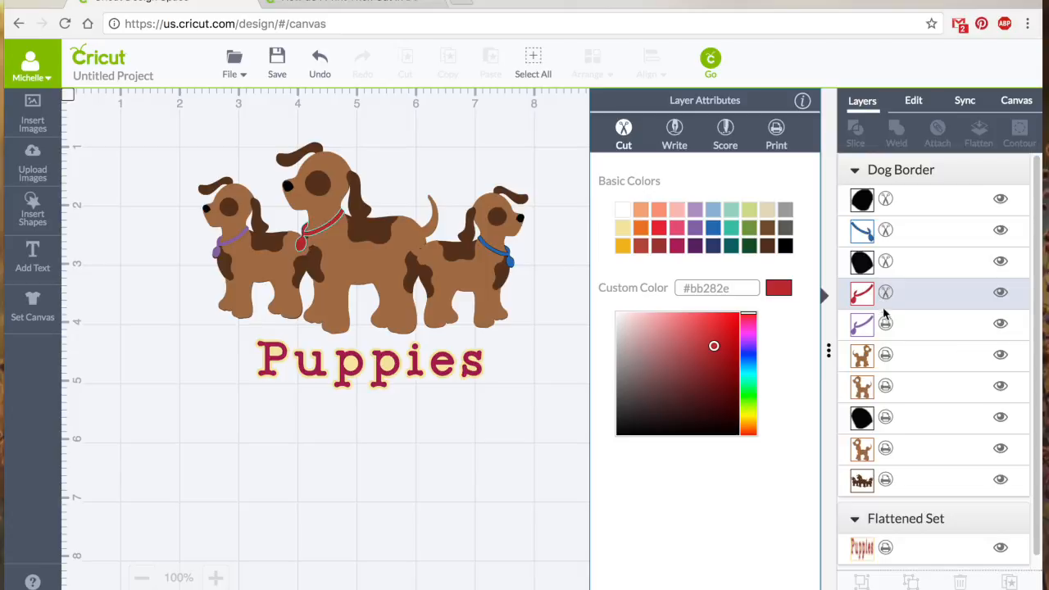
click(670, 355)
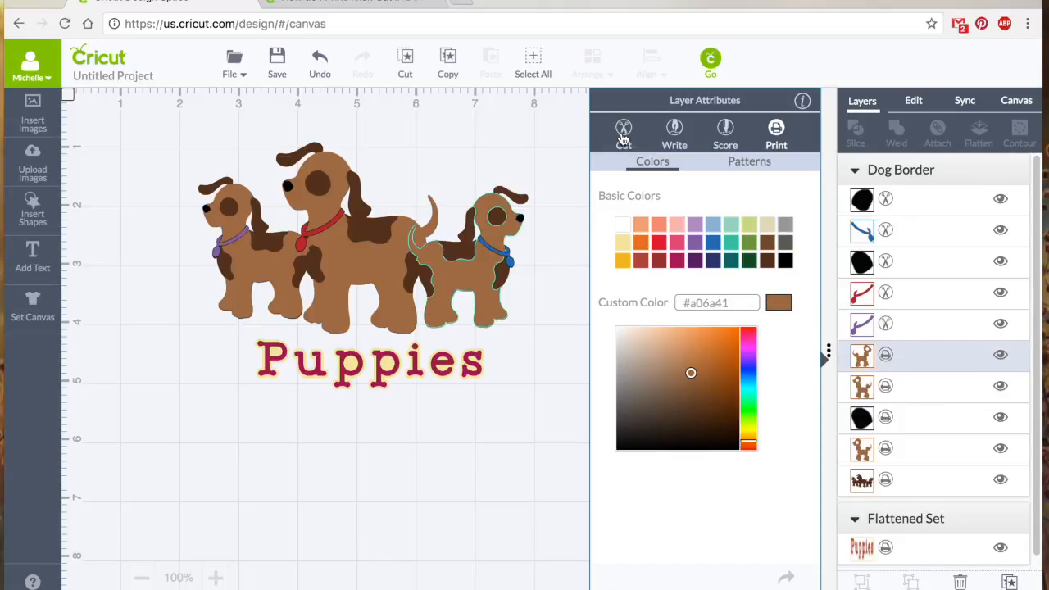
click(861, 386)
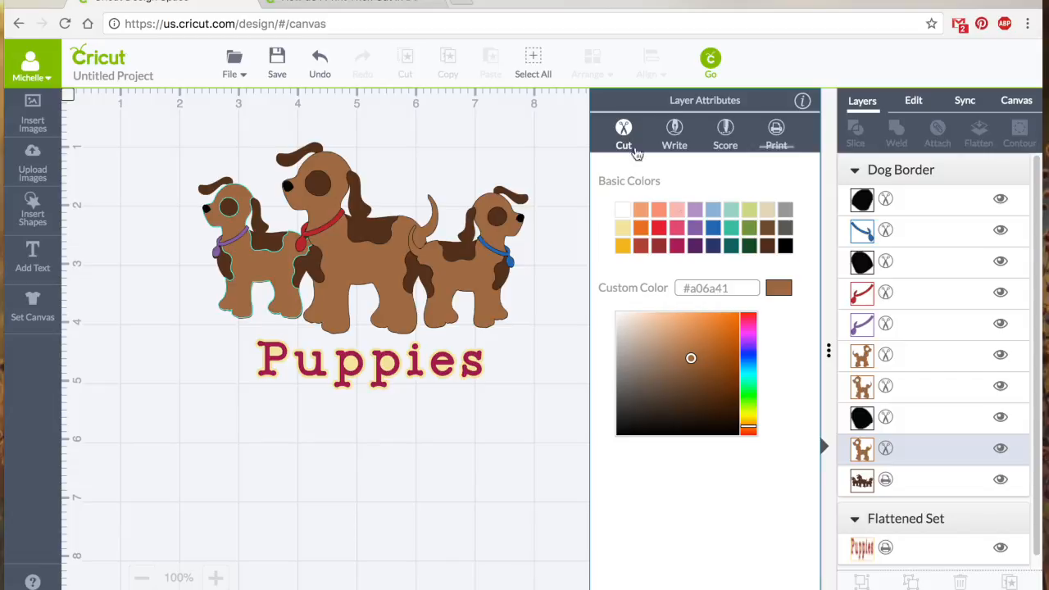
click(861, 479)
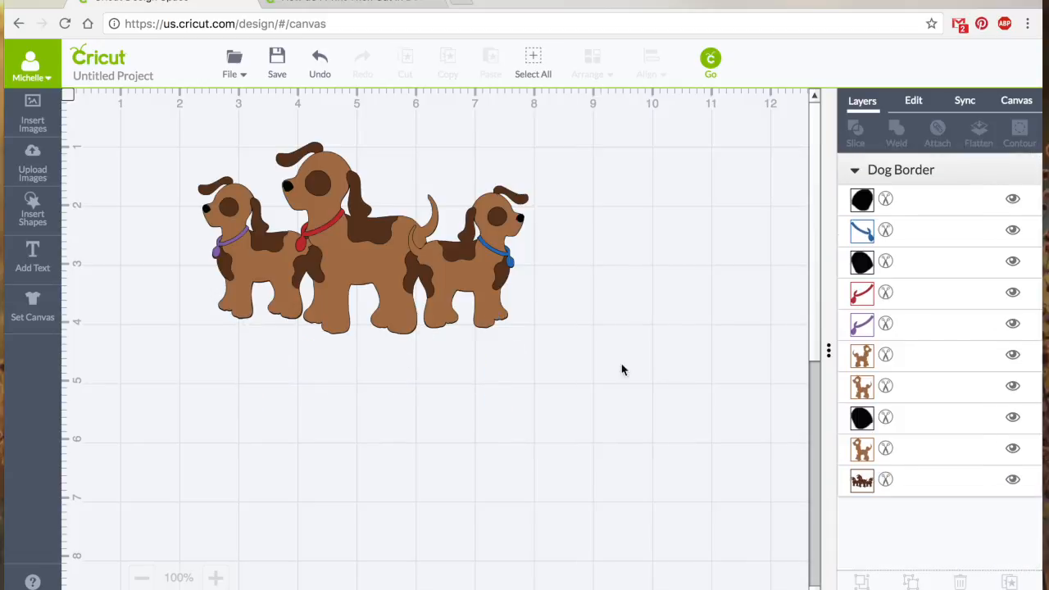
mouse_move(1022, 133)
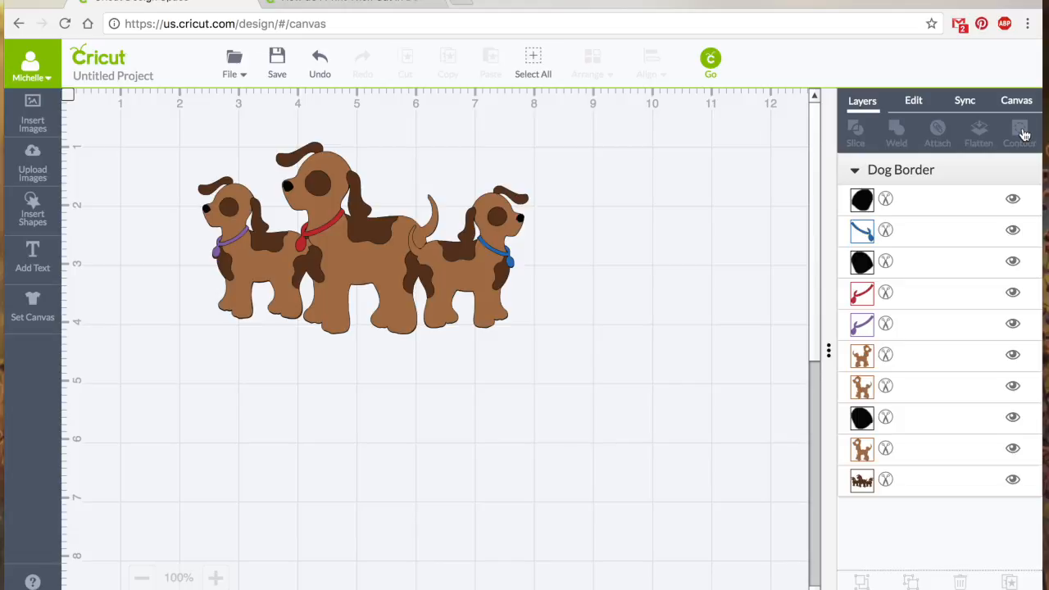
mouse_move(1020, 131)
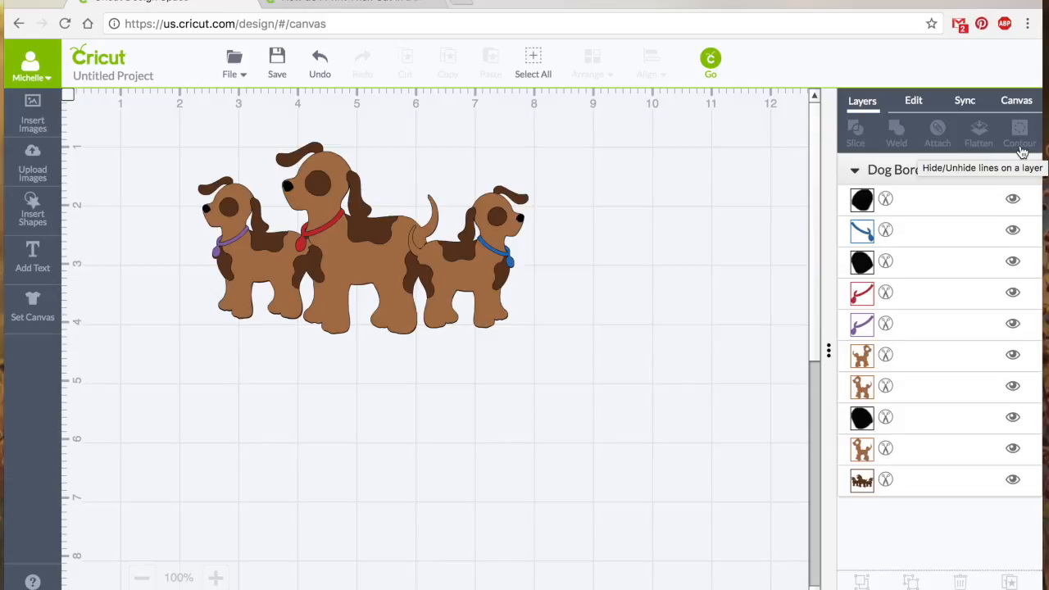
mouse_move(596, 235)
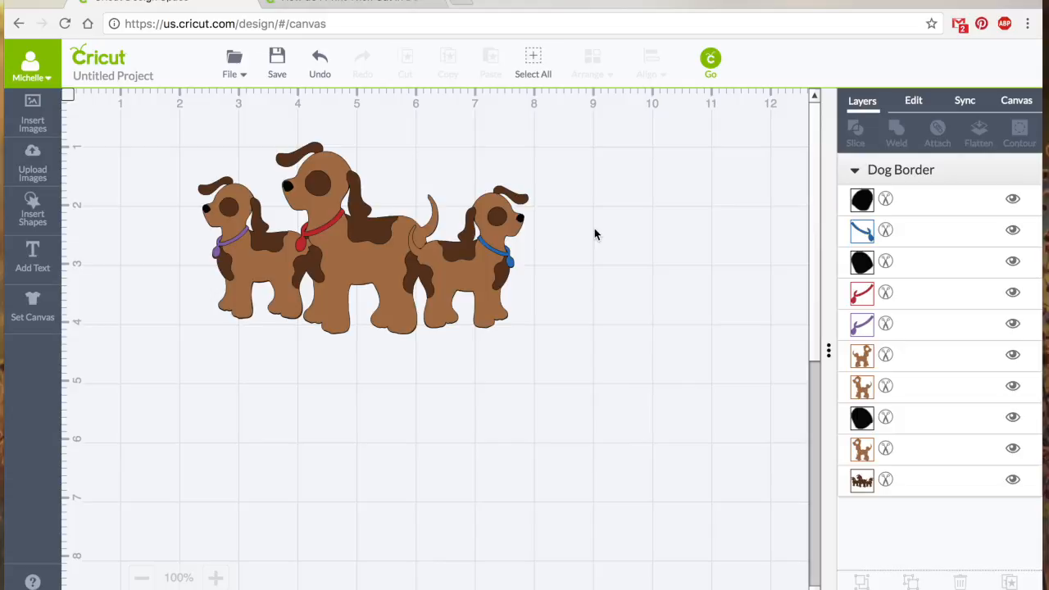
mouse_move(287, 271)
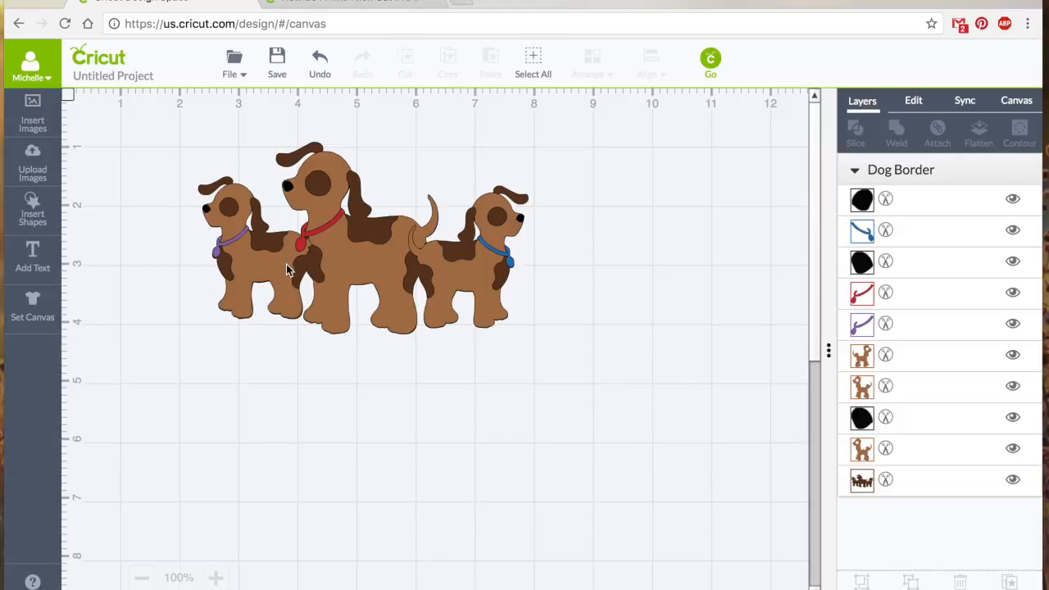
mouse_move(393, 258)
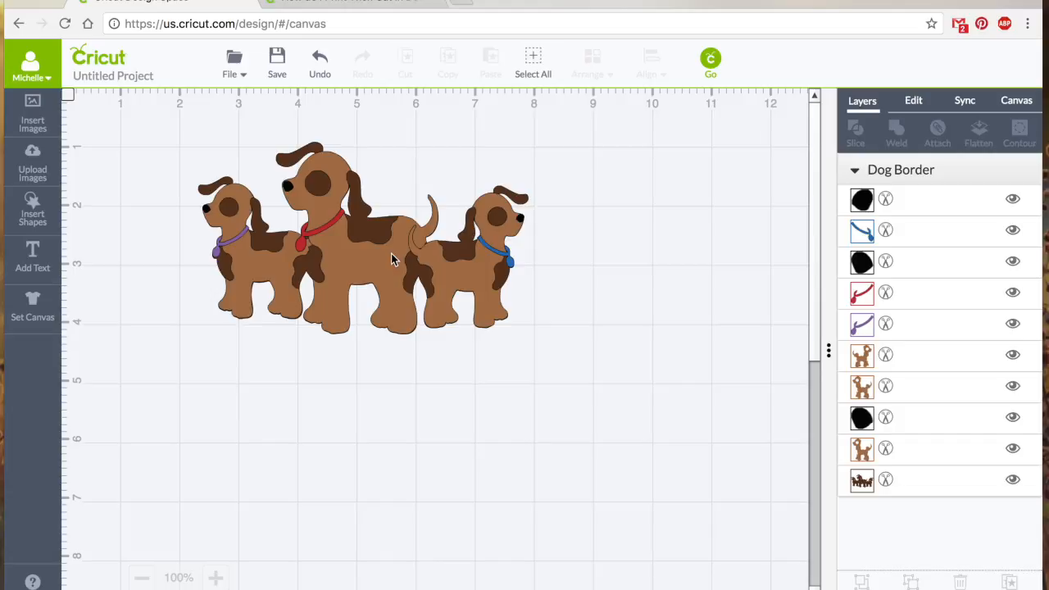
Select the Dog Border group and ungroup it into ten separate layers
click(393, 246)
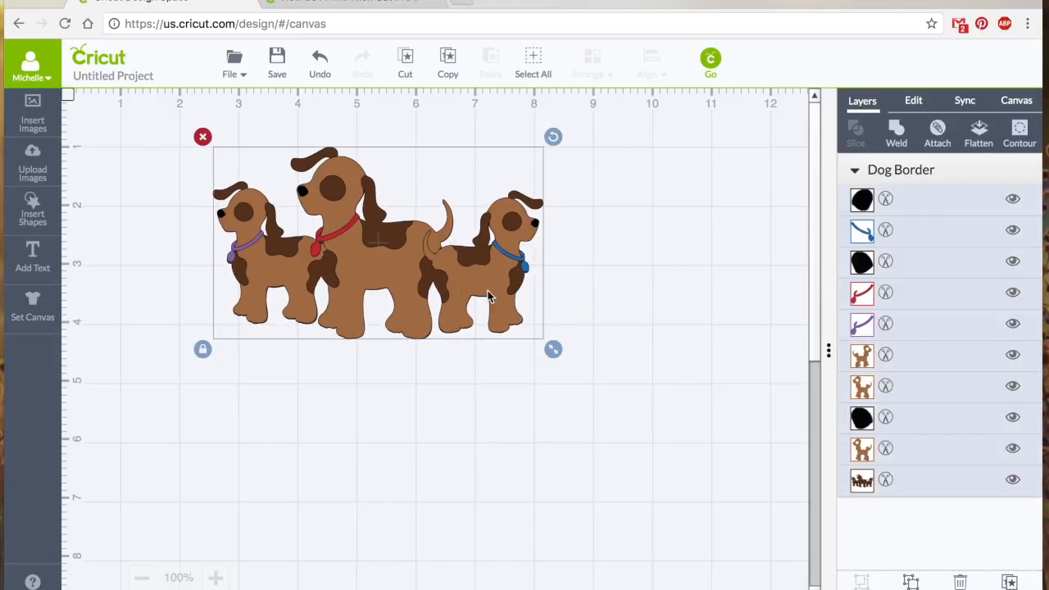
mouse_move(363, 238)
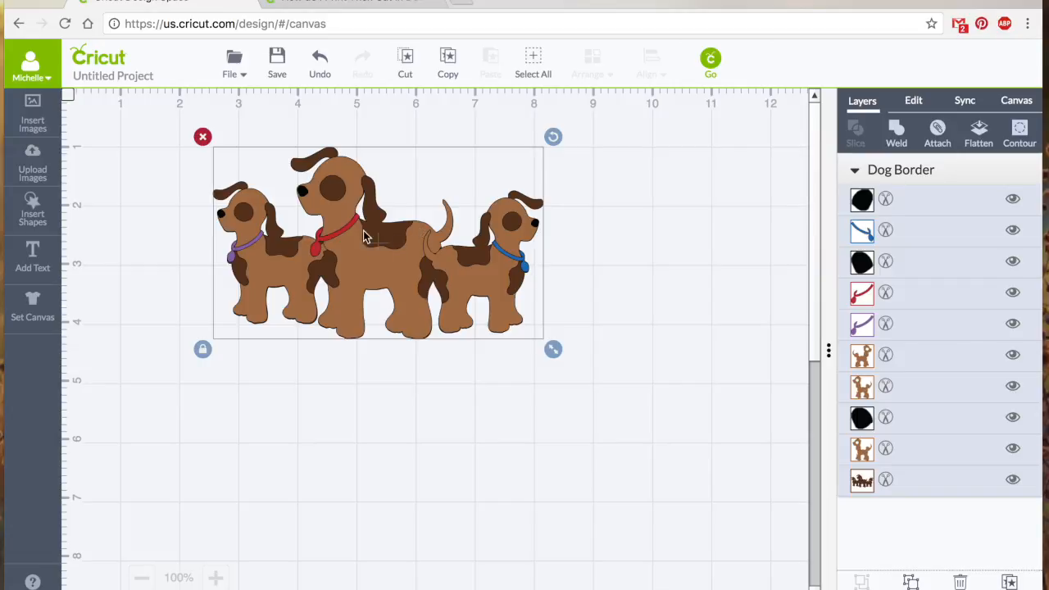
mouse_move(354, 207)
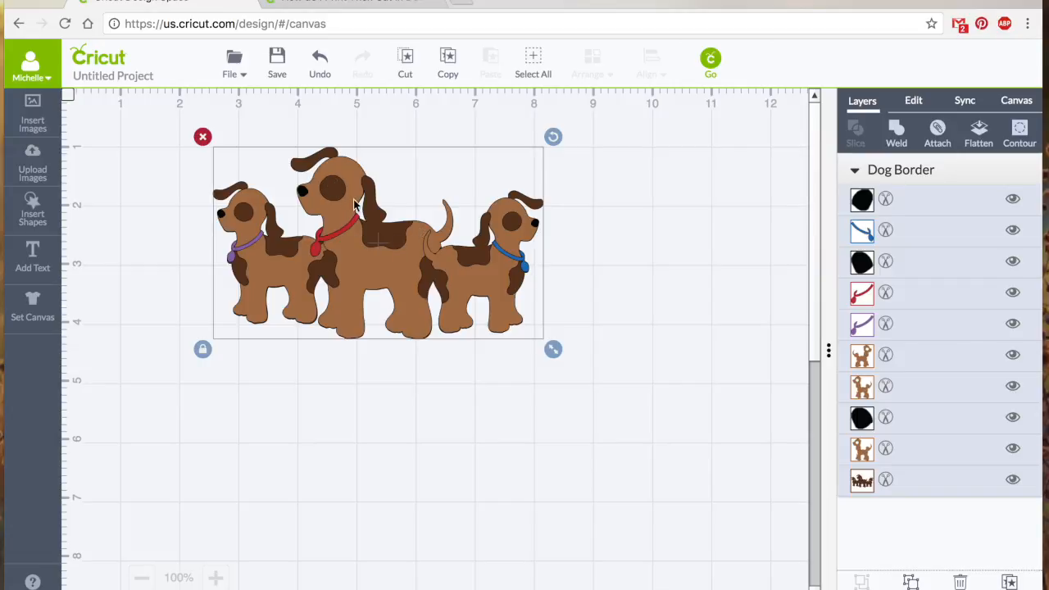
mouse_move(563, 369)
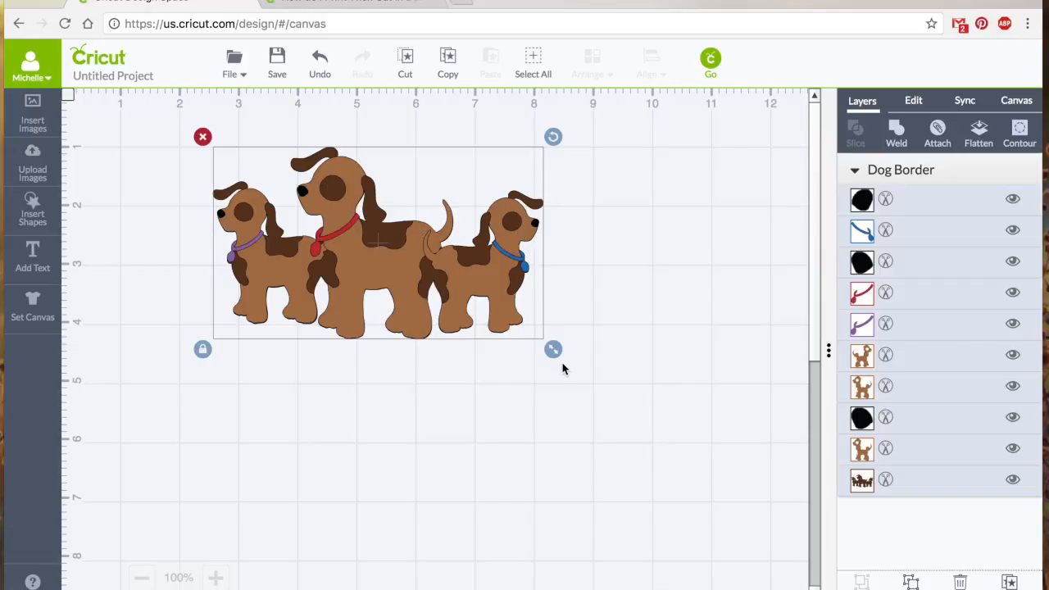
mouse_move(864, 396)
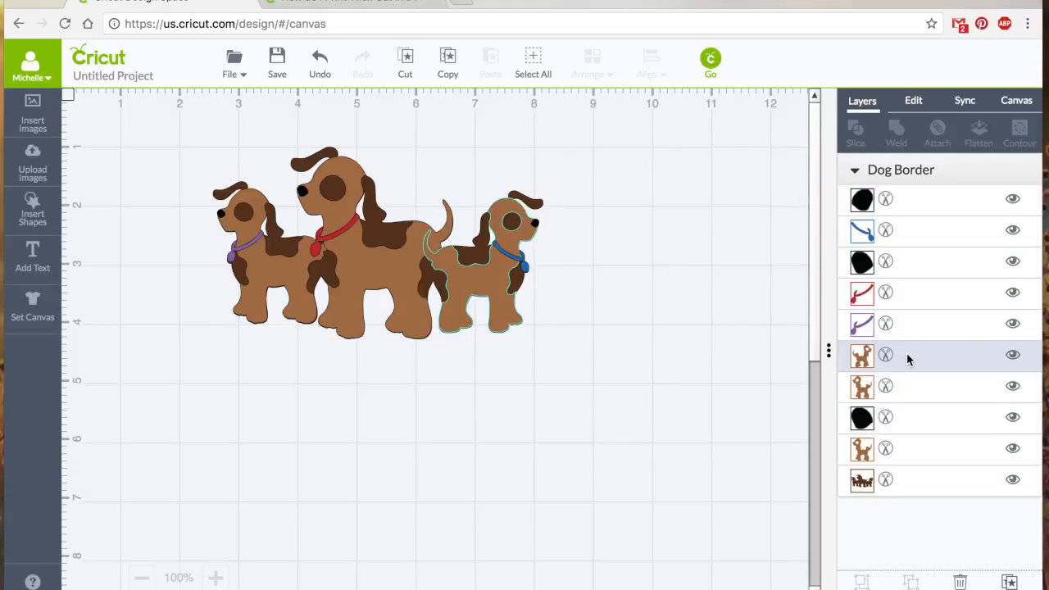
mouse_move(970, 356)
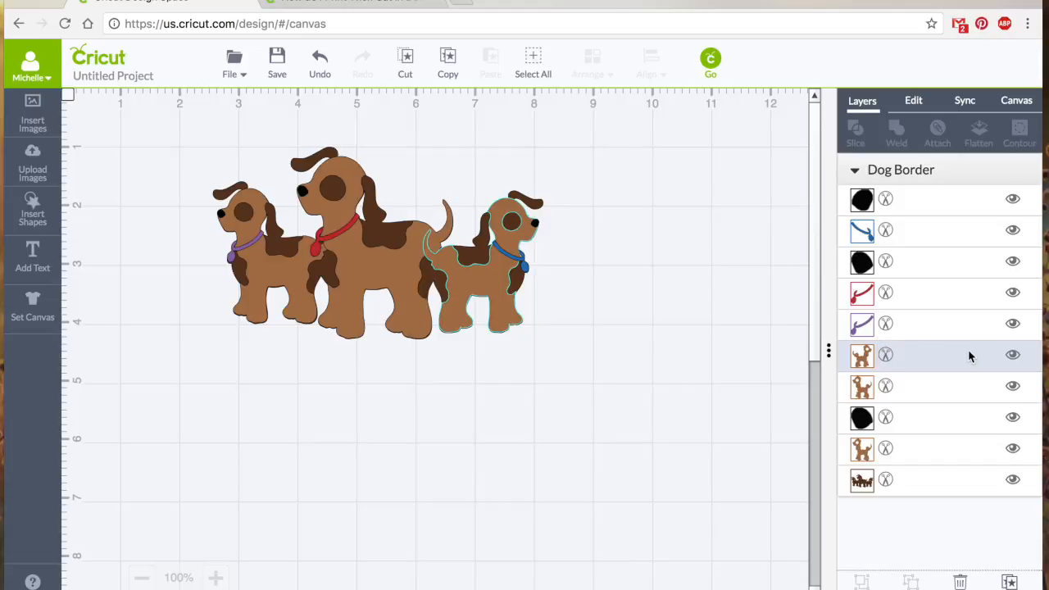
mouse_move(893, 367)
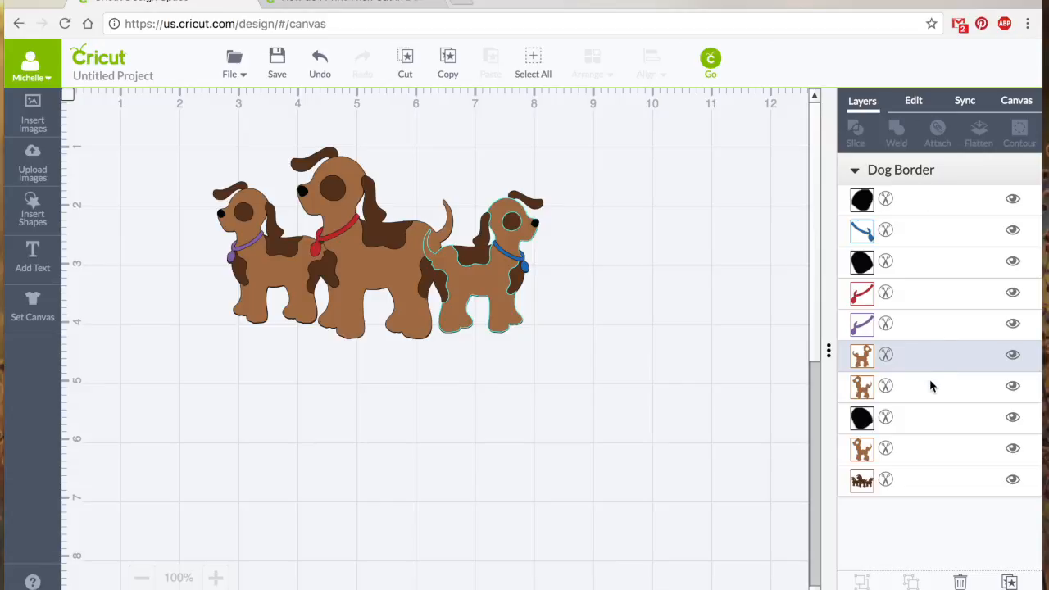
mouse_move(483, 300)
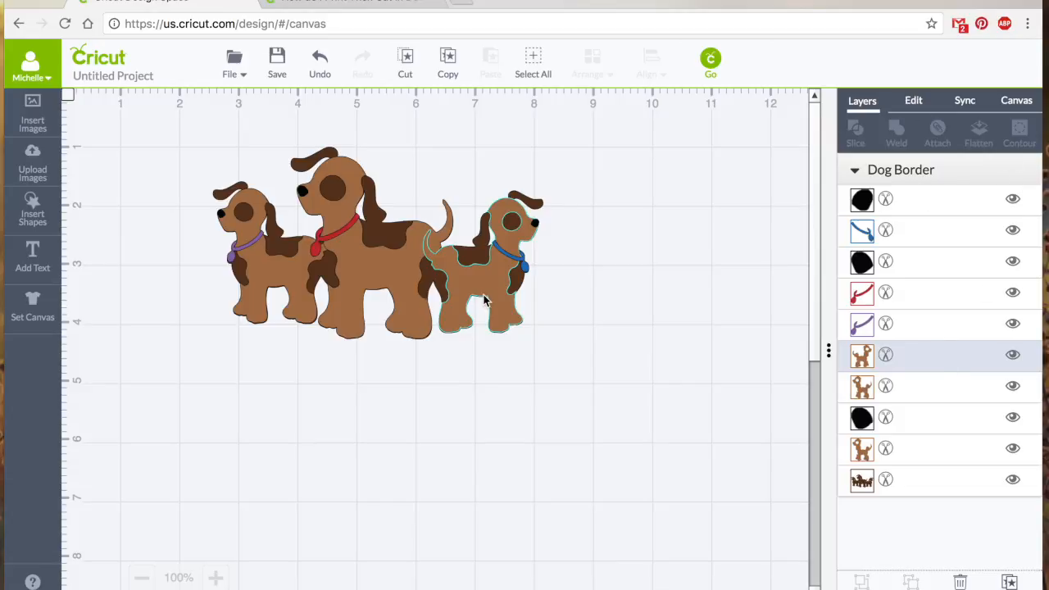
click(369, 242)
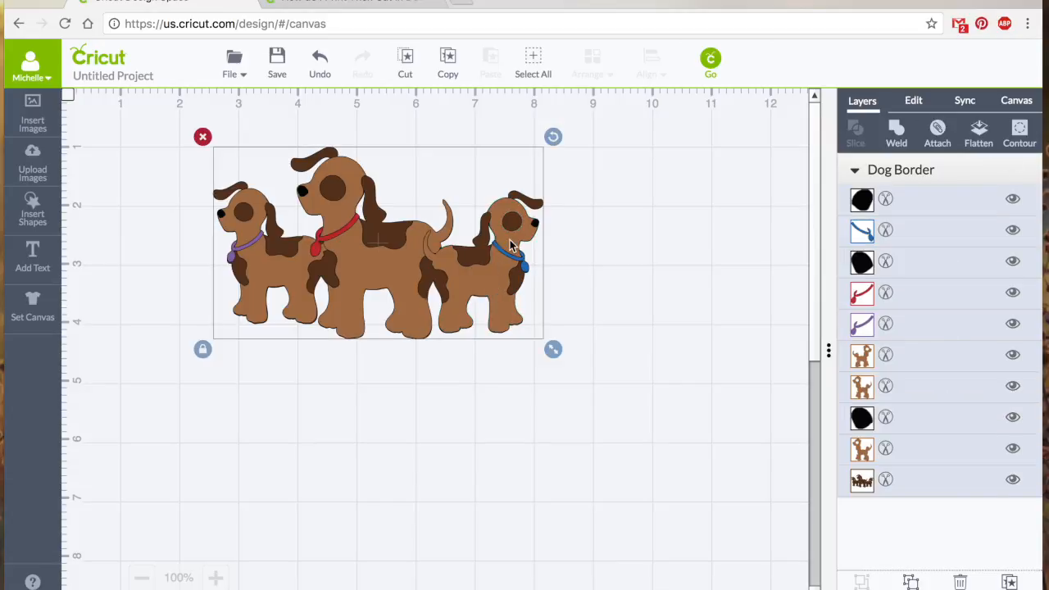
mouse_move(510, 287)
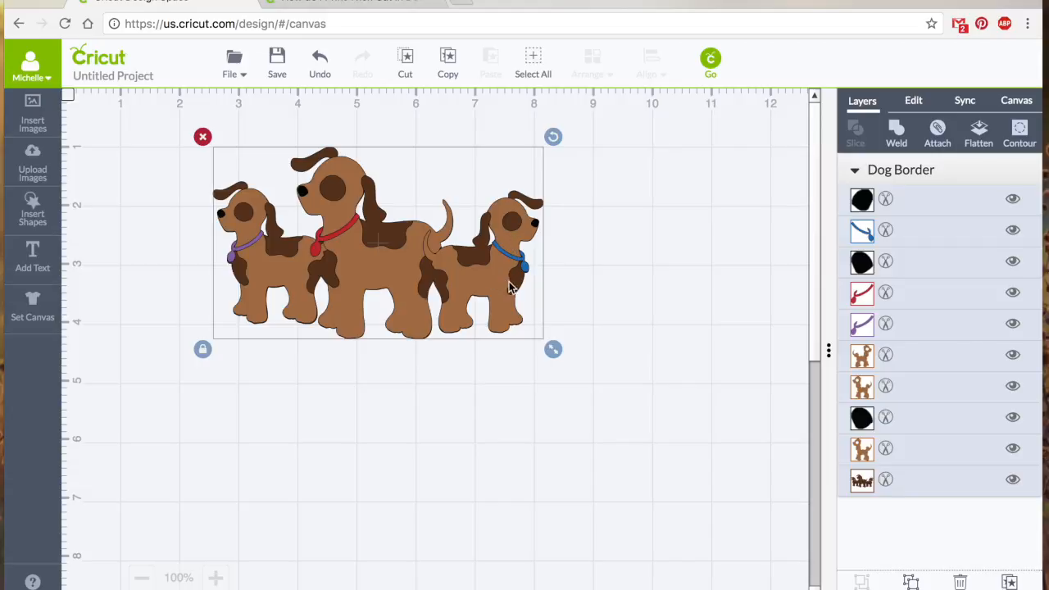
mouse_move(504, 291)
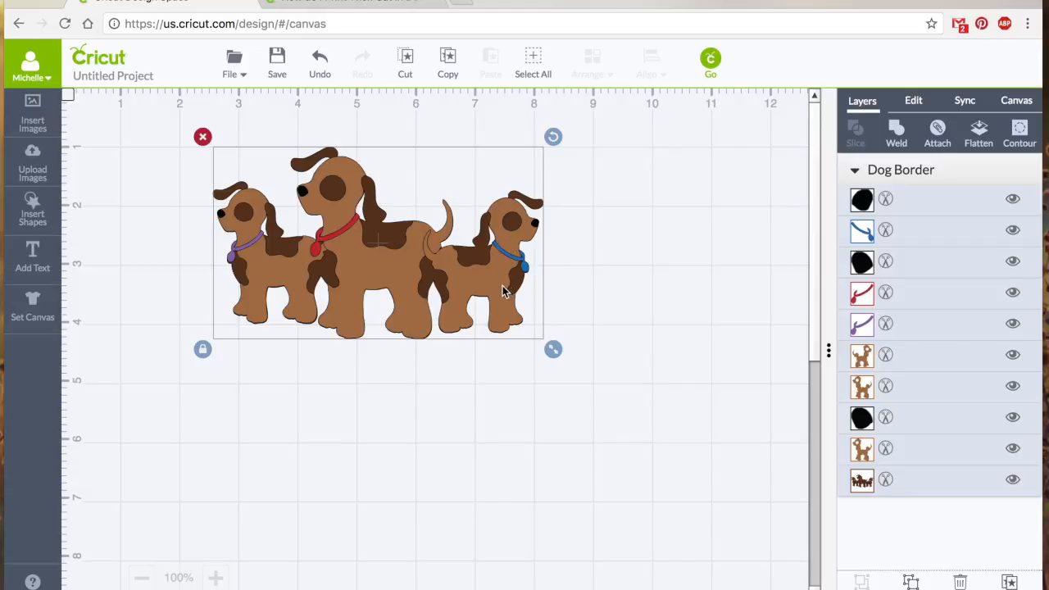
click(1019, 134)
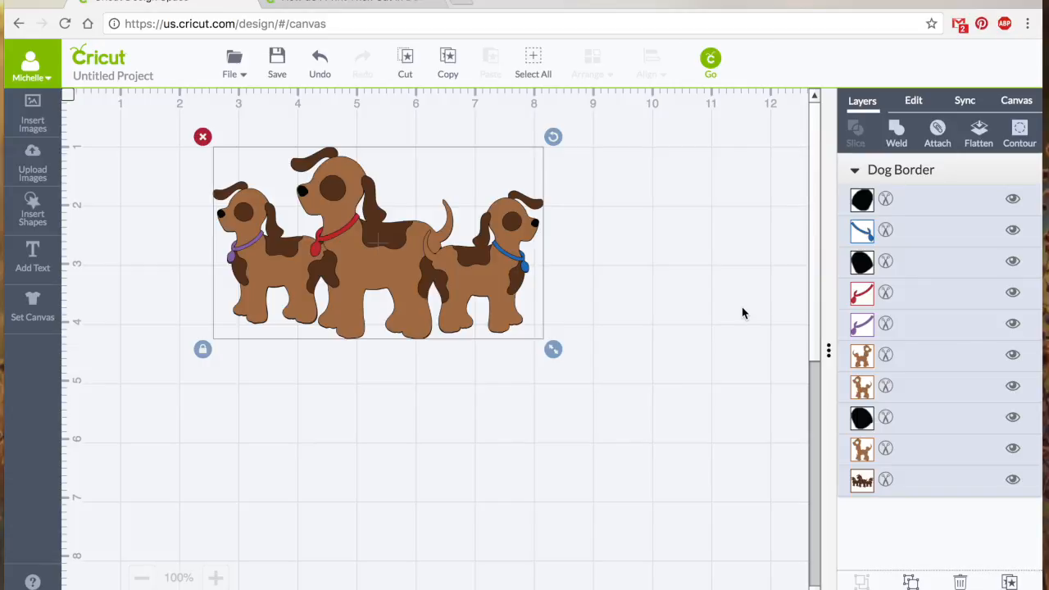
mouse_move(731, 379)
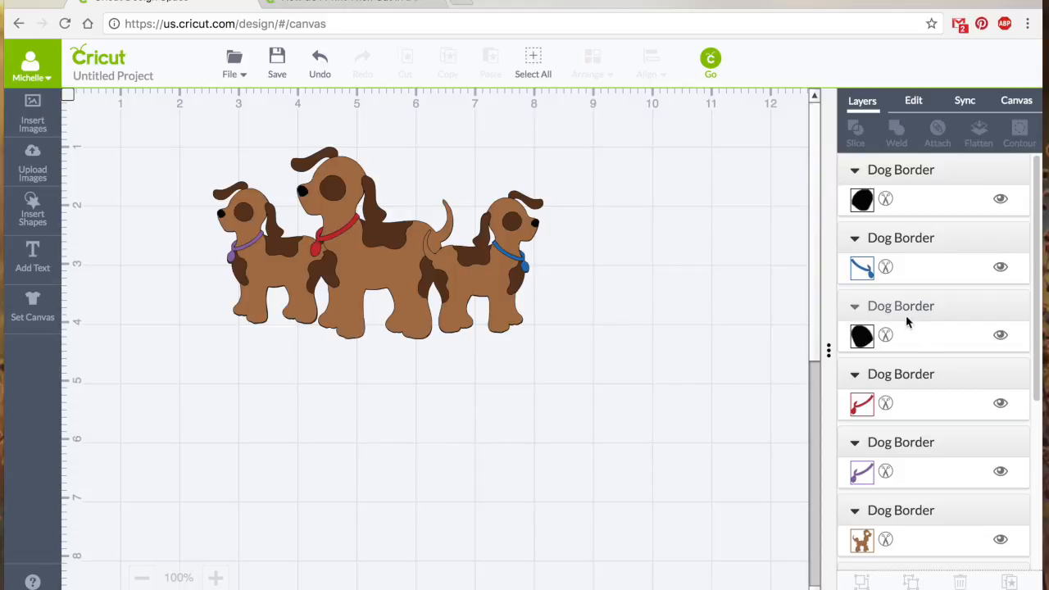
Open Contour on the small dog layer to hide its spots and detail shapes
scroll(down, 3)
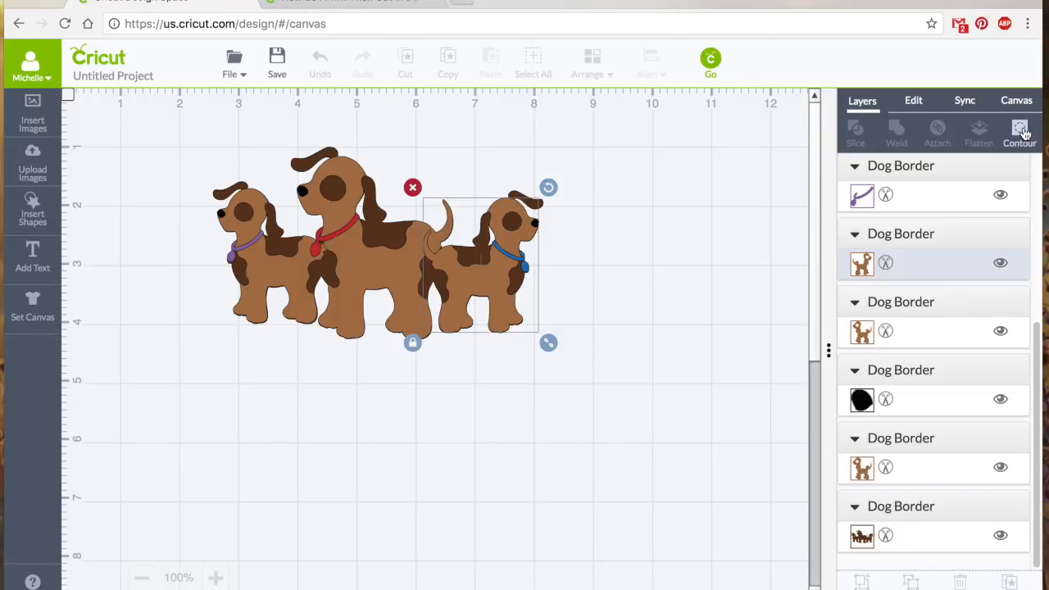
click(1019, 133)
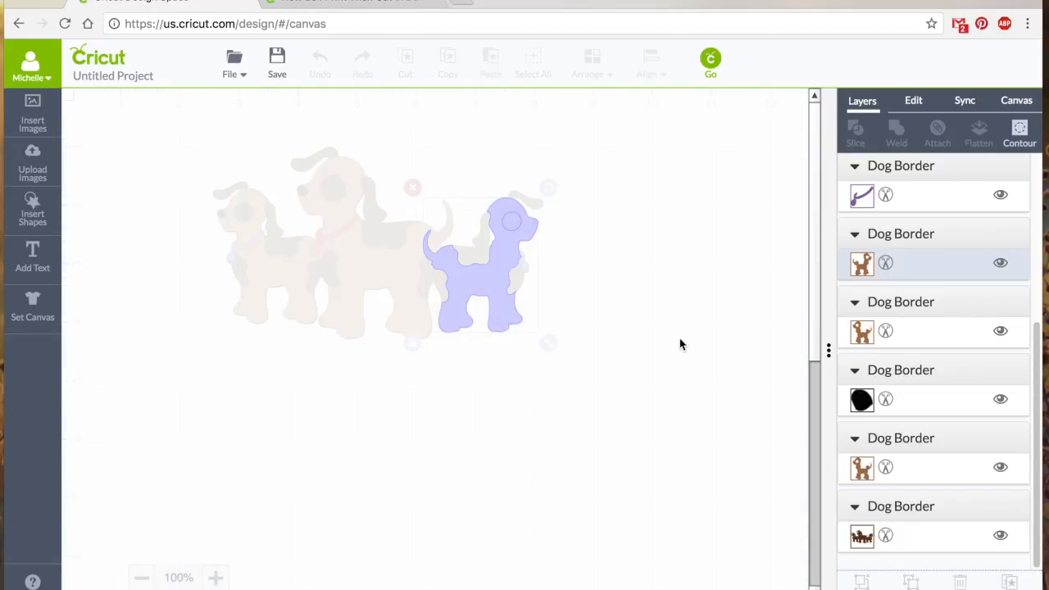
mouse_move(578, 359)
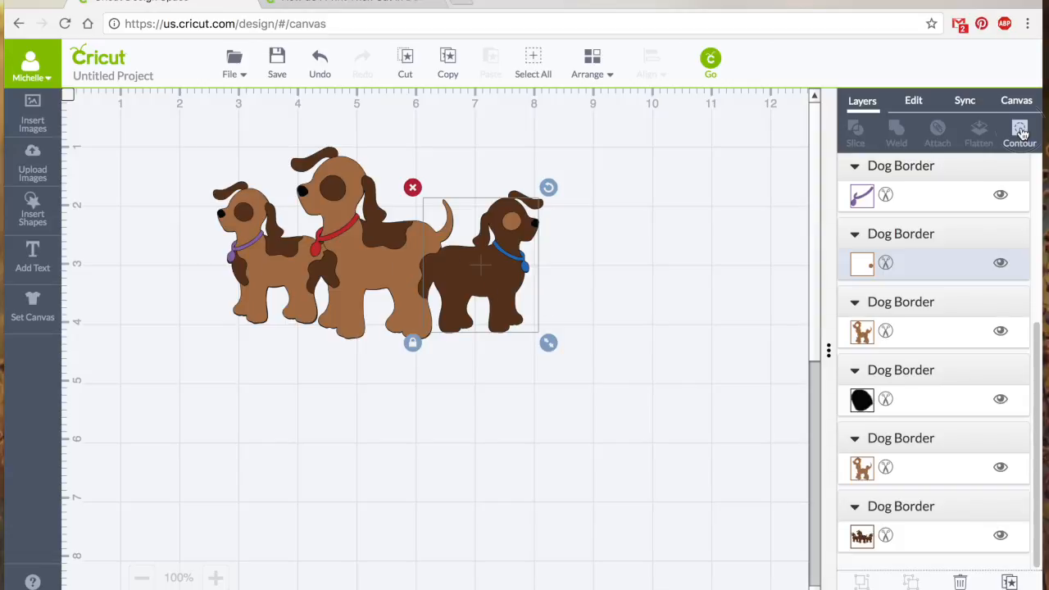
click(1020, 131)
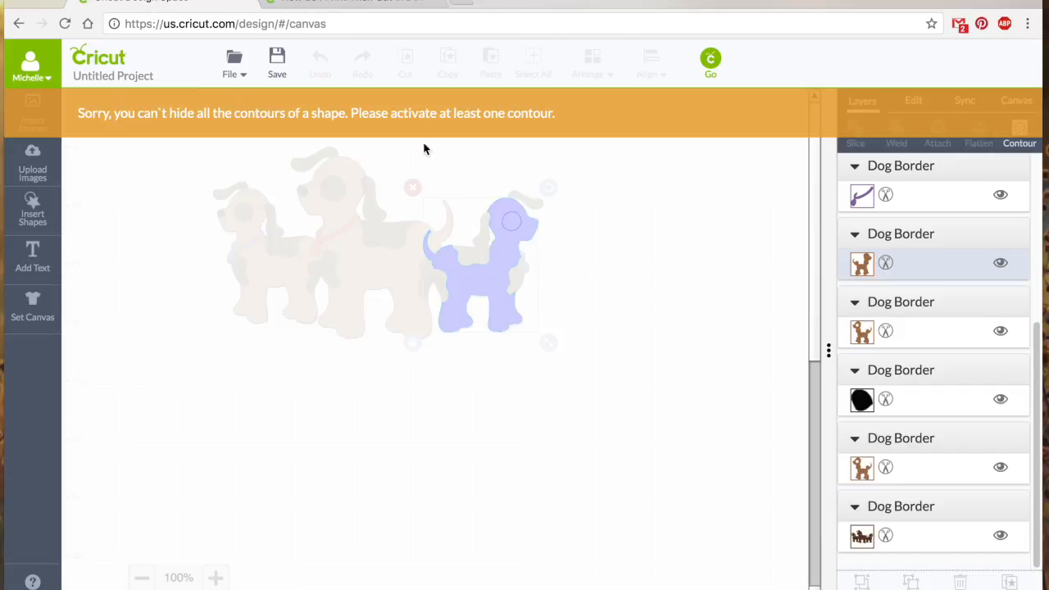
mouse_move(352, 133)
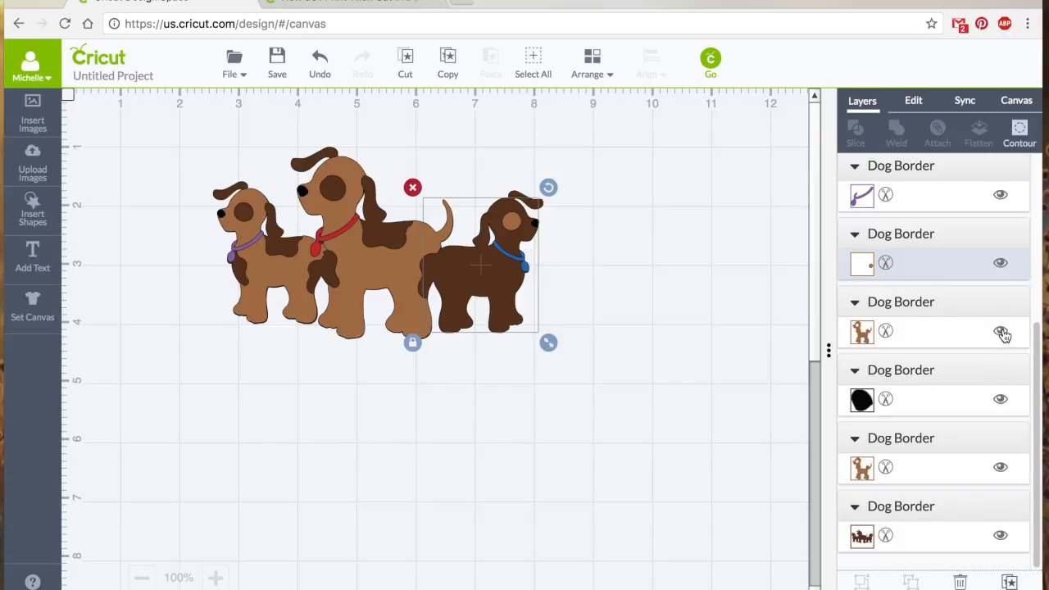
click(1001, 331)
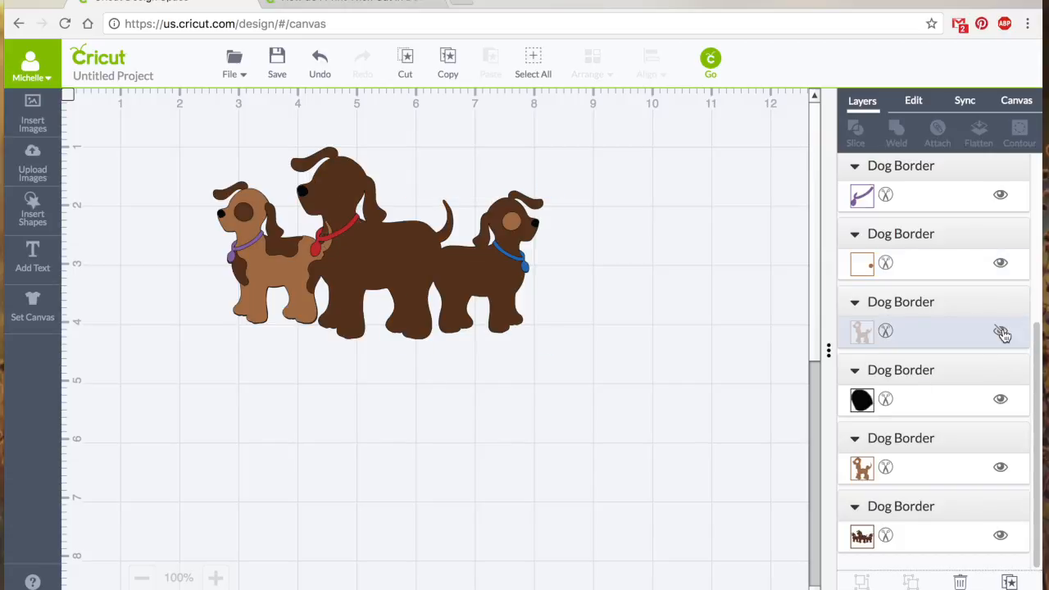
click(1000, 331)
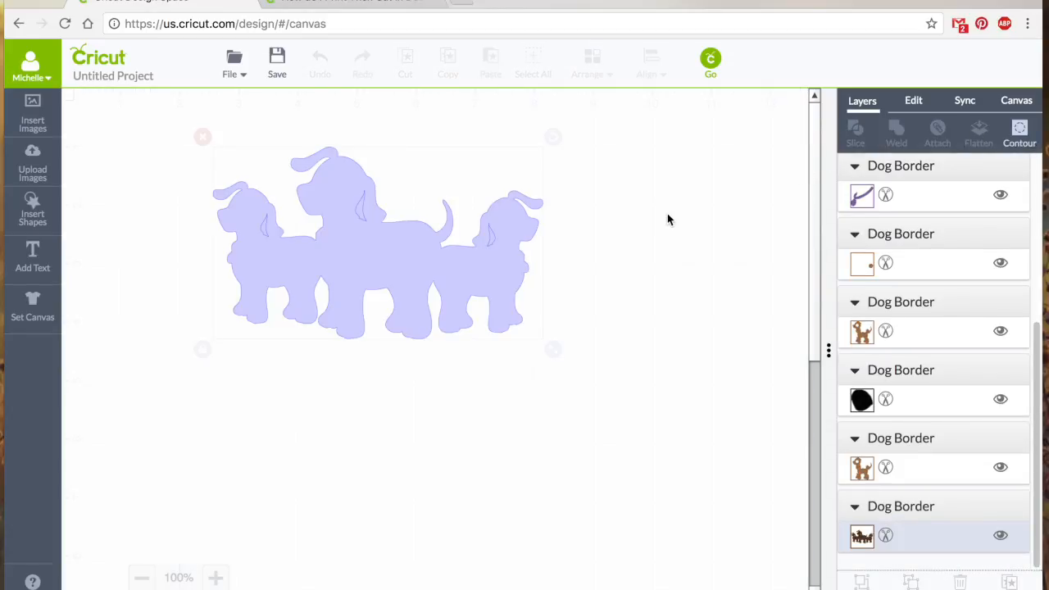
mouse_move(700, 333)
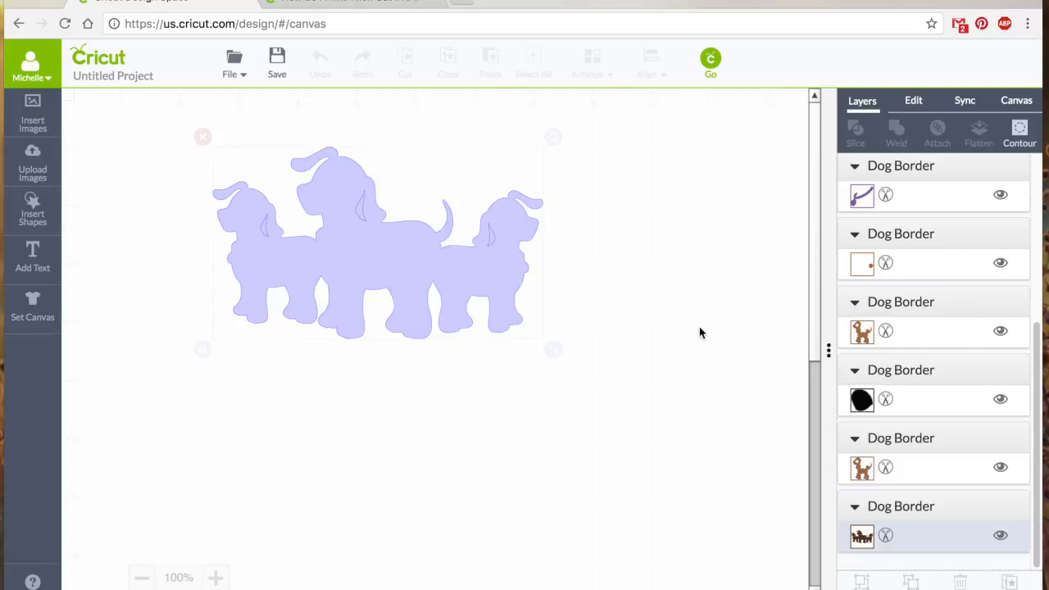
mouse_move(452, 295)
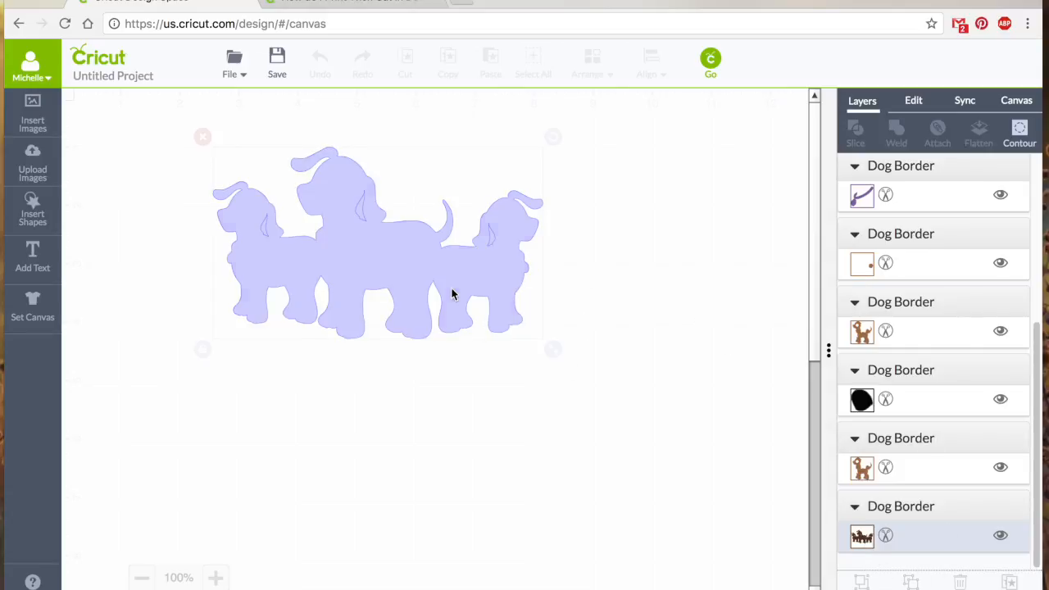
mouse_move(303, 188)
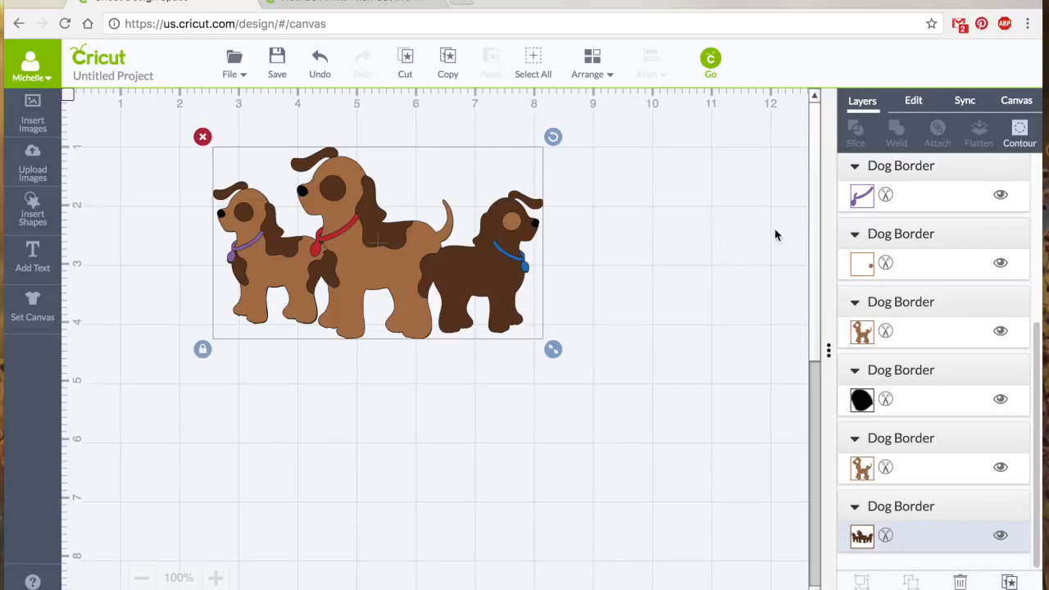
click(320, 62)
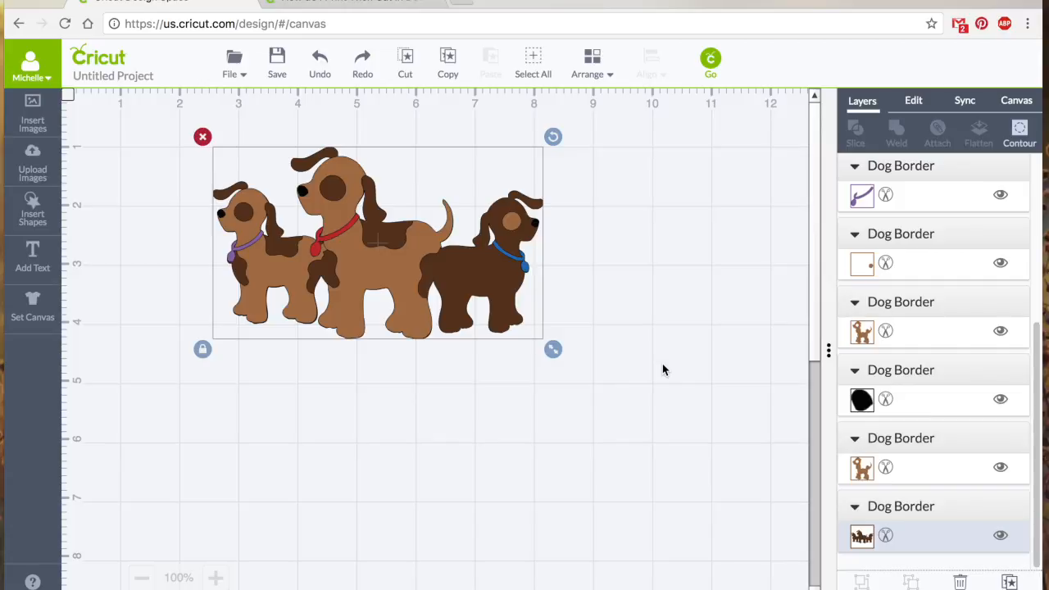
mouse_move(685, 300)
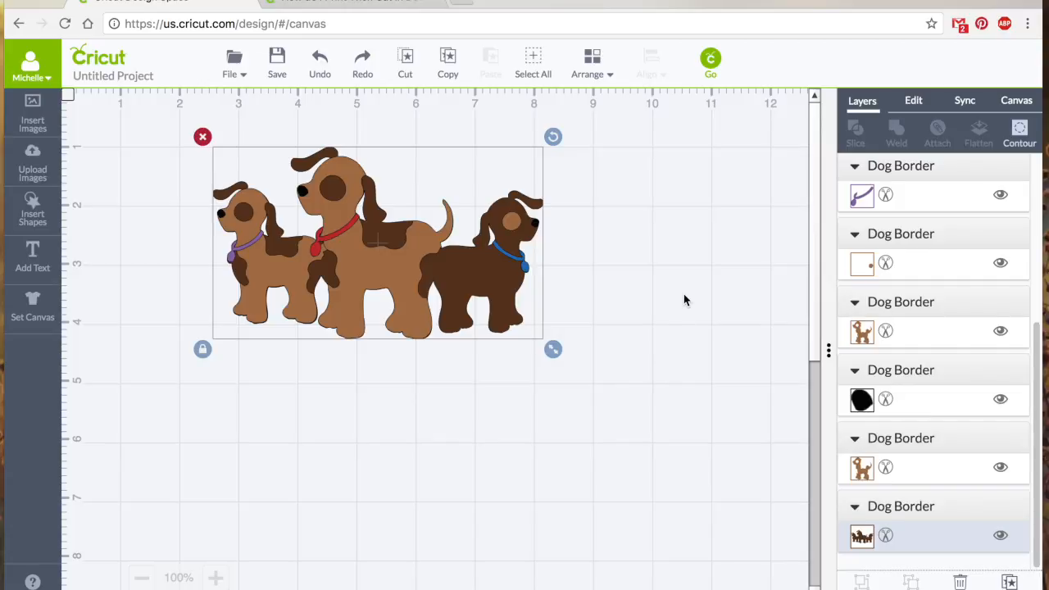
mouse_move(475, 238)
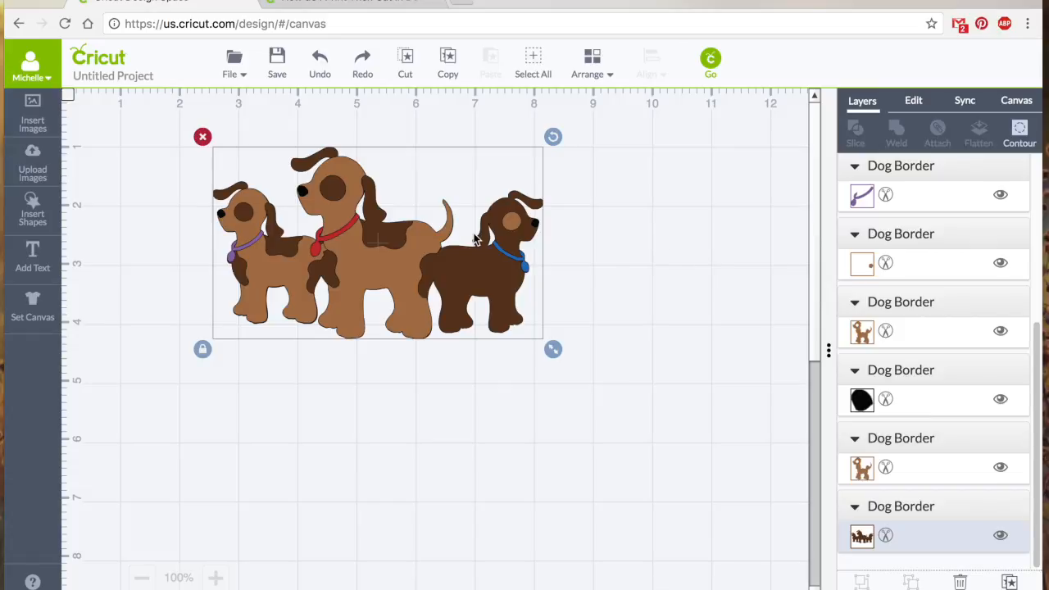
click(623, 287)
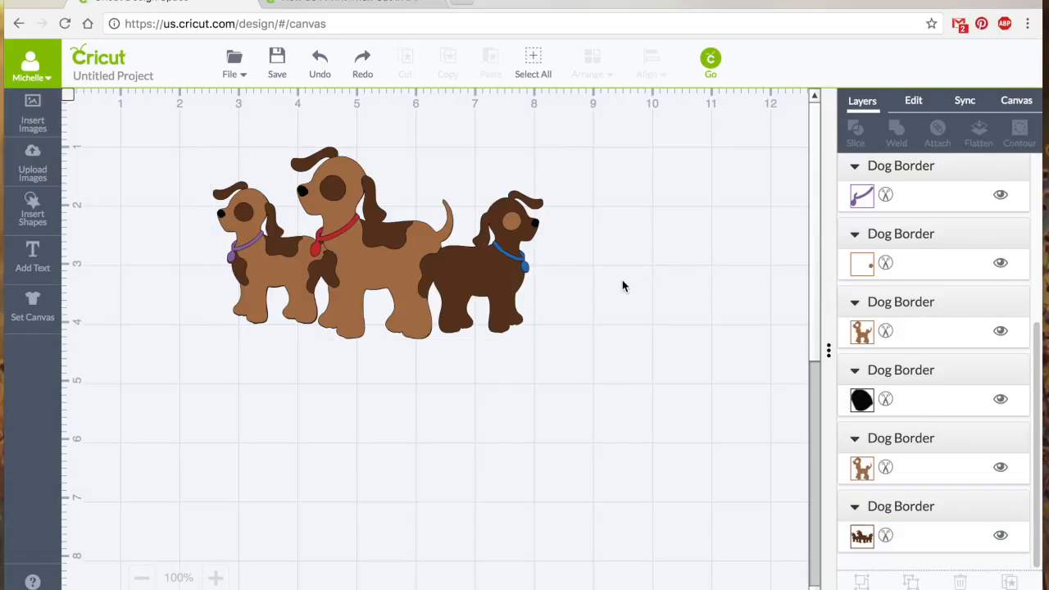
mouse_move(507, 285)
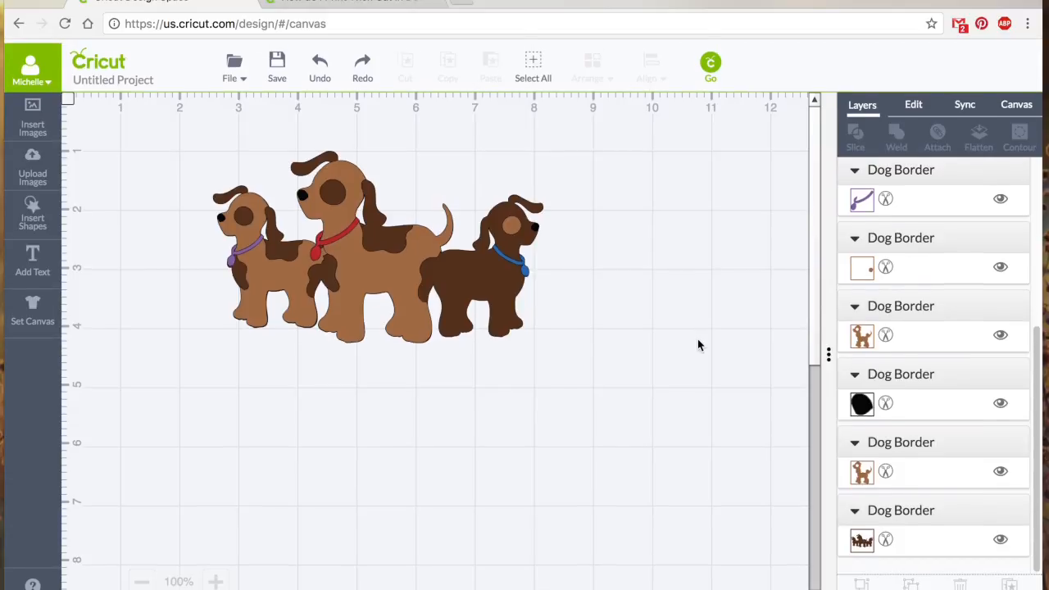
scroll(up, 3)
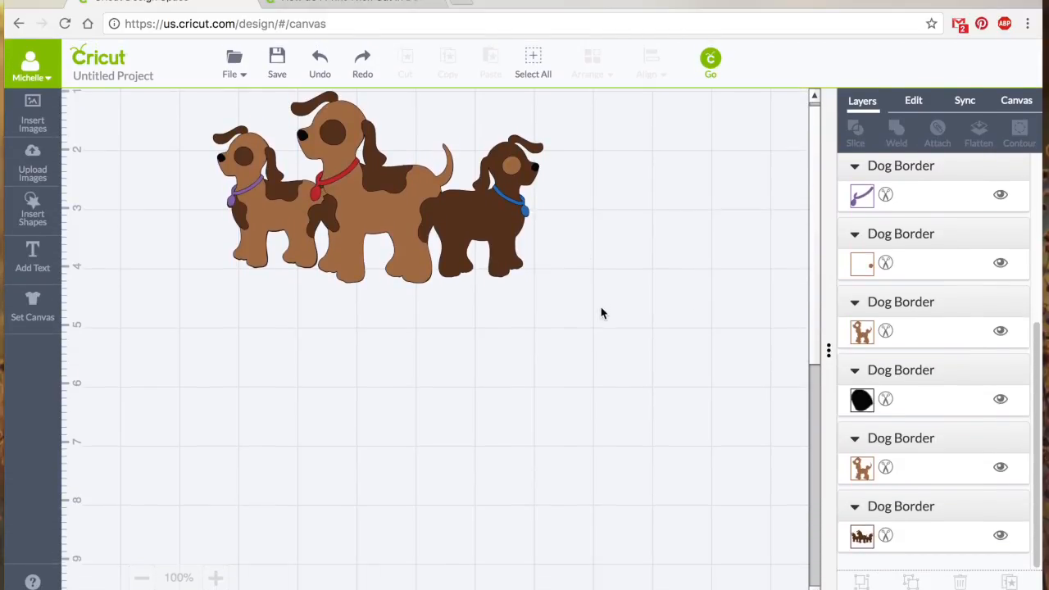
scroll(down, 3)
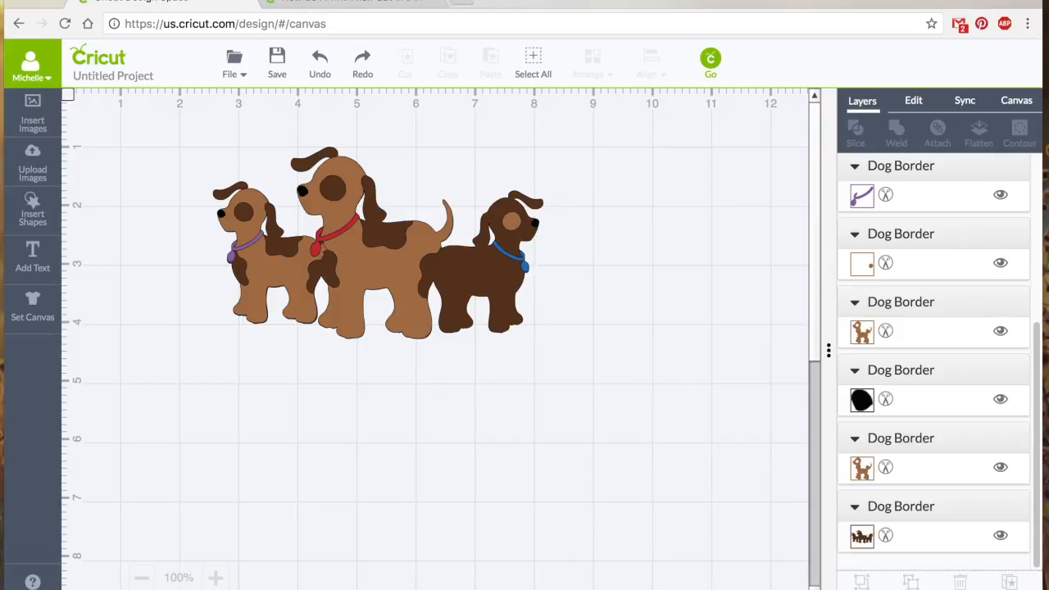
mouse_move(693, 439)
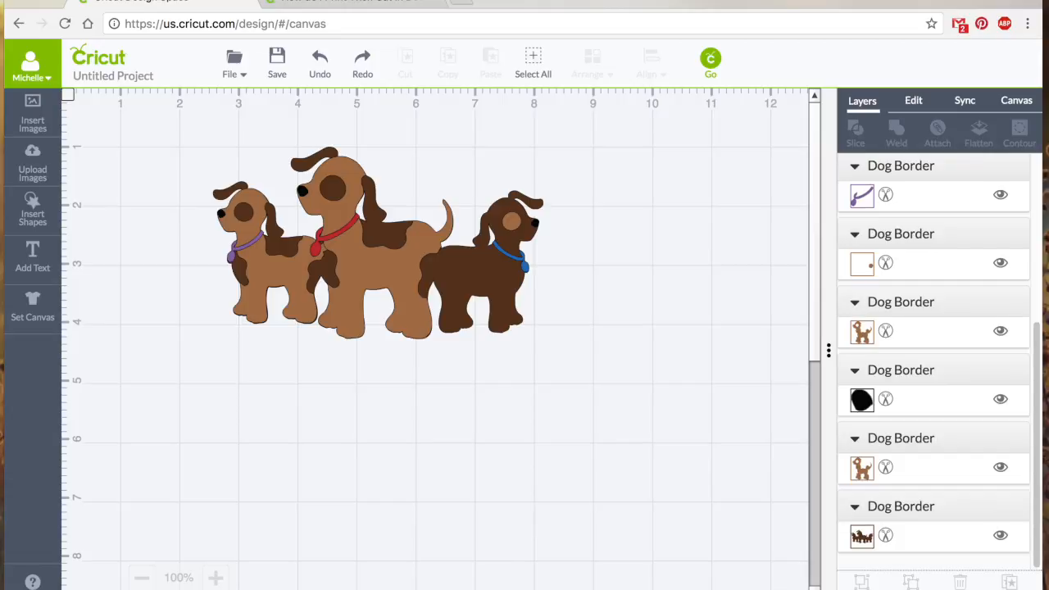
mouse_move(934, 2)
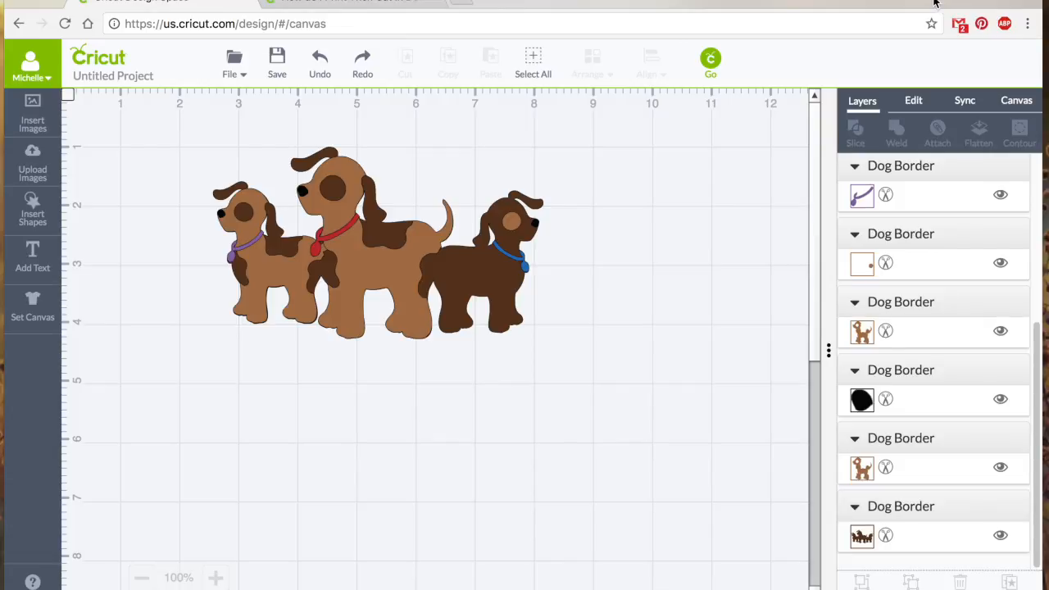